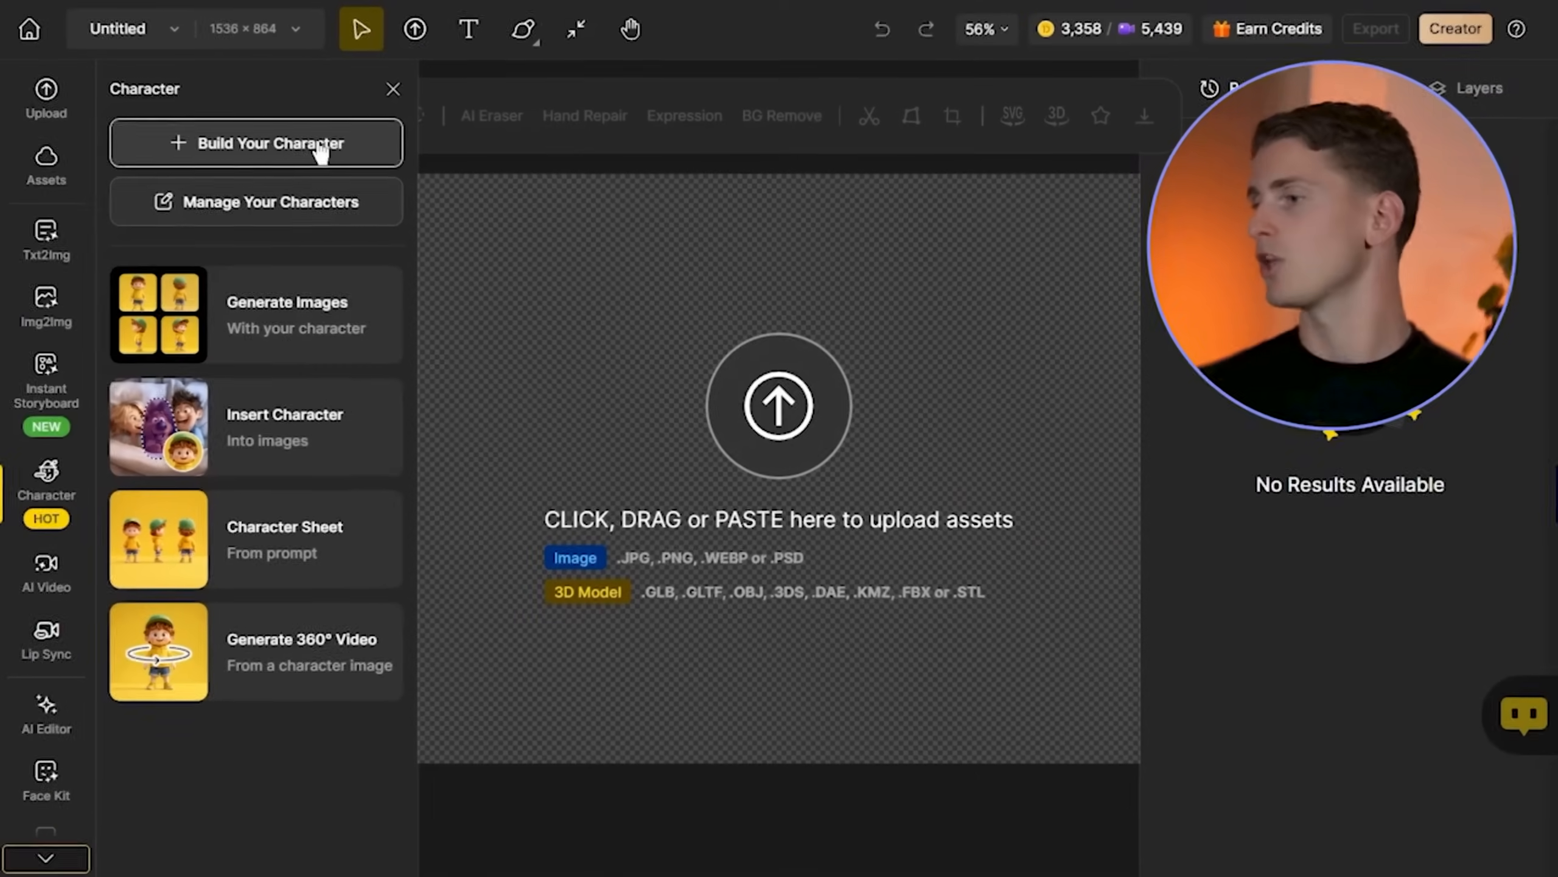
Step: Create character James, a late-teen Disney Pixar 3D boy in casual clothing, and generate previews
{"action": "left_click", "coordinate": [256, 143]}
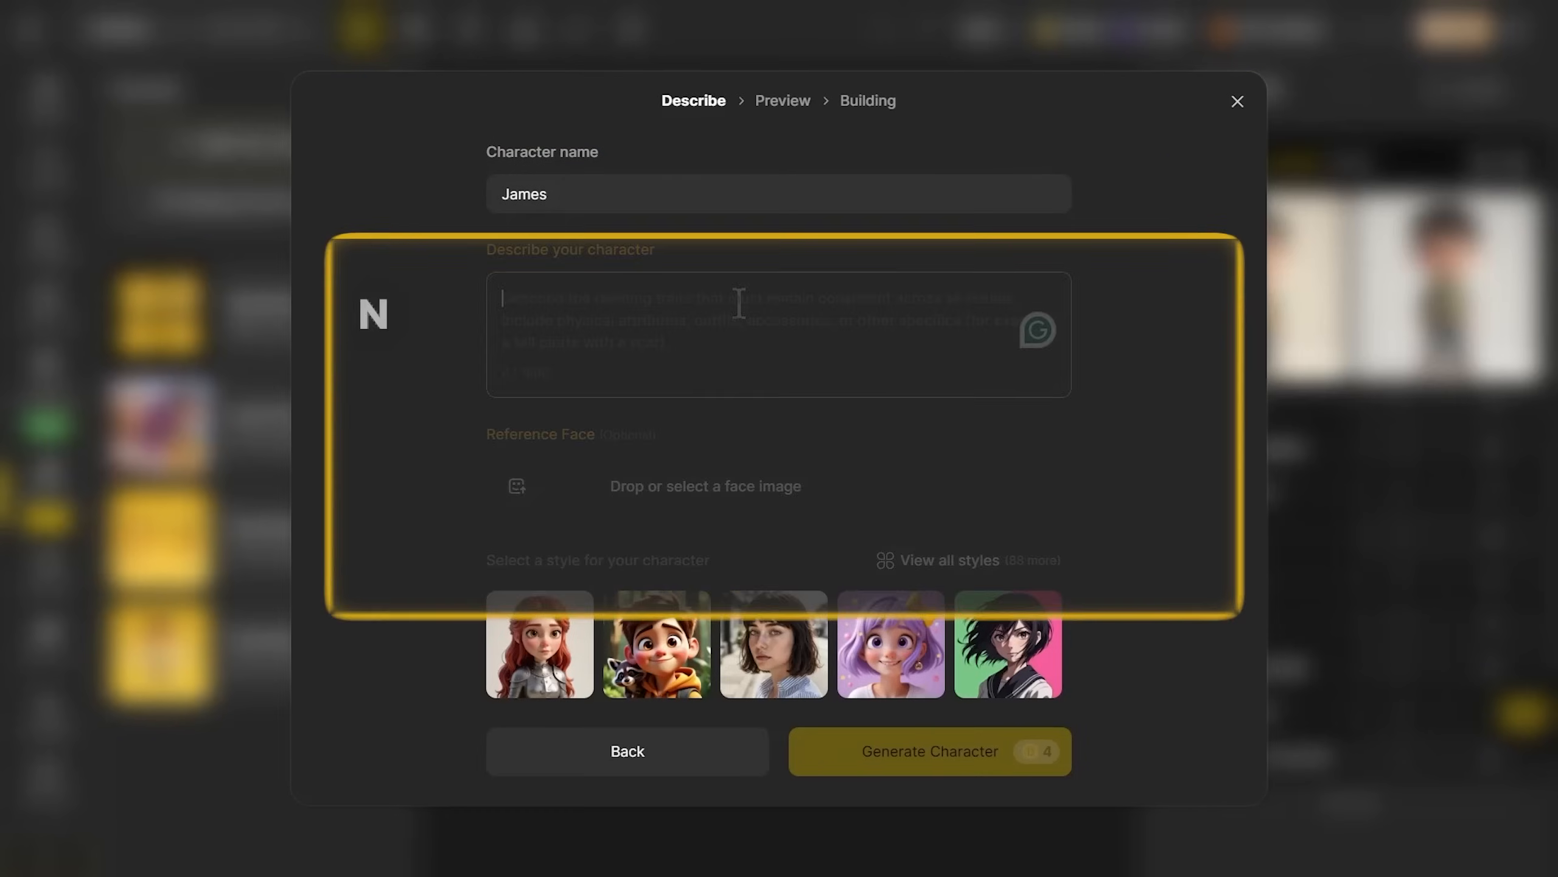
{"action": "type", "text": "Animated boy character in his late teens, Disney Pio"}
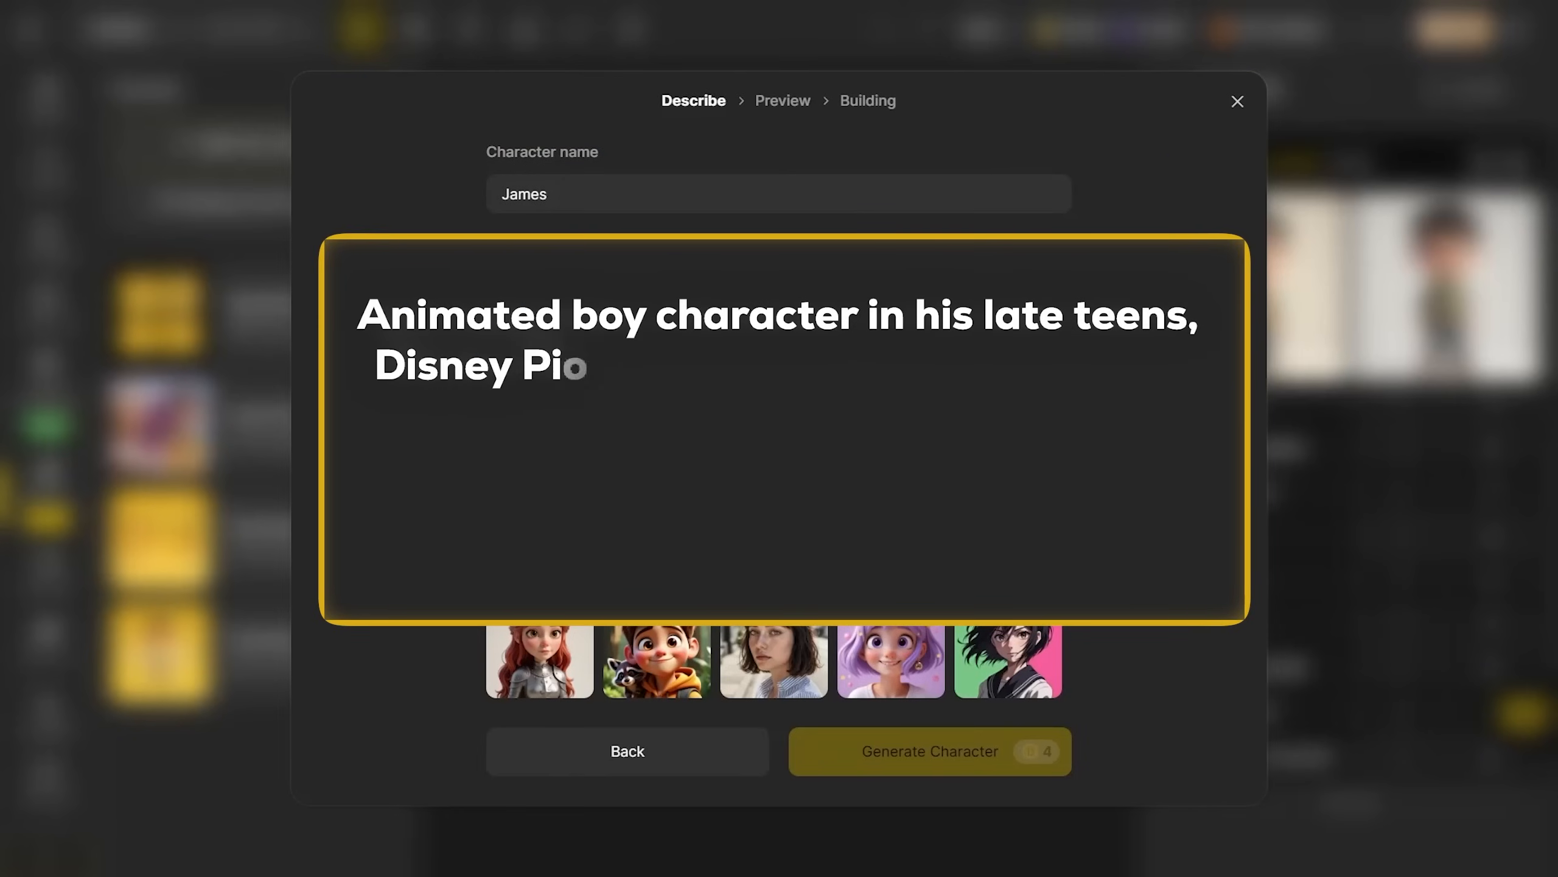
{"action": "type", "text": "xar 3D animation style, casual clothing, clear fae"}
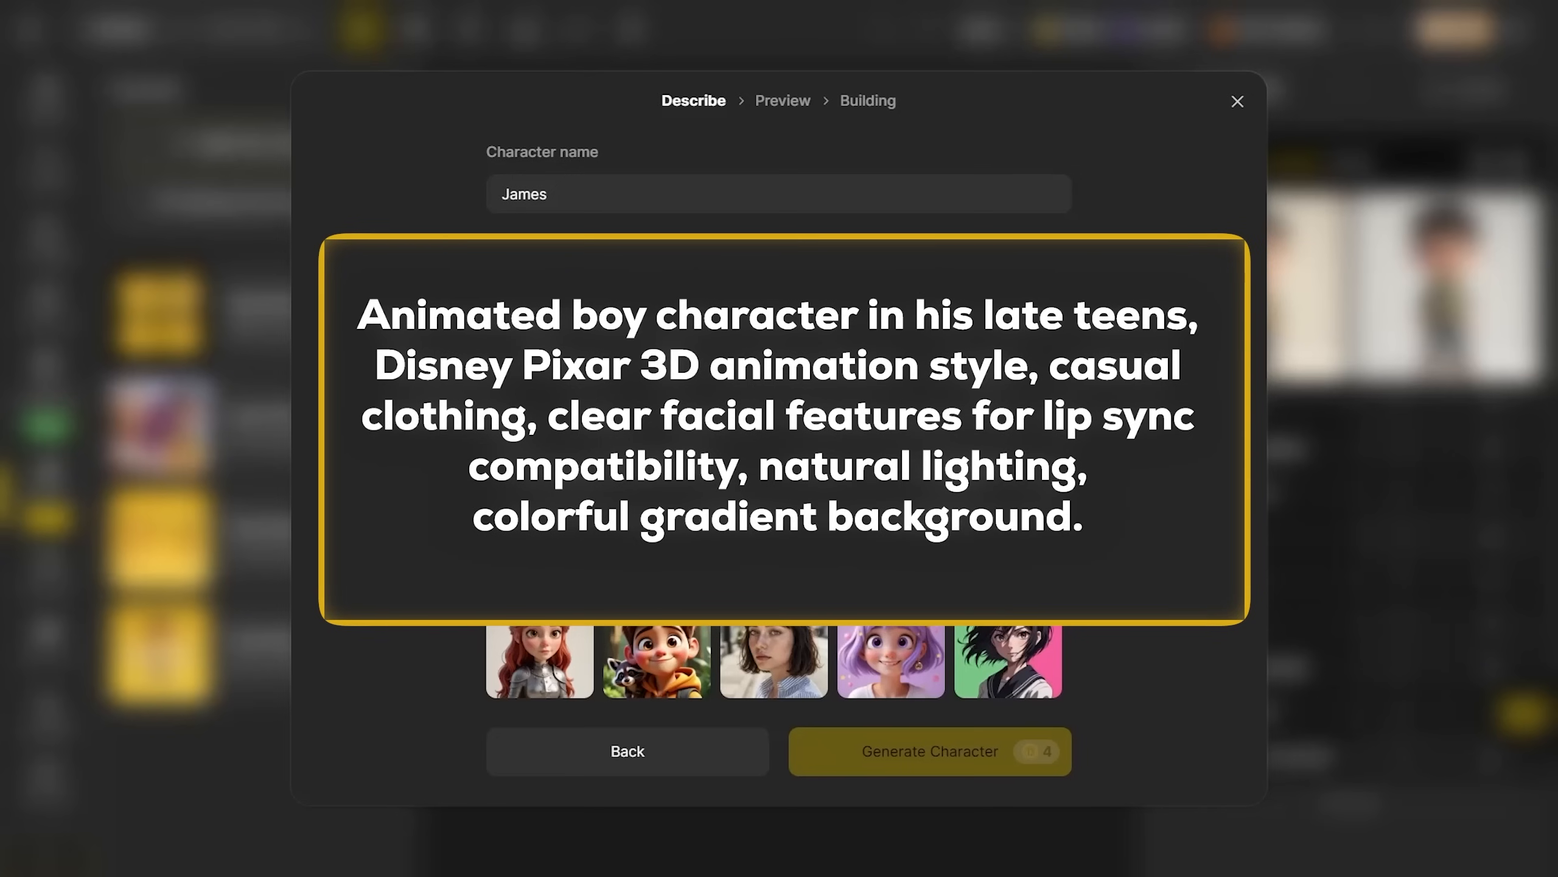
{"action": "left_click", "coordinate": [931, 751]}
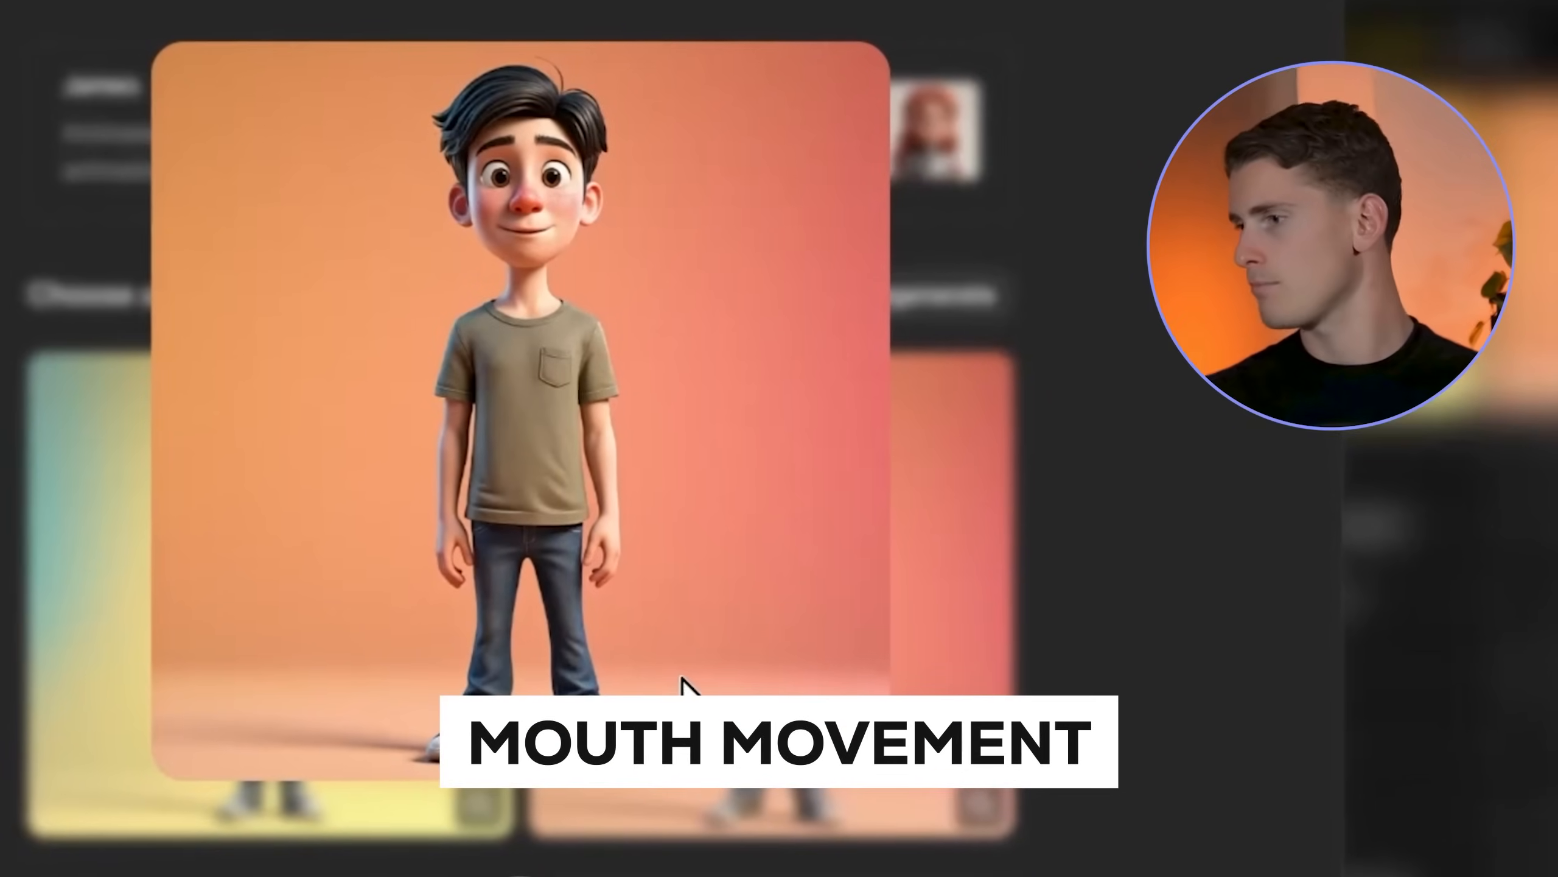
{"action": "mouse_move", "coordinate": [994, 821]}
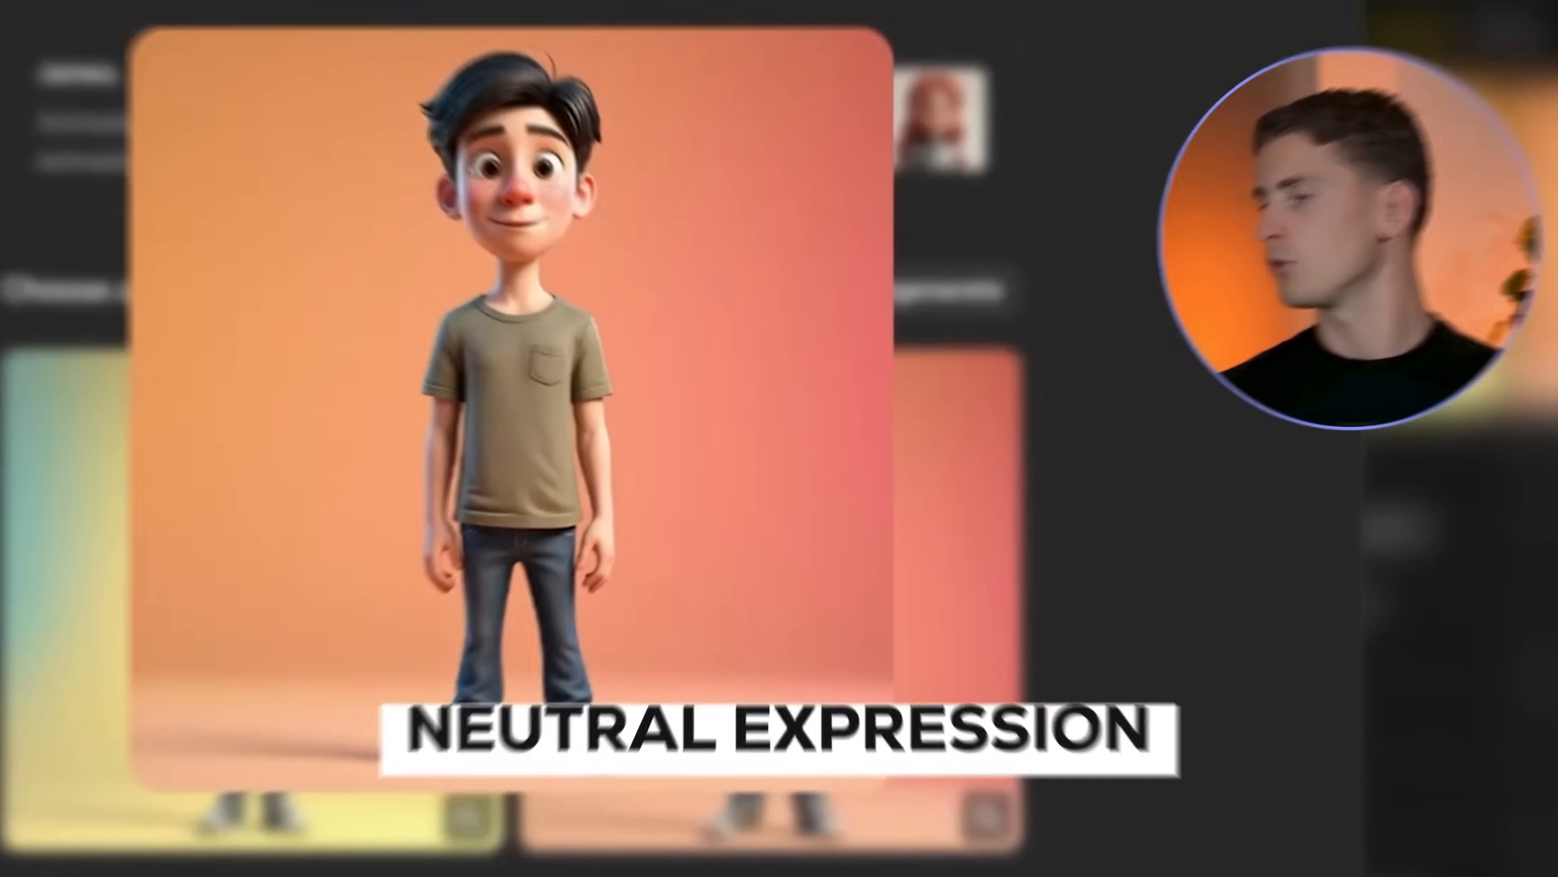
Step: Pick the neutral-expression cartoon boy preview as James's look
{"action": "left_click", "coordinate": [1198, 71]}
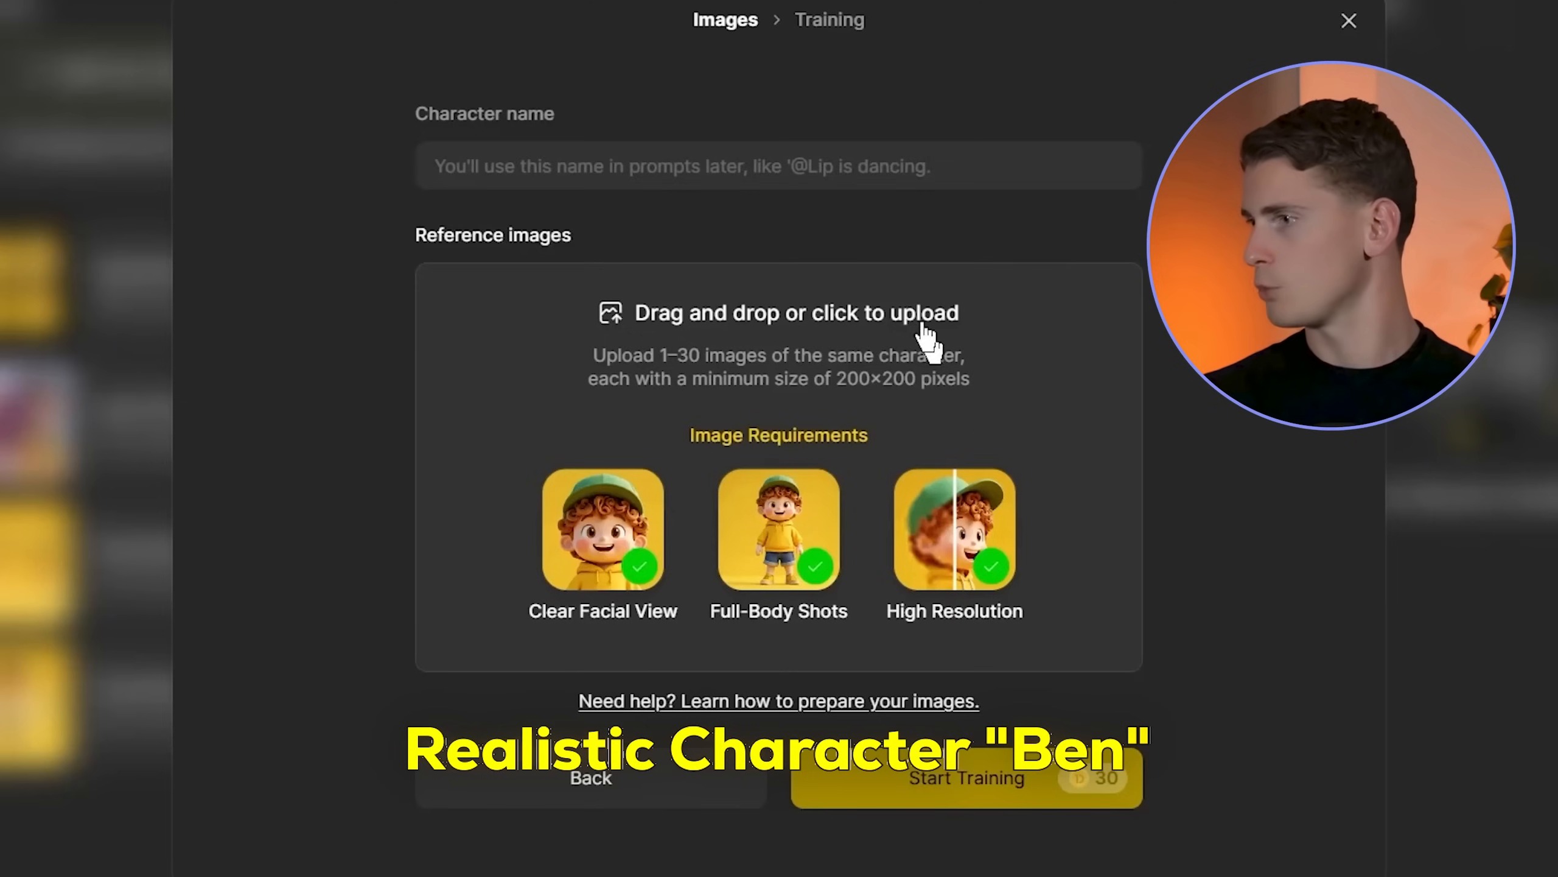
Step: Enter Ben as the name of the realistic character to train
{"action": "type", "text": "Ben"}
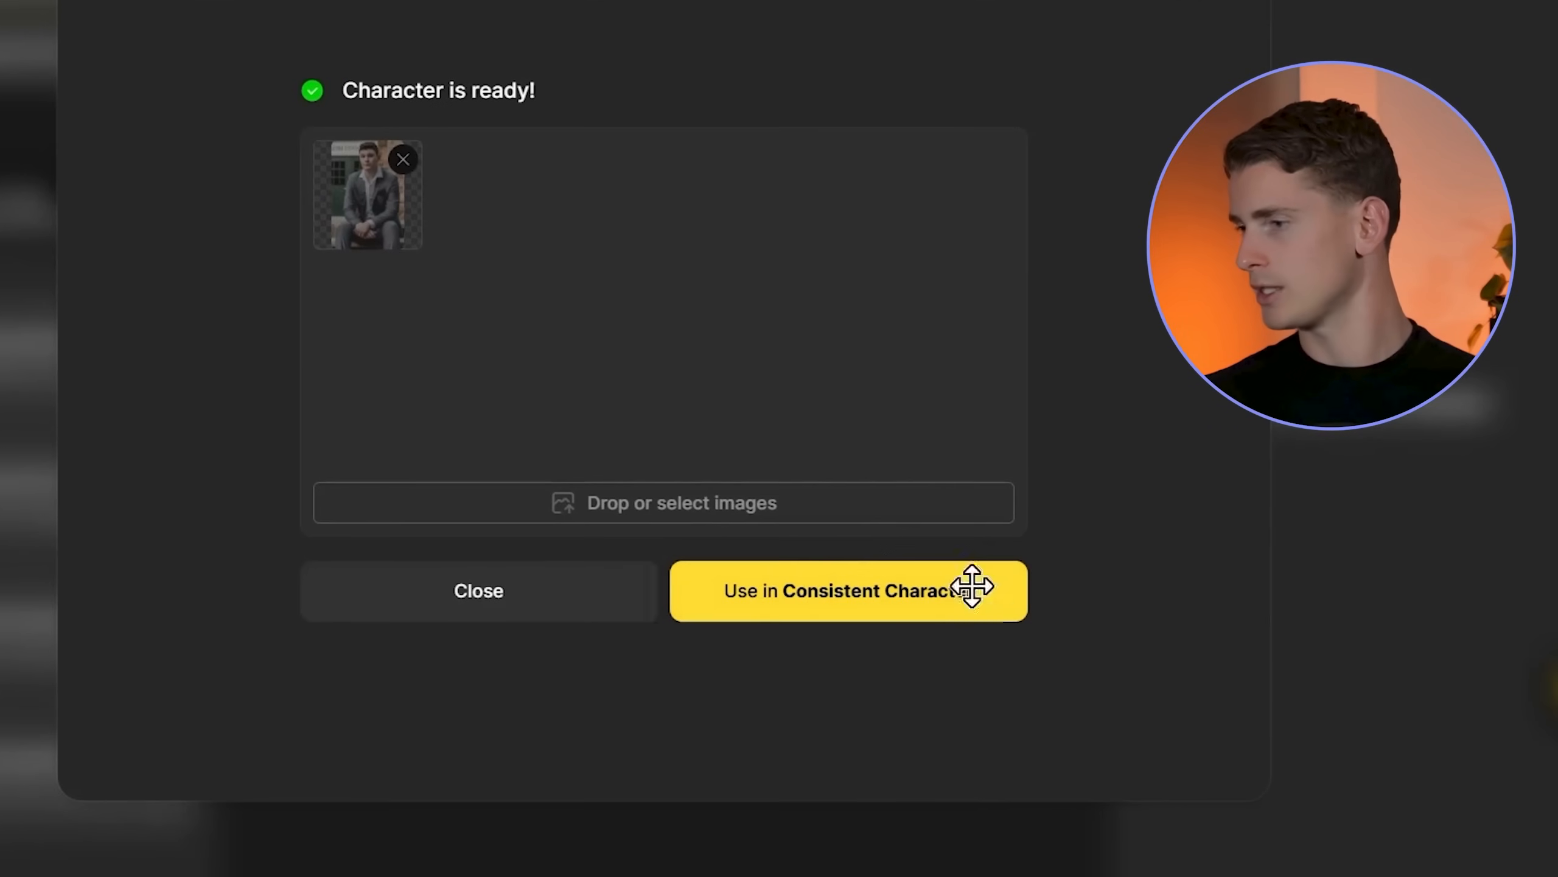
Step: Send the ready Ben character into Consistent Character generation
{"action": "left_click", "coordinate": [845, 591]}
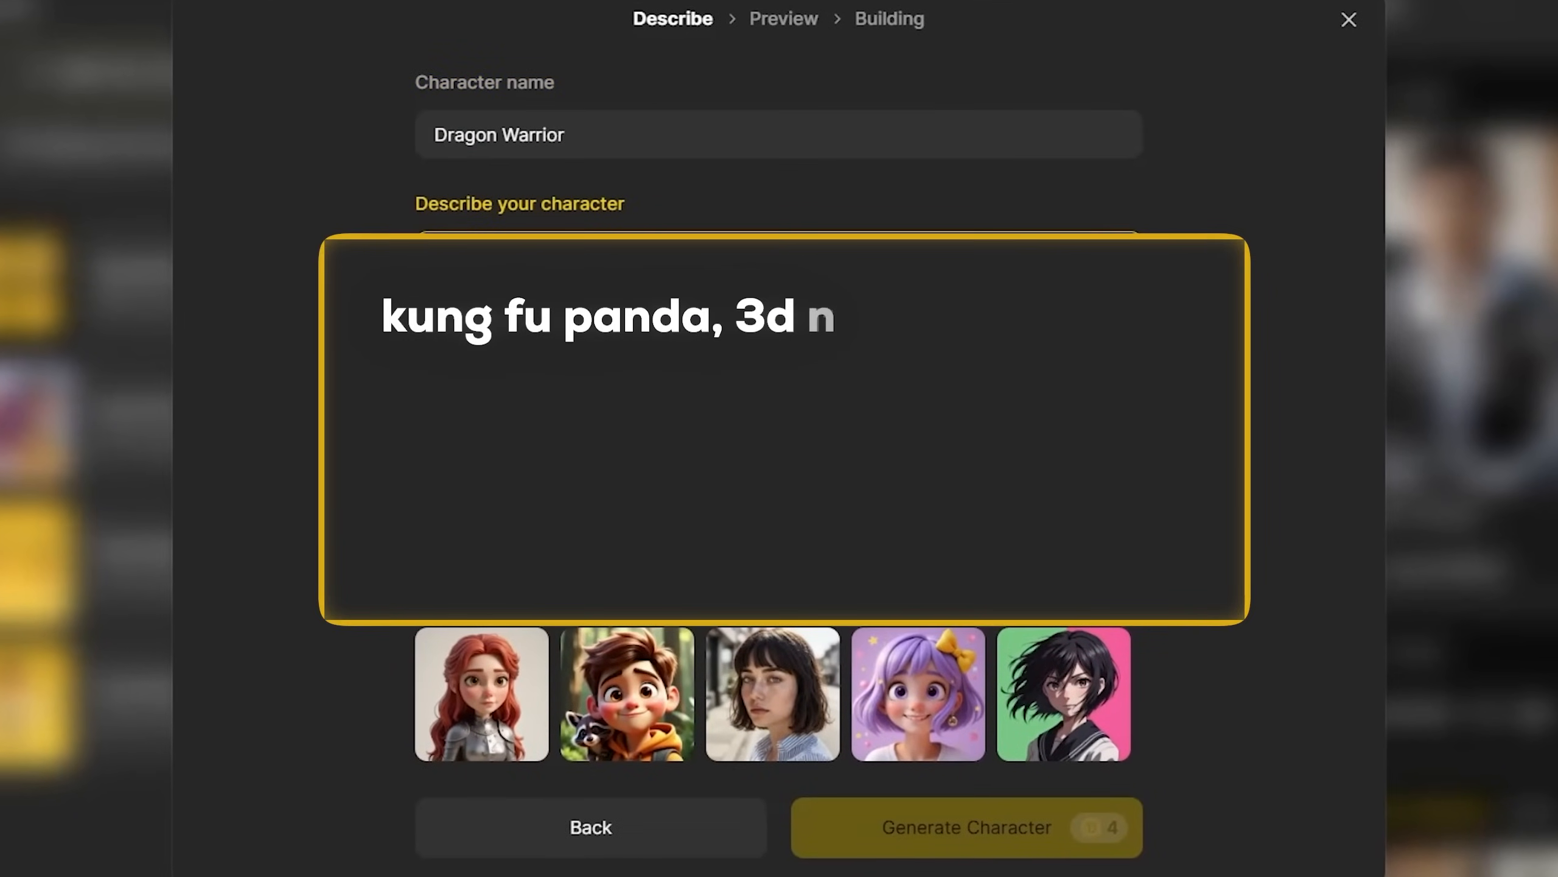
Step: Generate front-view kung fu panda previews, build one, and use it in Consistent Character
{"action": "type", "text": "animation style, front view, standing straight, nab"}
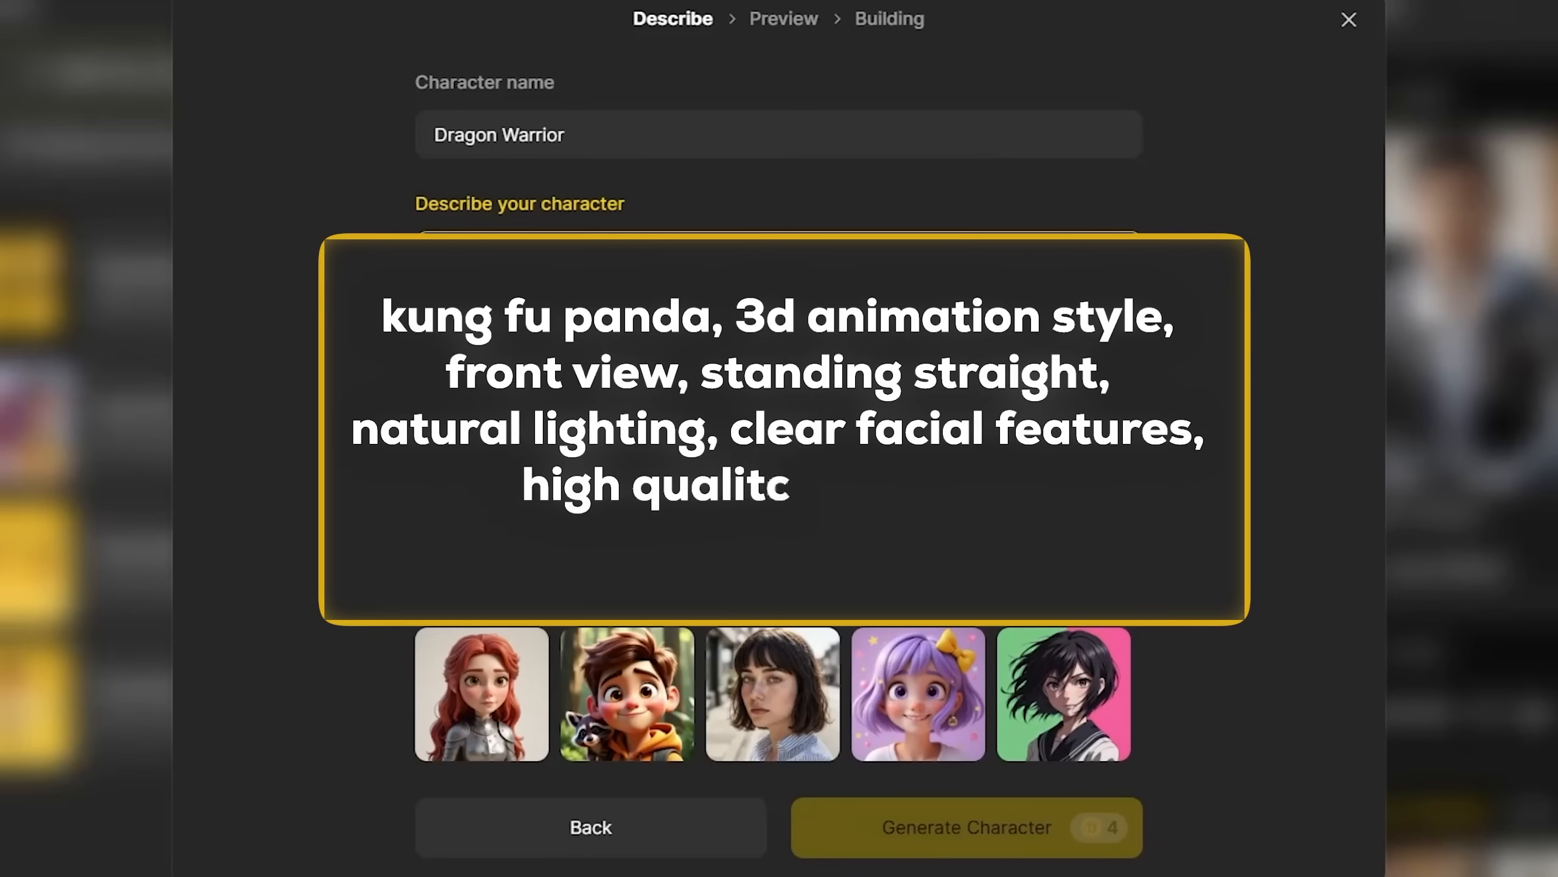
{"action": "left_click", "coordinate": [964, 827]}
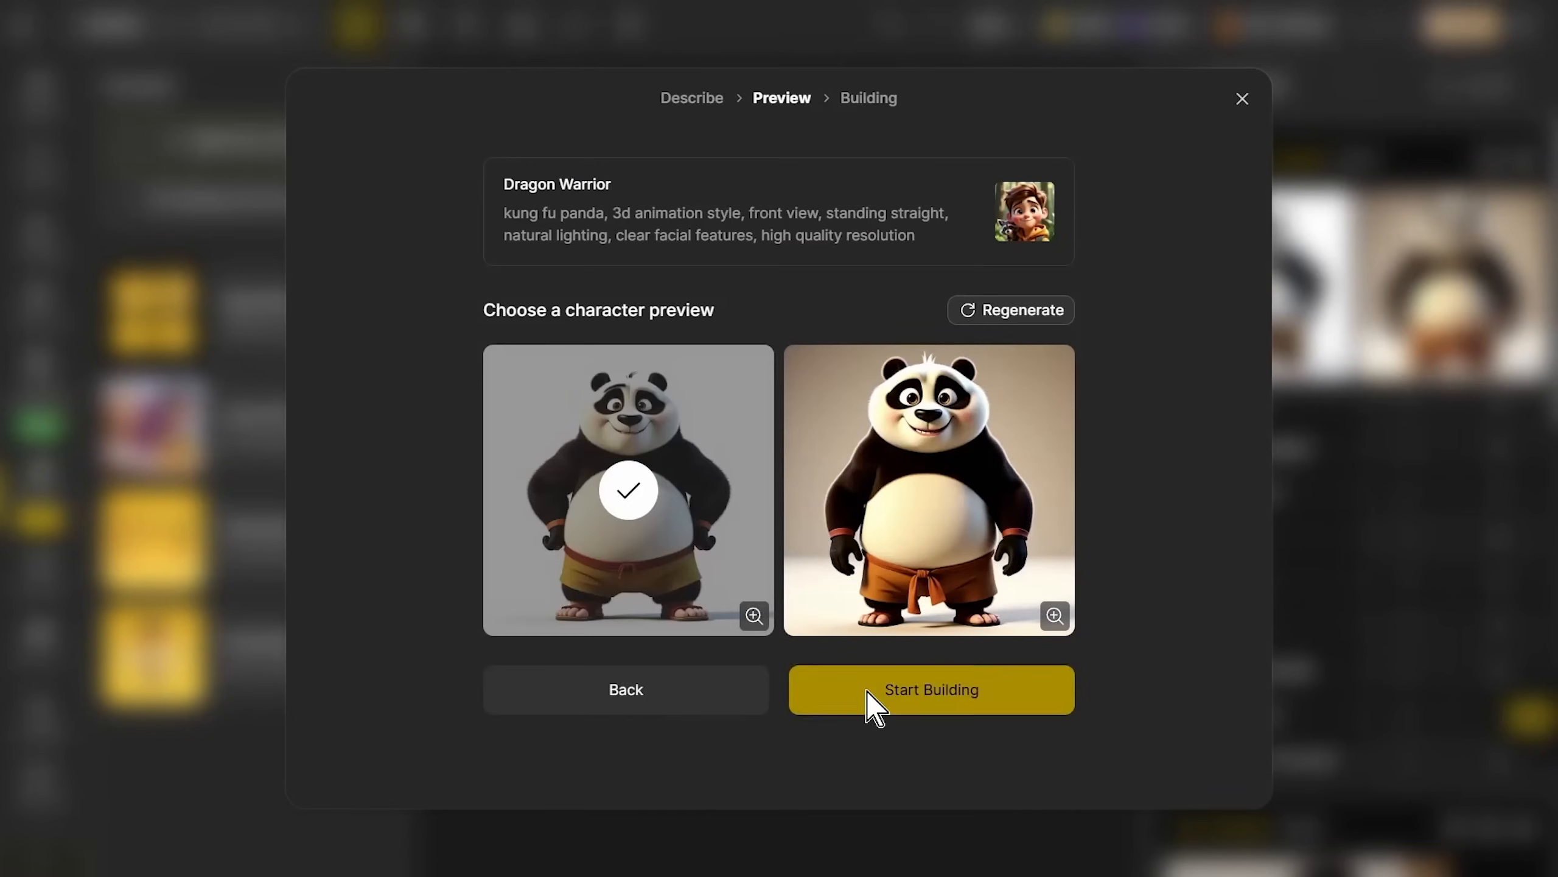
{"action": "left_click", "coordinate": [931, 690]}
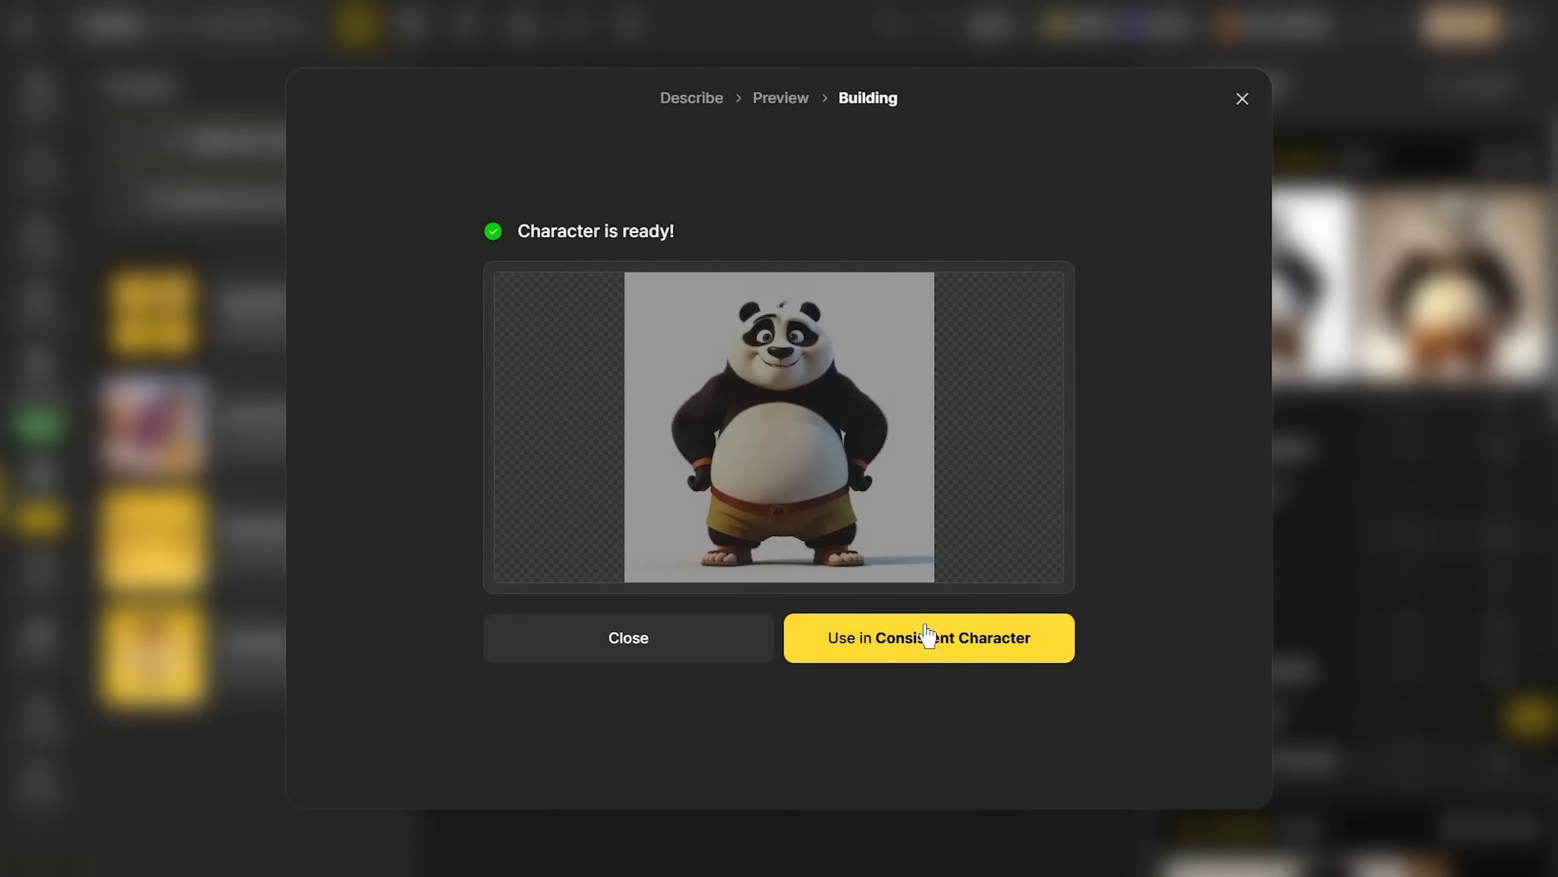
{"action": "left_click", "coordinate": [928, 638]}
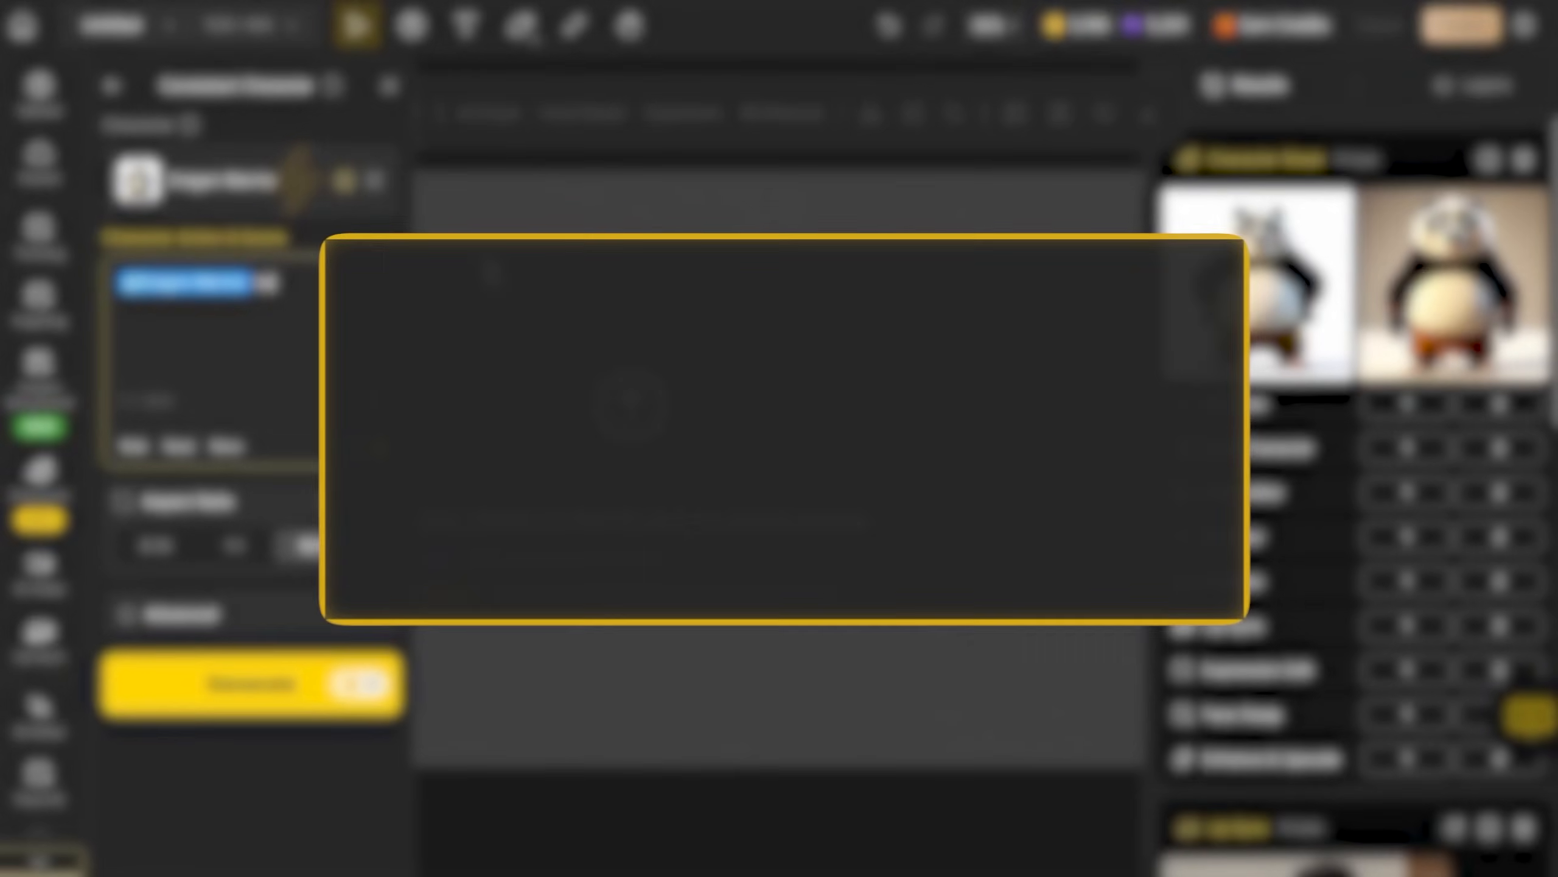
Step: Generate the panda in a bamboo forest with natural lighting and download it upscaled 4x
{"action": "type", "text": "bamboo forest in the backgrounn"}
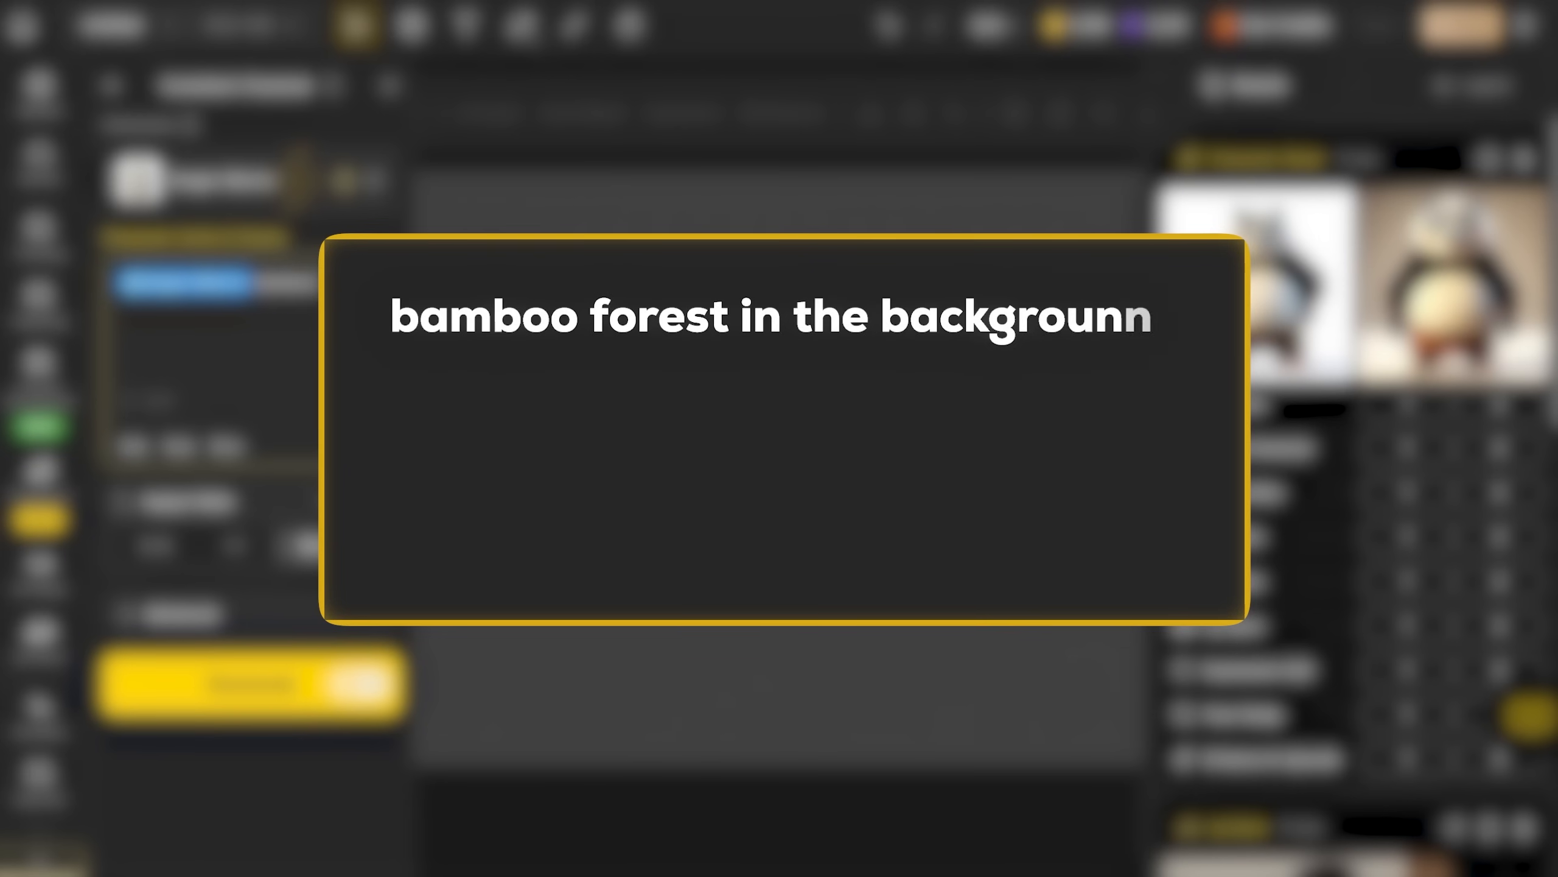
{"action": "type", "text": "d, natural lighting, front view"}
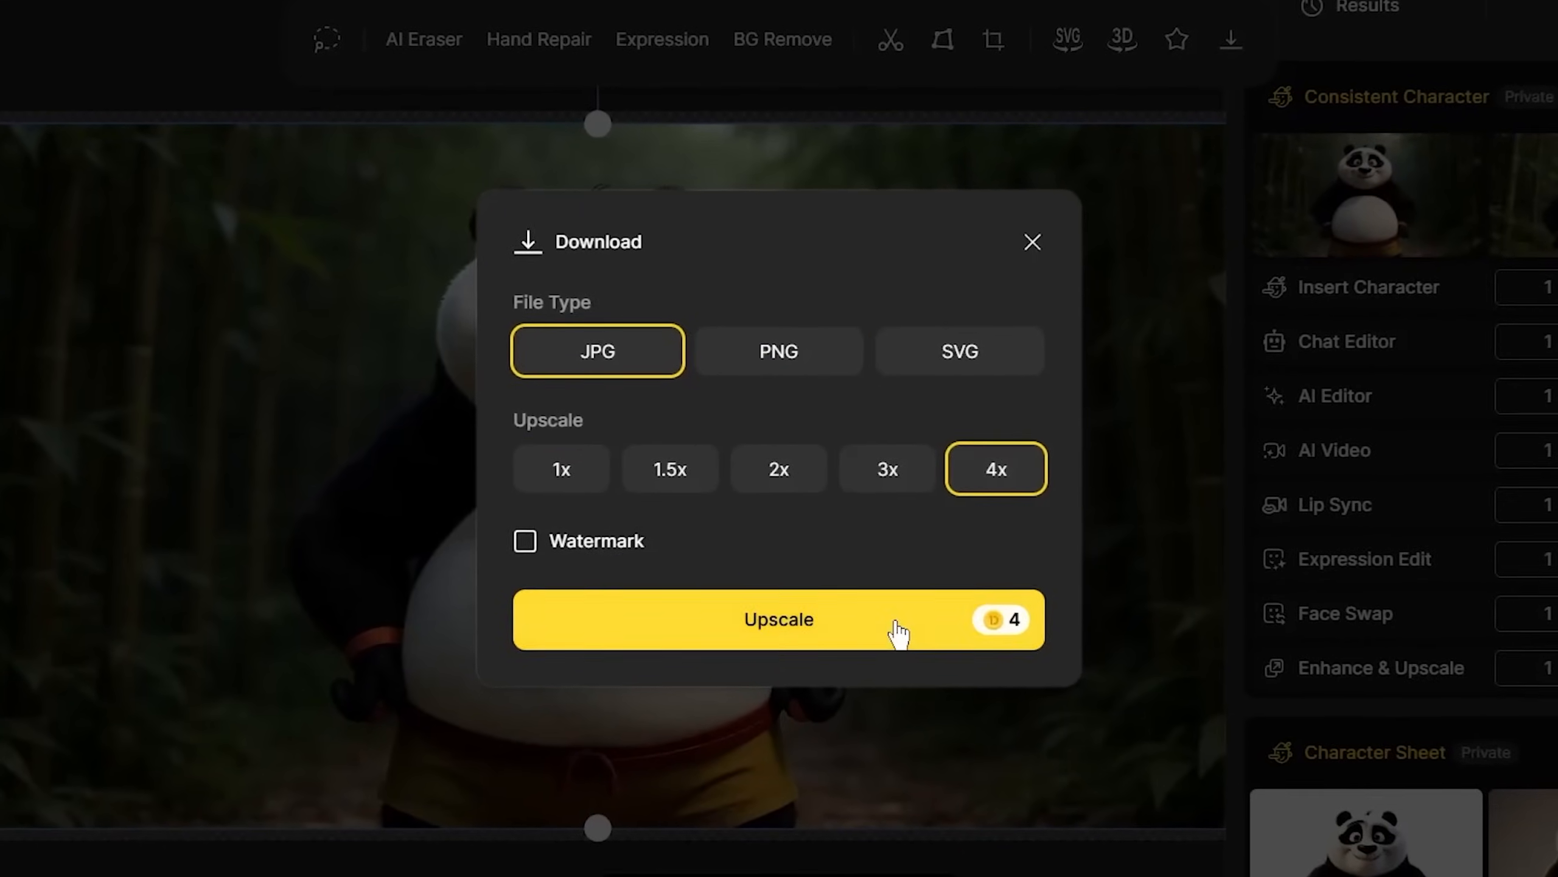
{"action": "left_click", "coordinate": [779, 620]}
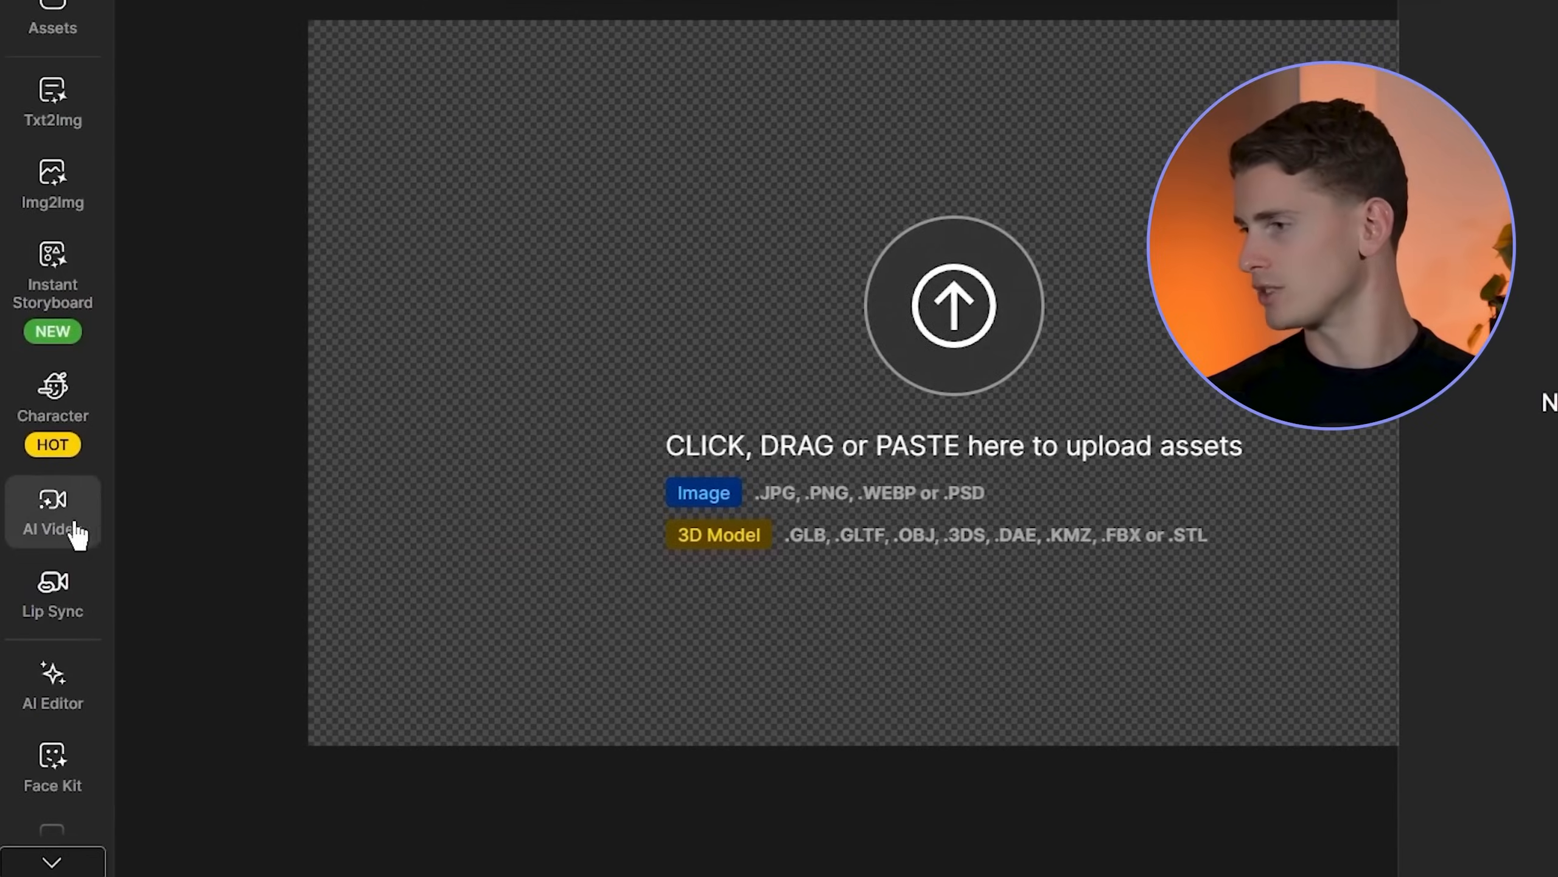
Step: Open Dzine AI's AI Video feature from the sidebar
{"action": "left_click", "coordinate": [949, 305]}
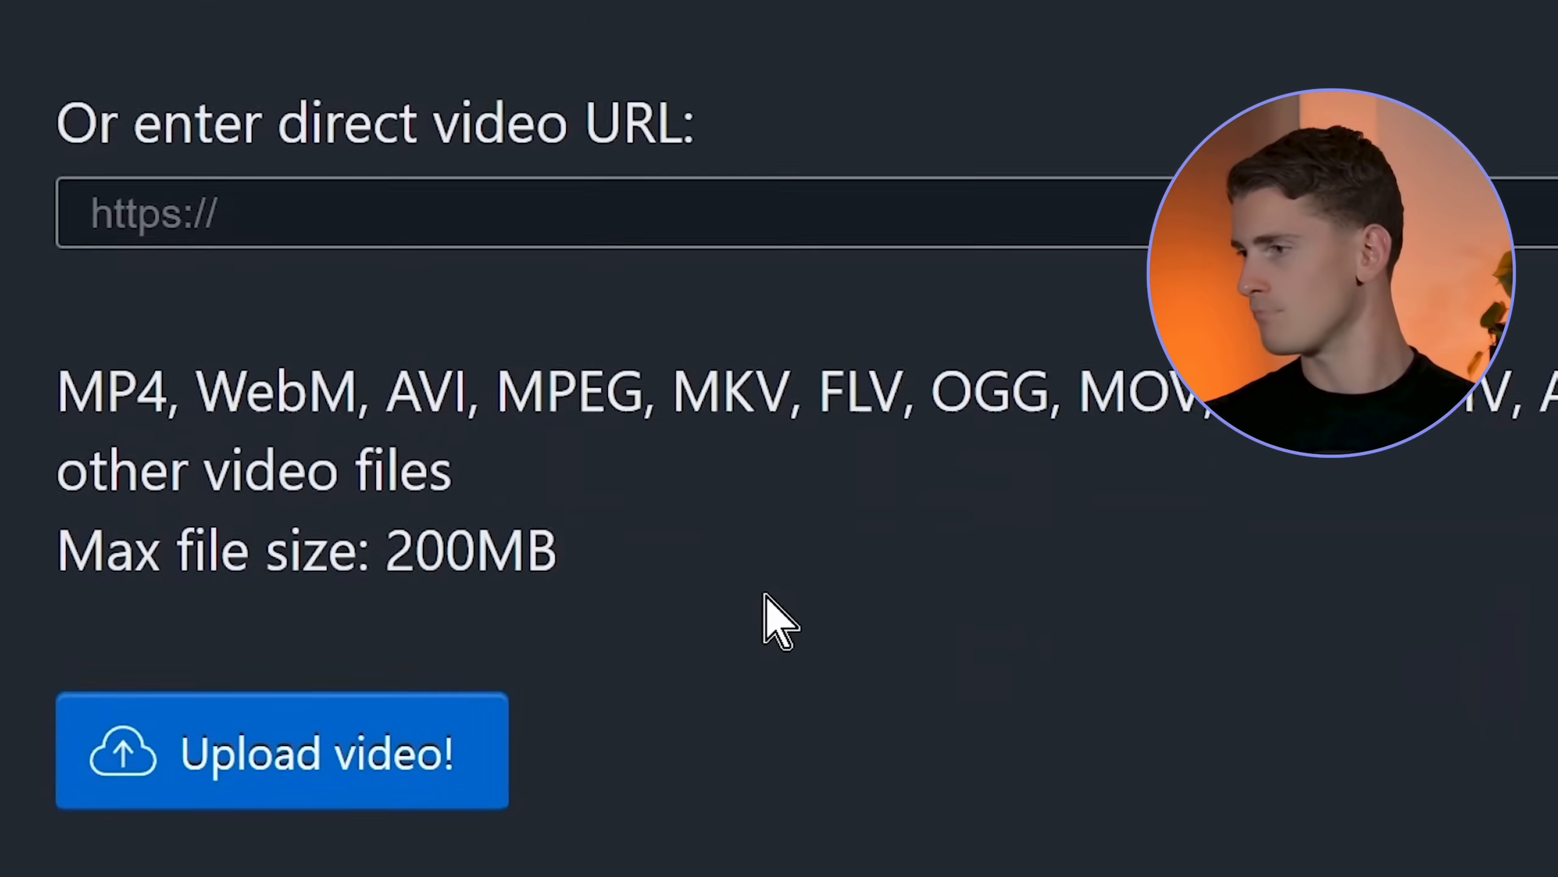
Step: Submit the chosen video file for upload on ezgif
{"action": "left_click", "coordinate": [264, 759]}
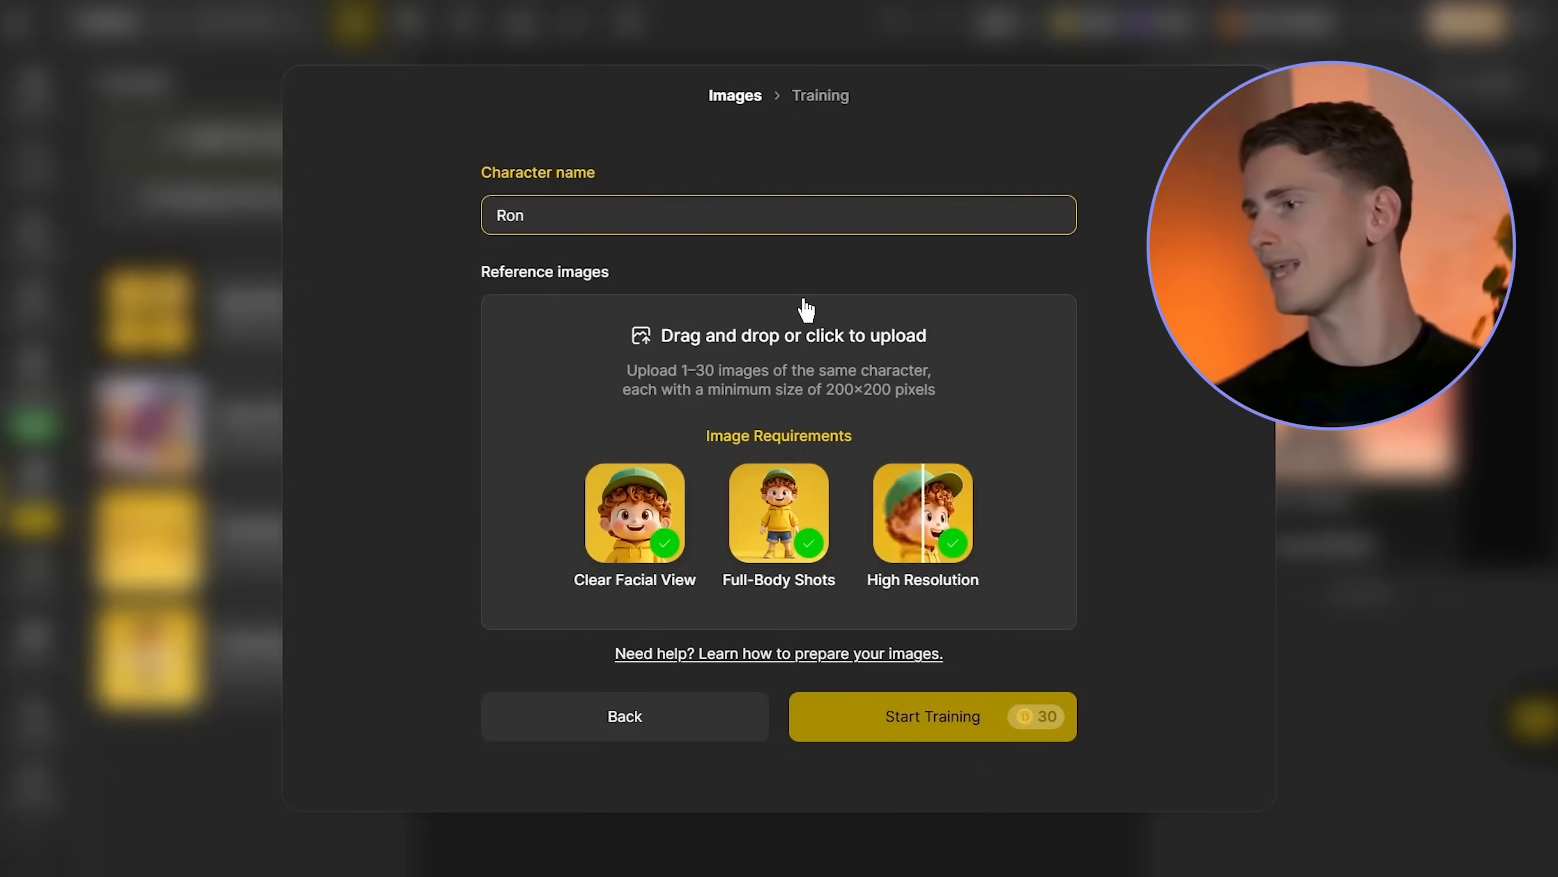
Step: Upload the six ezgif frame images as Ron's reference images
{"action": "left_click", "coordinate": [778, 336]}
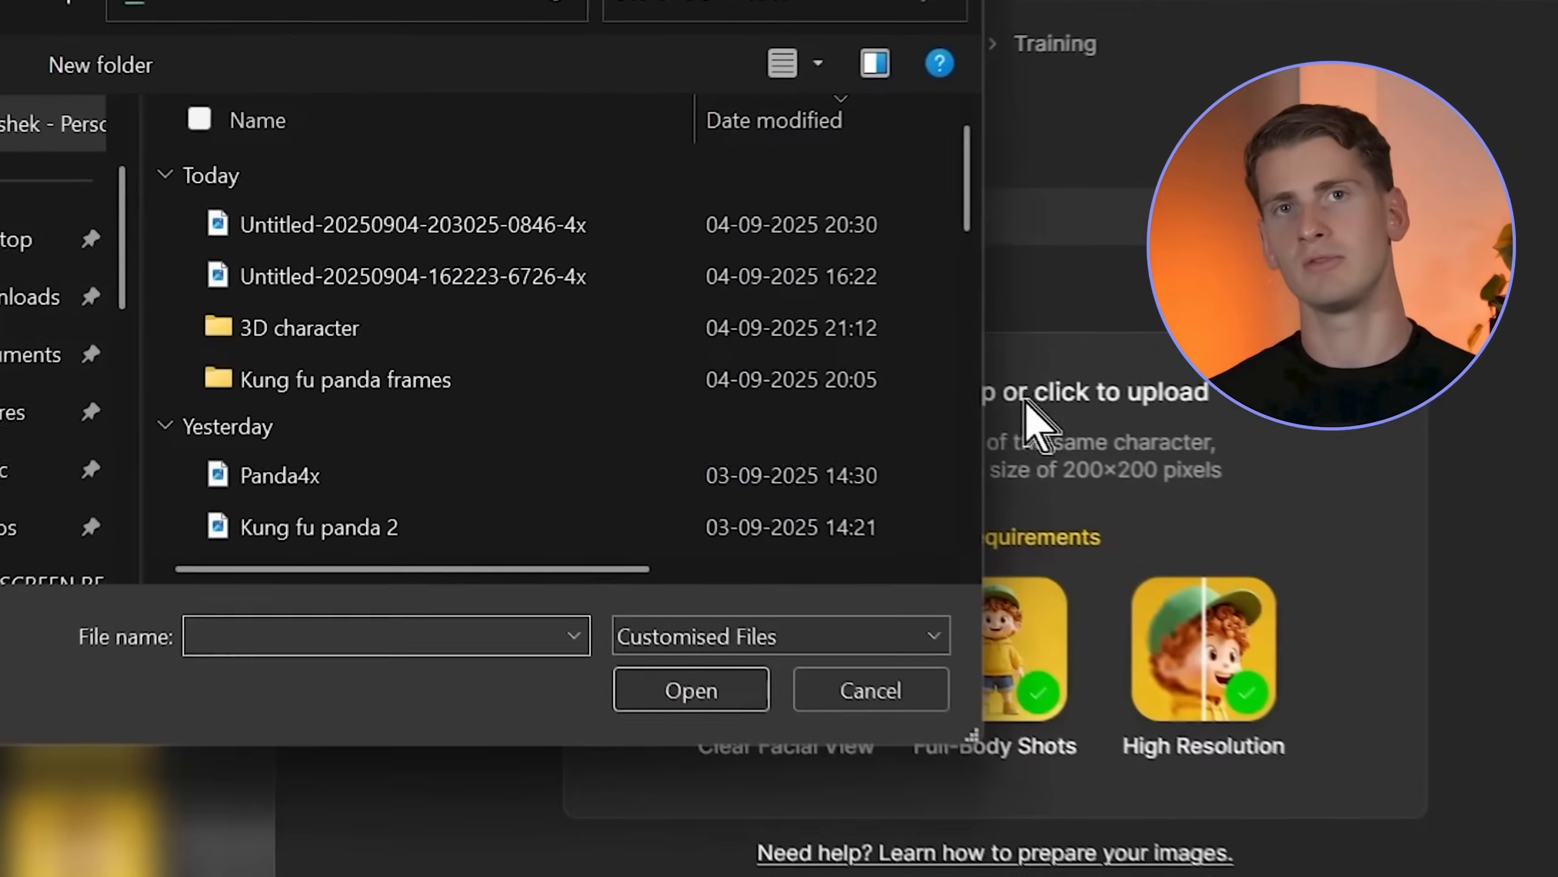
{"action": "left_click", "coordinate": [692, 689]}
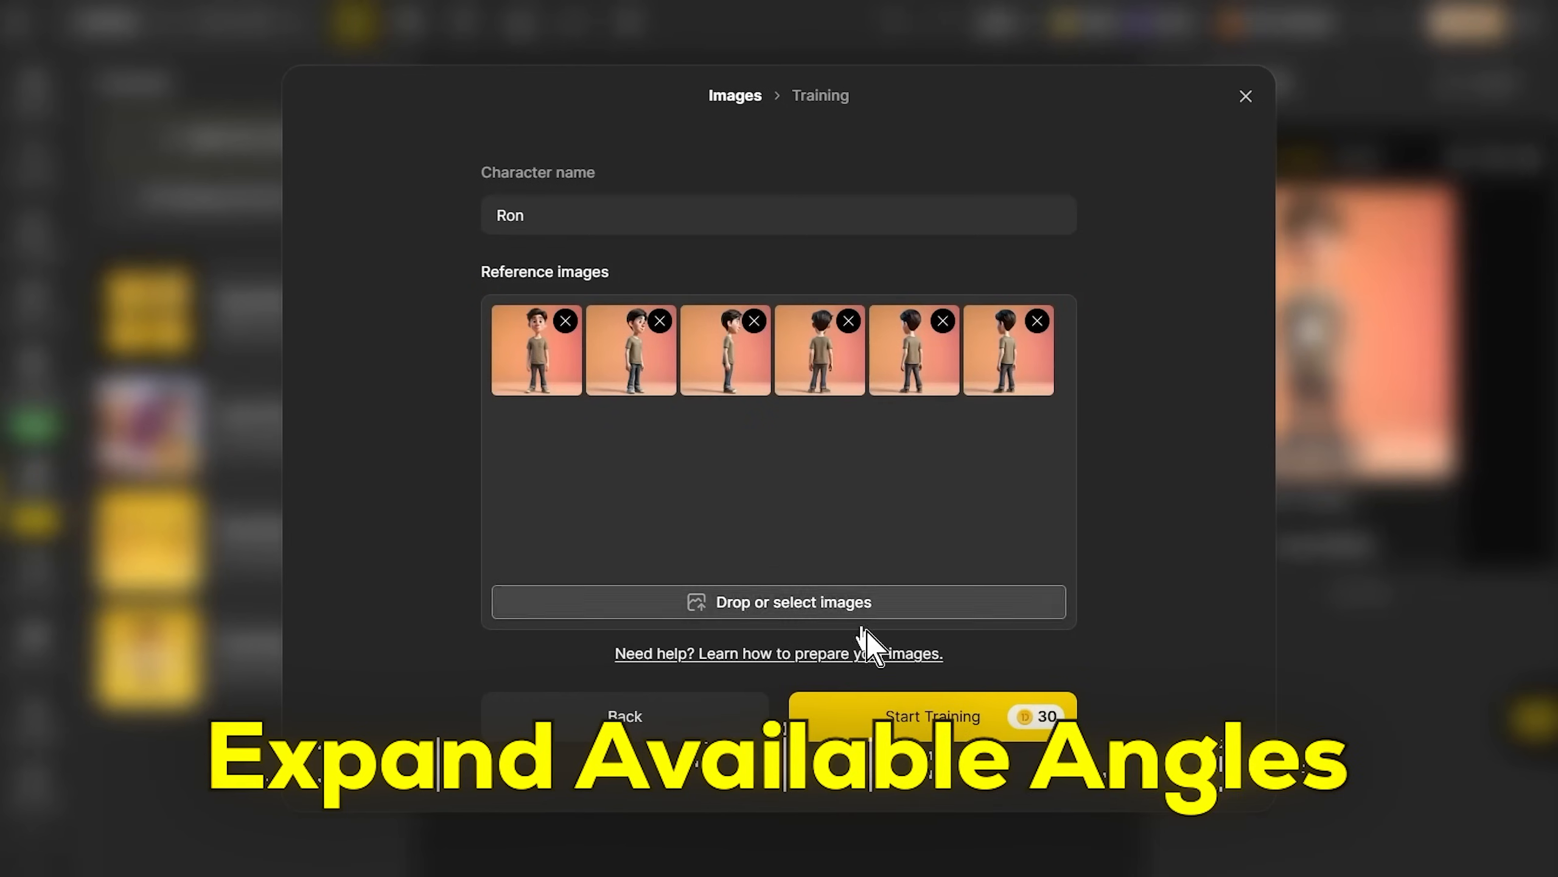
{"action": "left_click", "coordinate": [934, 716]}
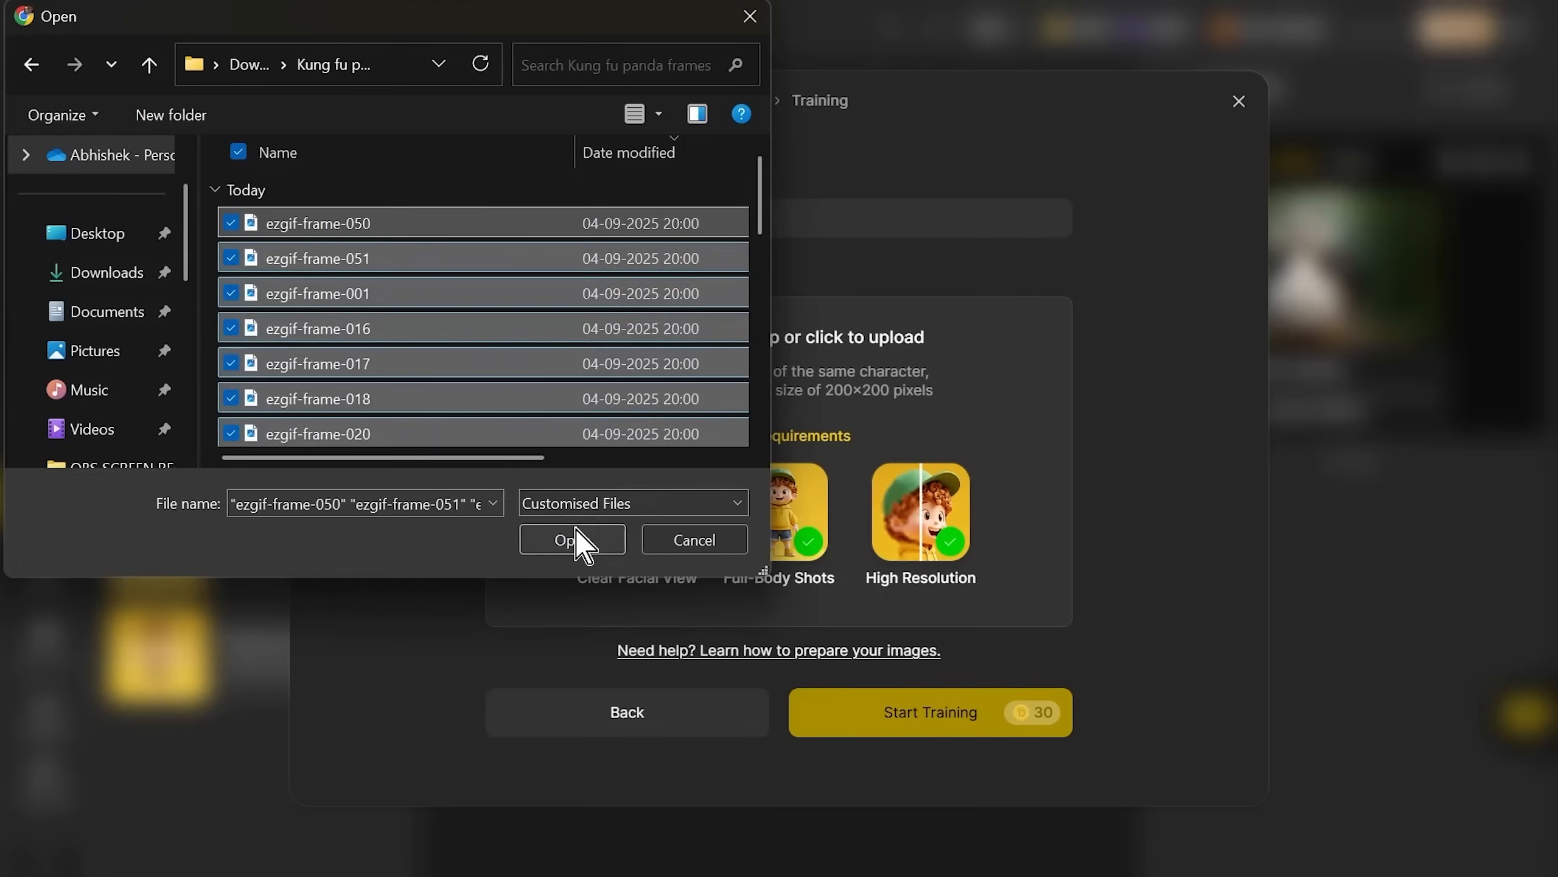
{"action": "left_click", "coordinate": [572, 539]}
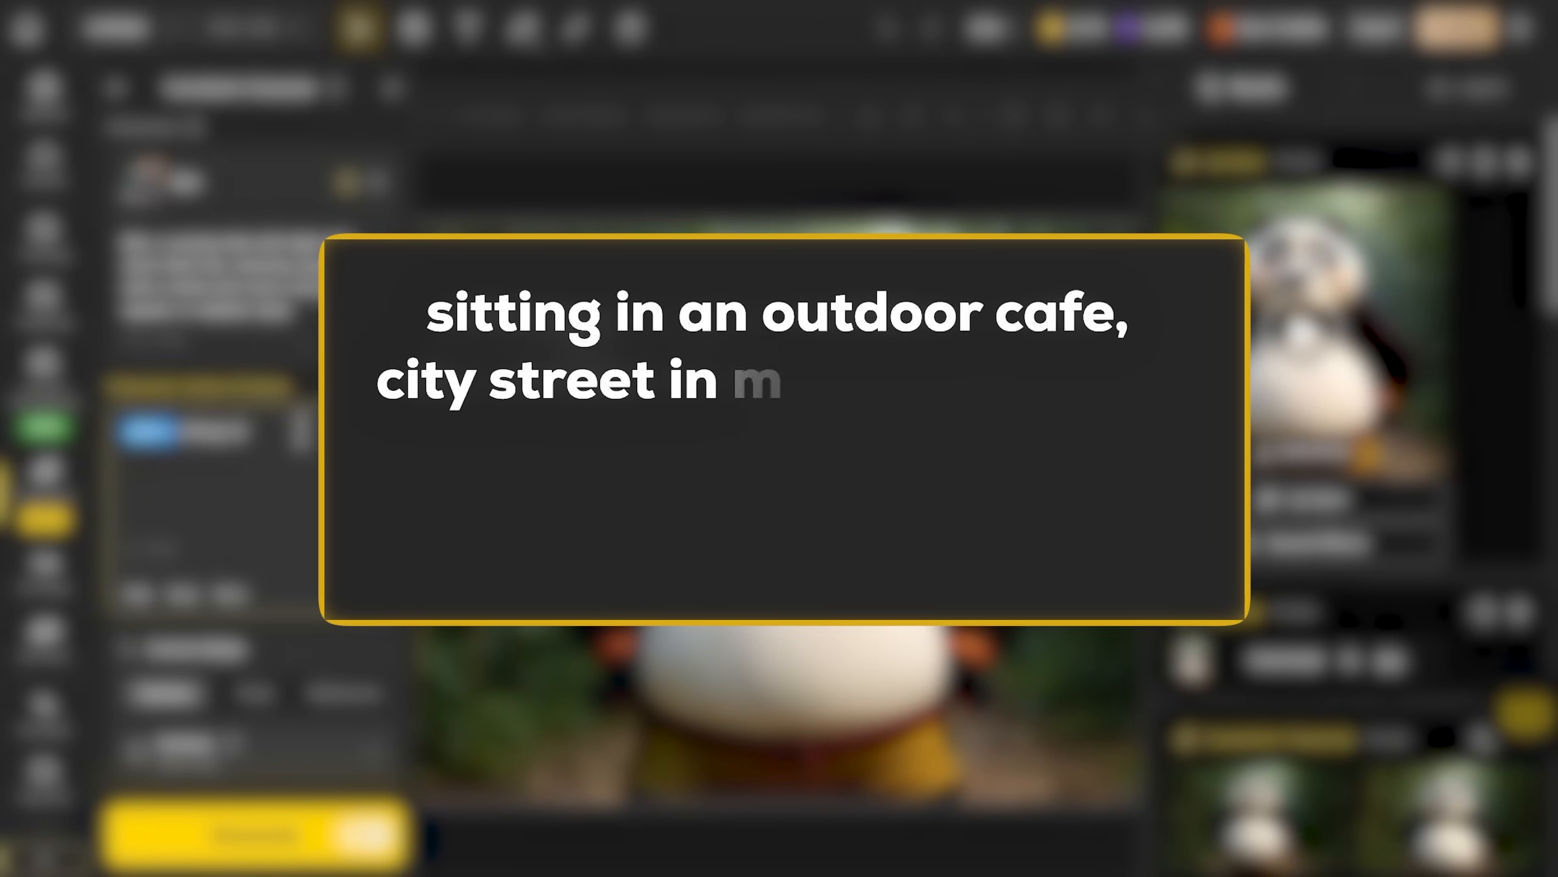
Step: Finish the cafe prompt, switch to HQ mode, and enter the happy living-room sofa prompt
{"action": "type", "text": "the background, natural lighting, cll"}
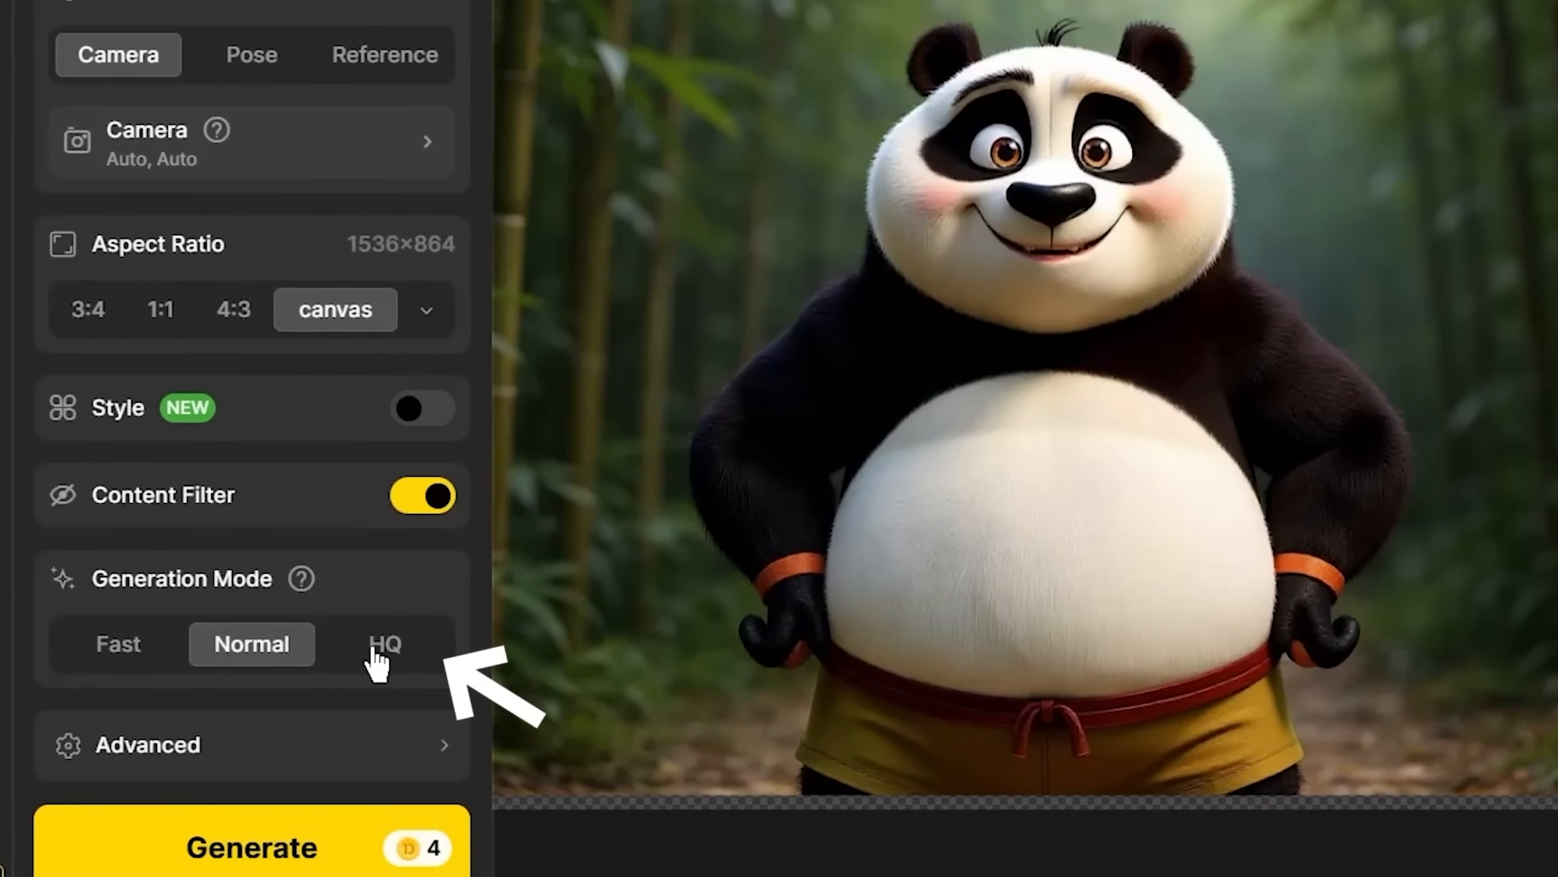
{"action": "left_click", "coordinate": [383, 647]}
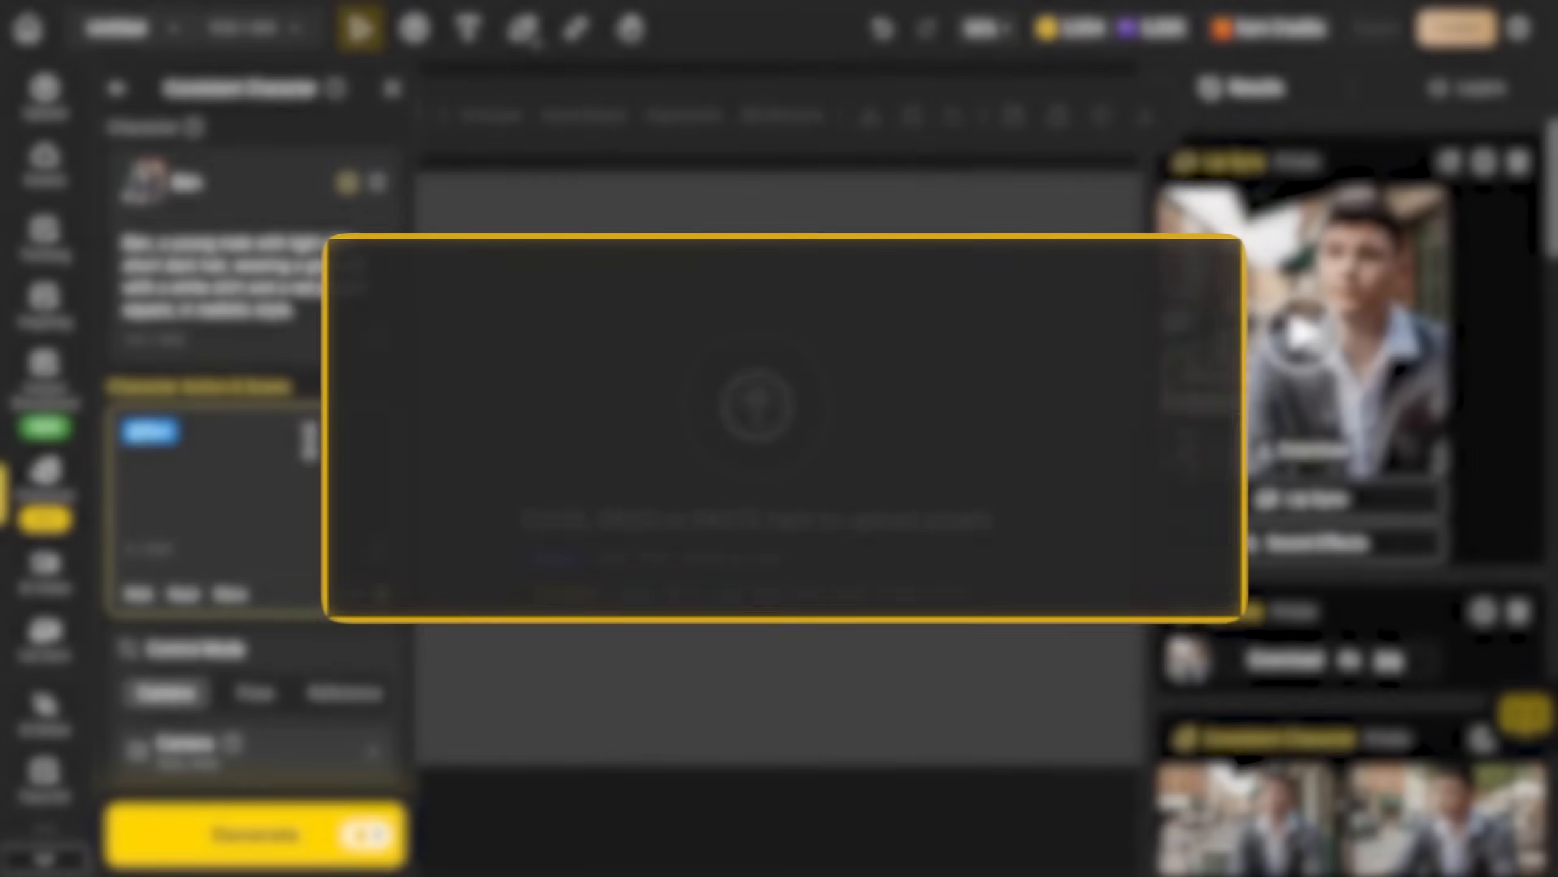
{"action": "type", "text": "sitting on a sofa in a livin"}
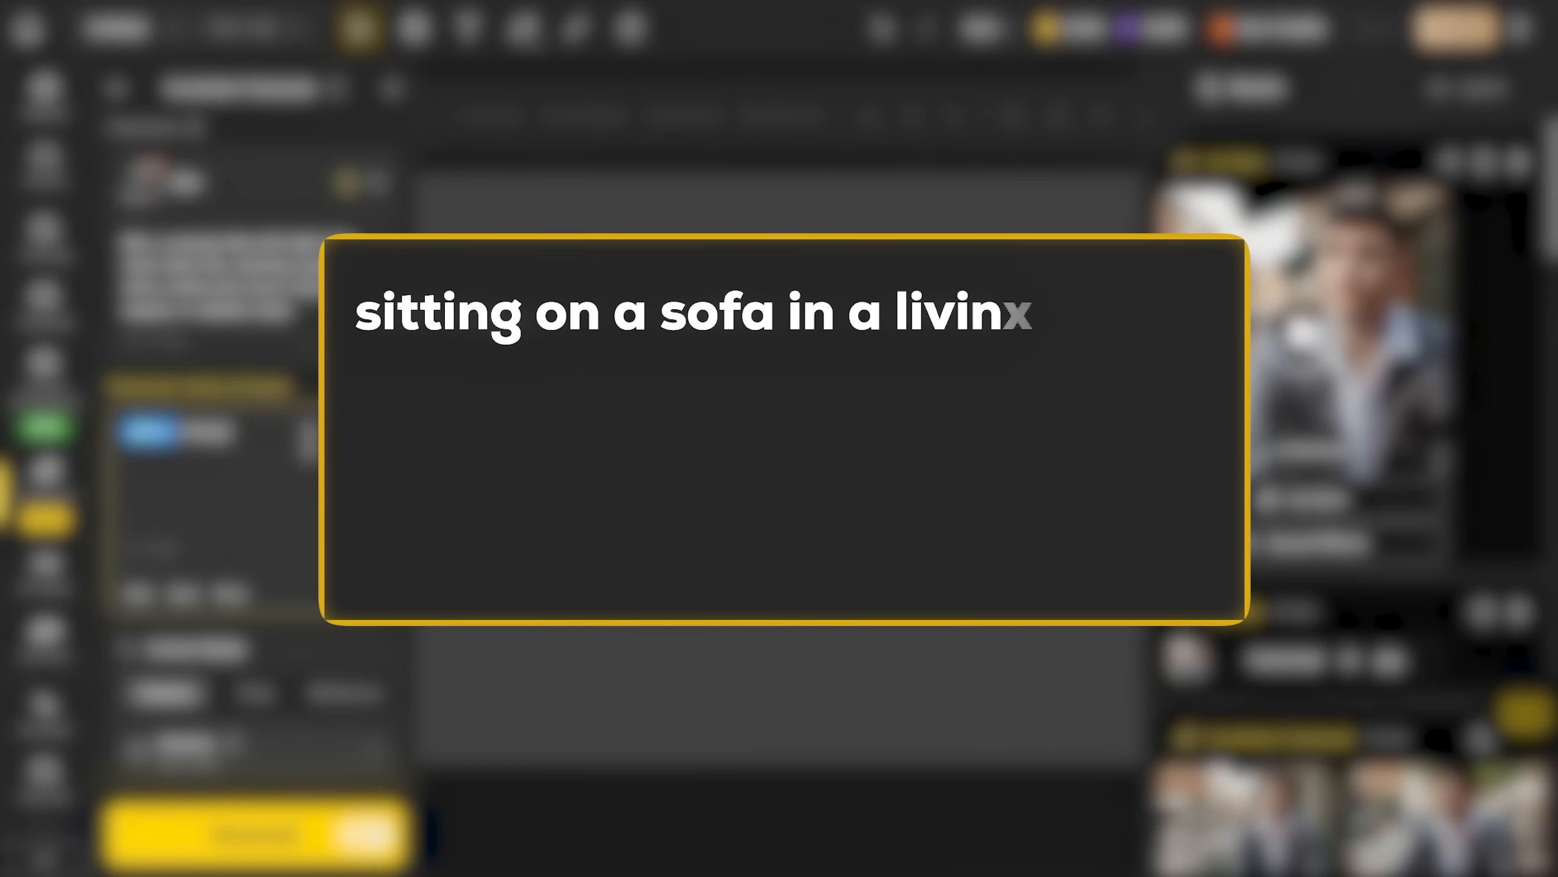
{"action": "type", "text": "g room, looking towards right, happy facial expr"}
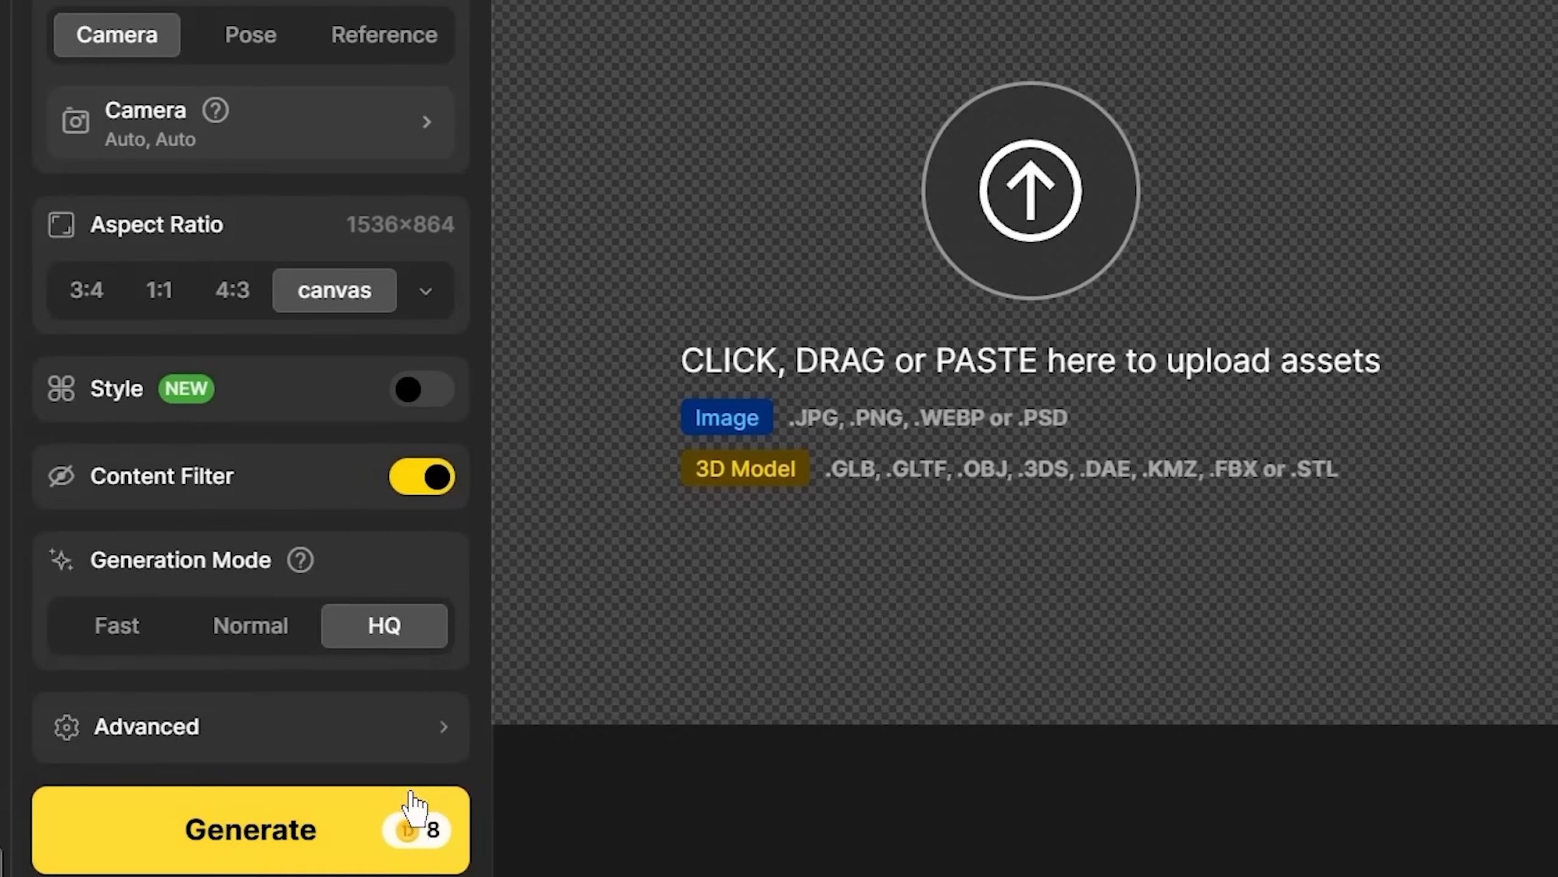
Step: Generate Ron's character image, then start a prompt about walking on the sidewalk waving hello
{"action": "left_click", "coordinate": [248, 829]}
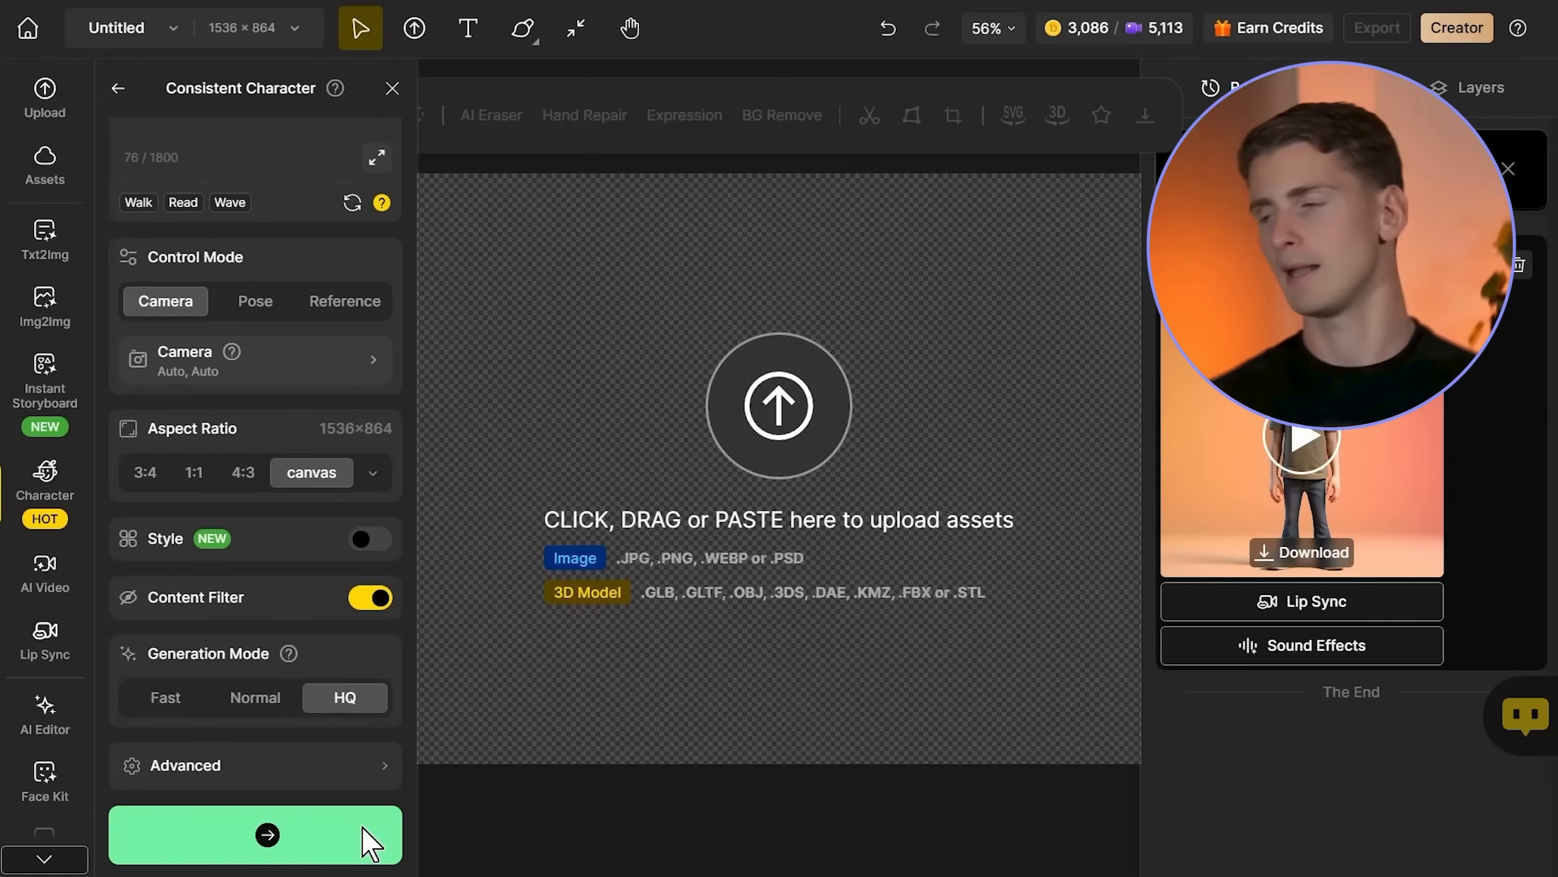
{"action": "left_click", "coordinate": [266, 835]}
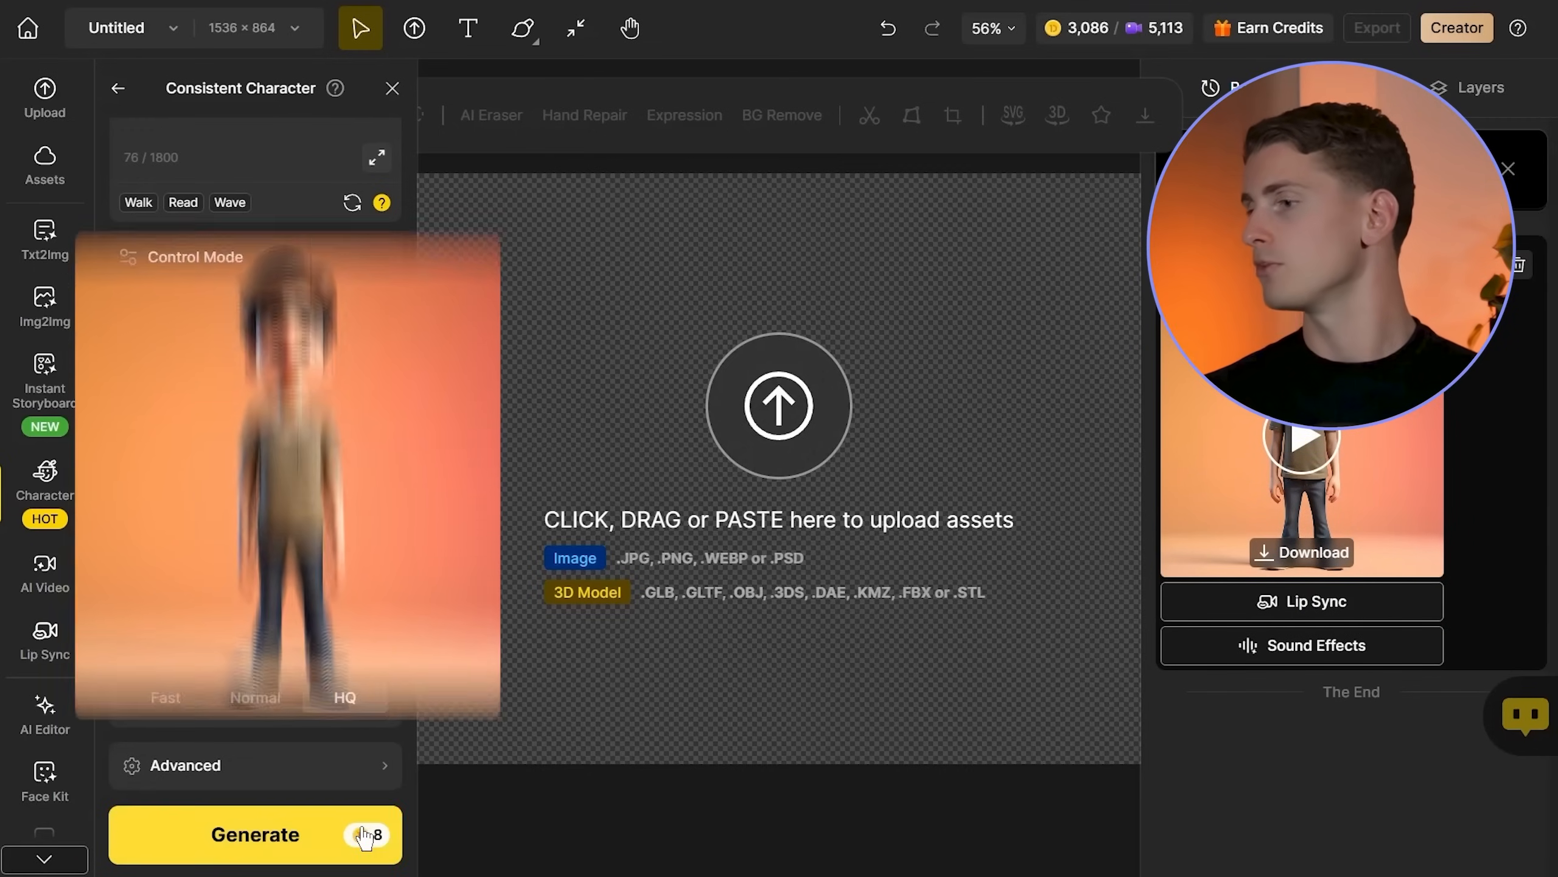
{"action": "left_click", "coordinate": [254, 834]}
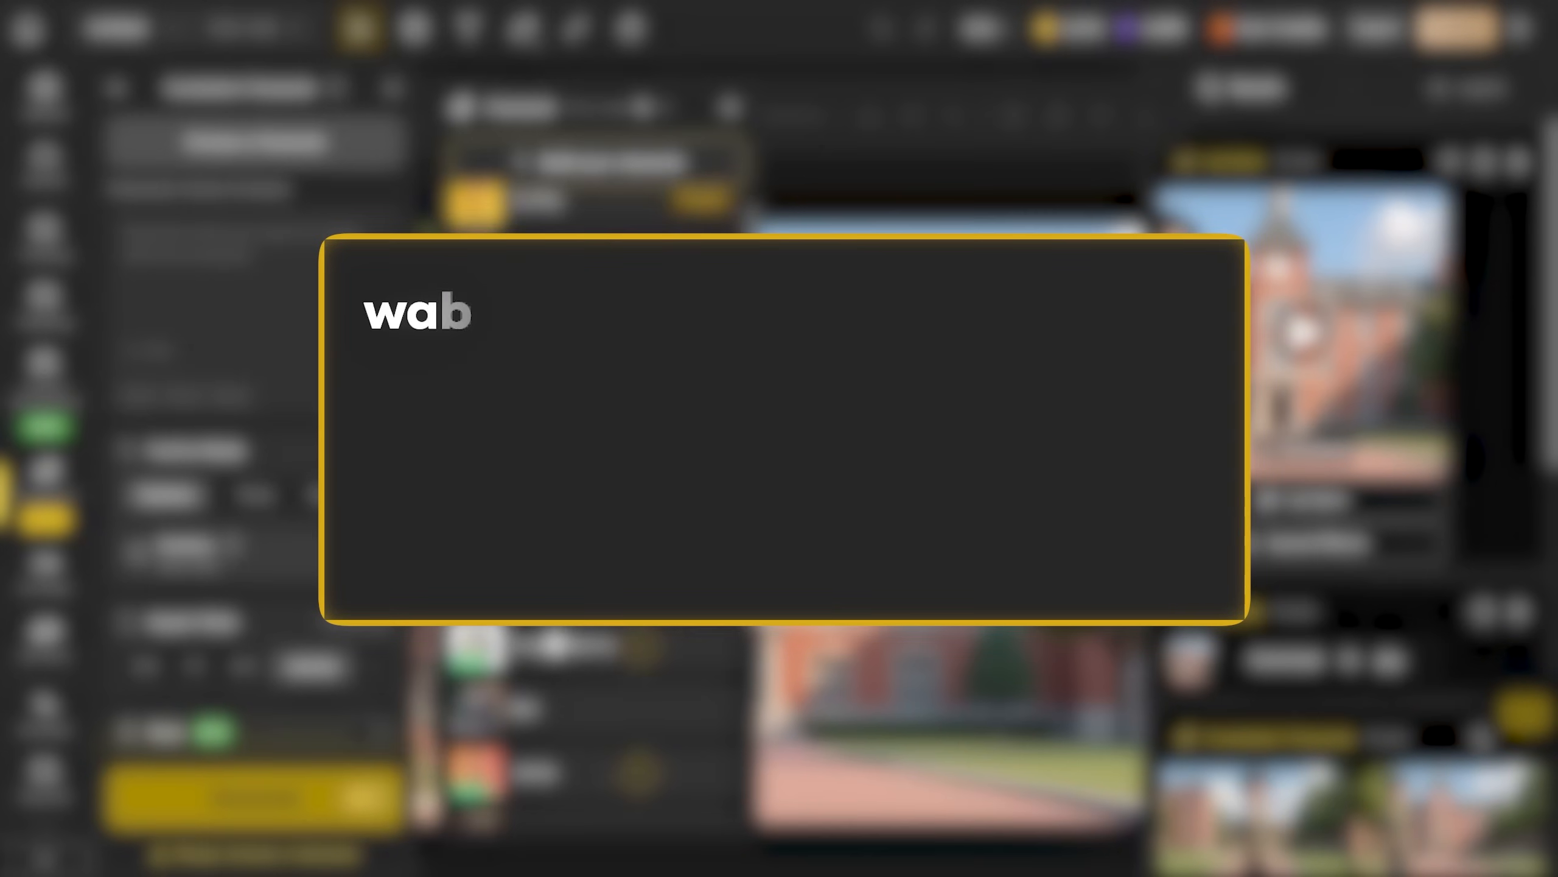
{"action": "type", "text": "walking on the sidewalk, waving his hand to say l"}
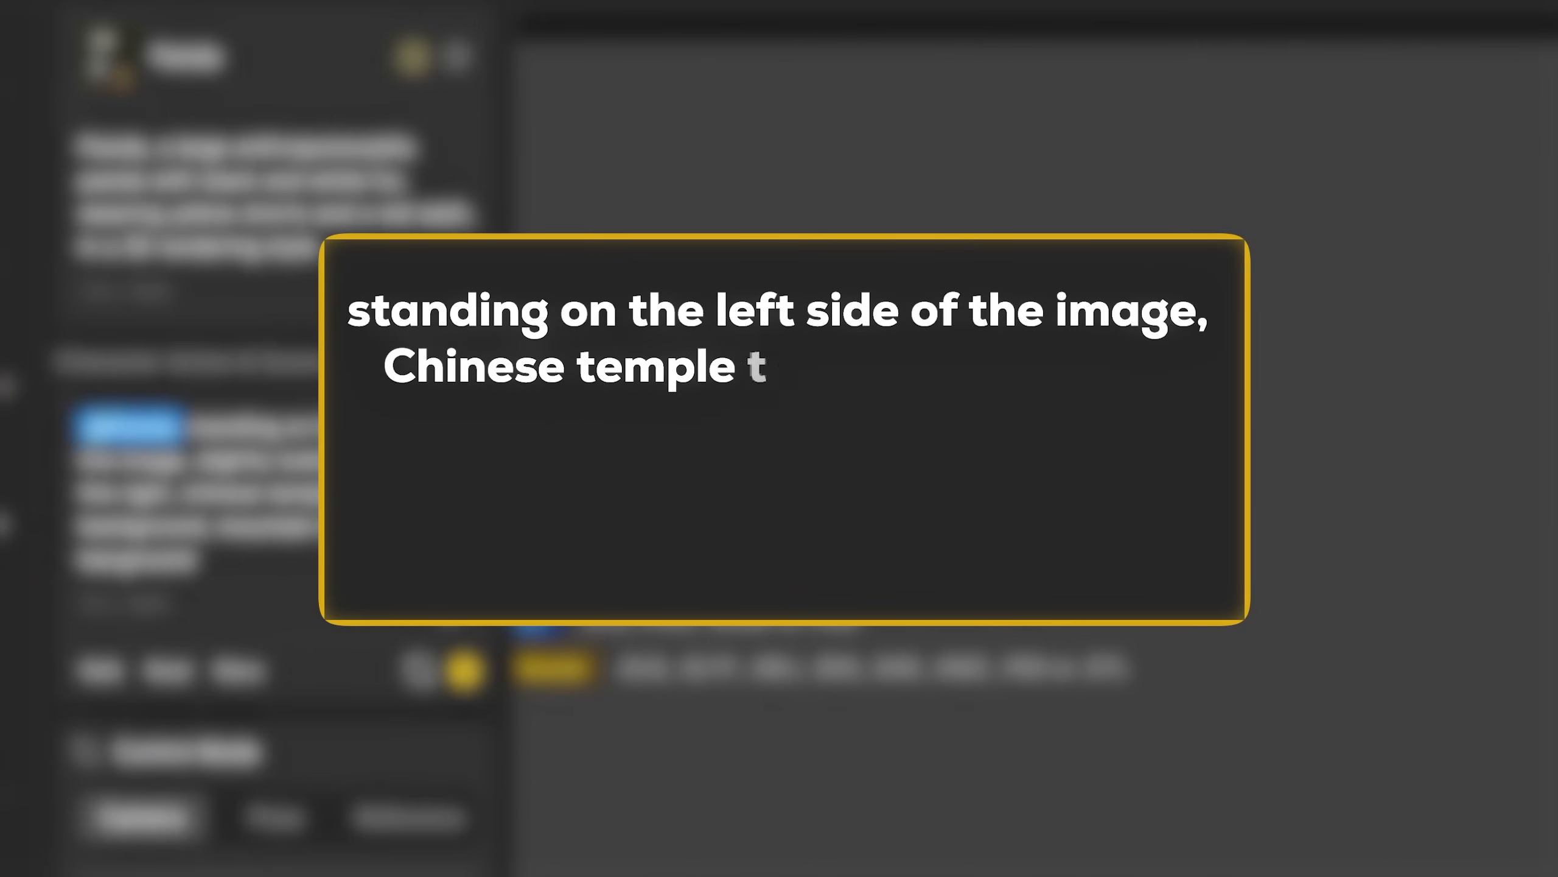
Step: Generate the panda with mountains in the background, then on a happy Chinatown street
{"action": "type", "text": "in the background, mountain in the background"}
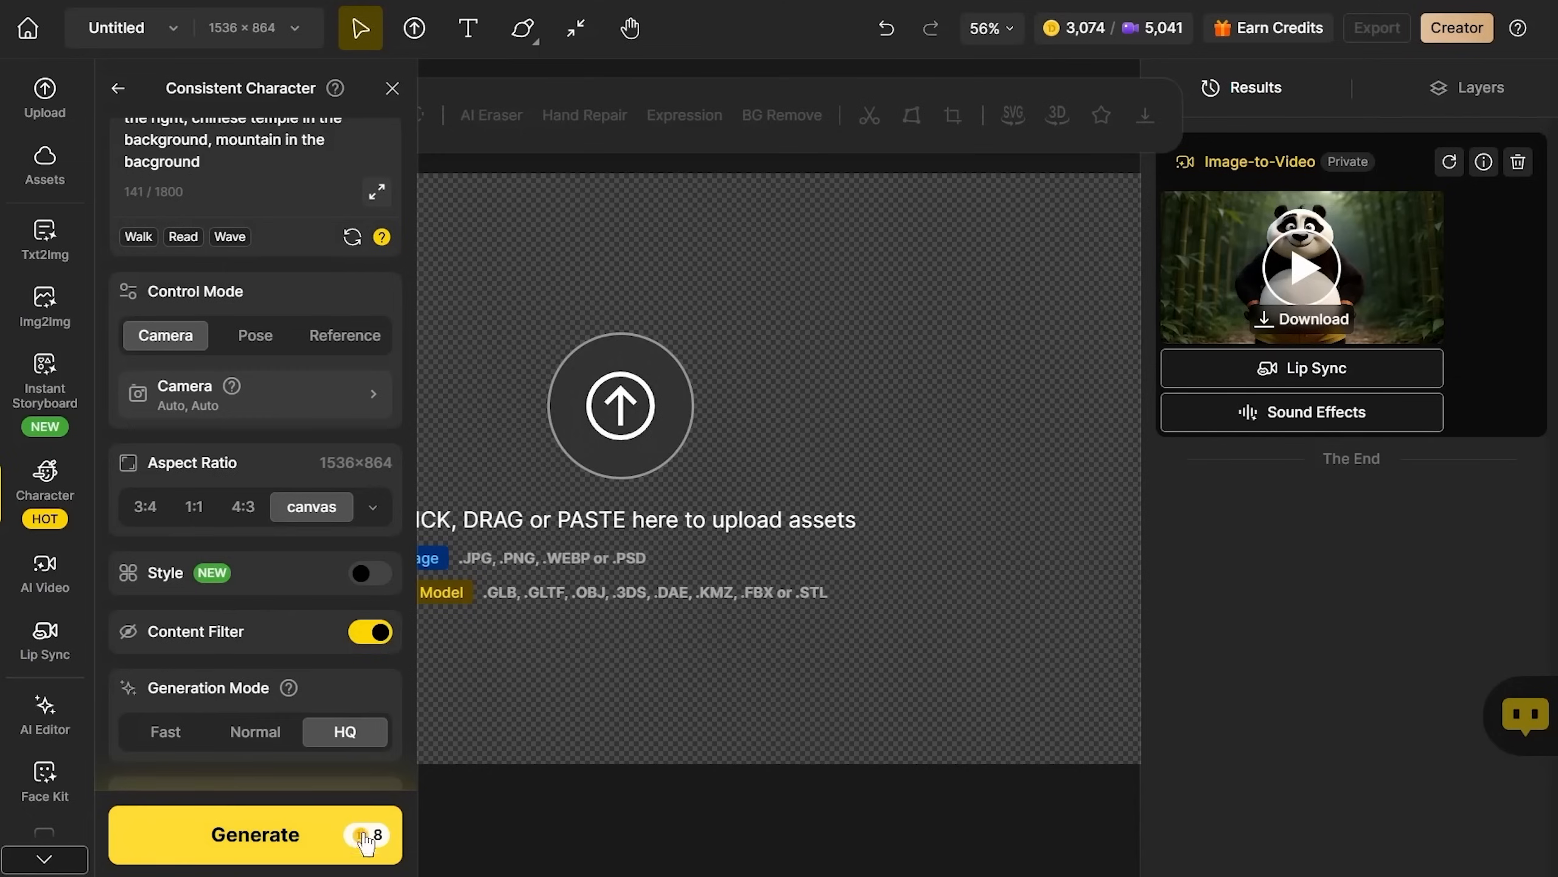
{"action": "left_click", "coordinate": [255, 835]}
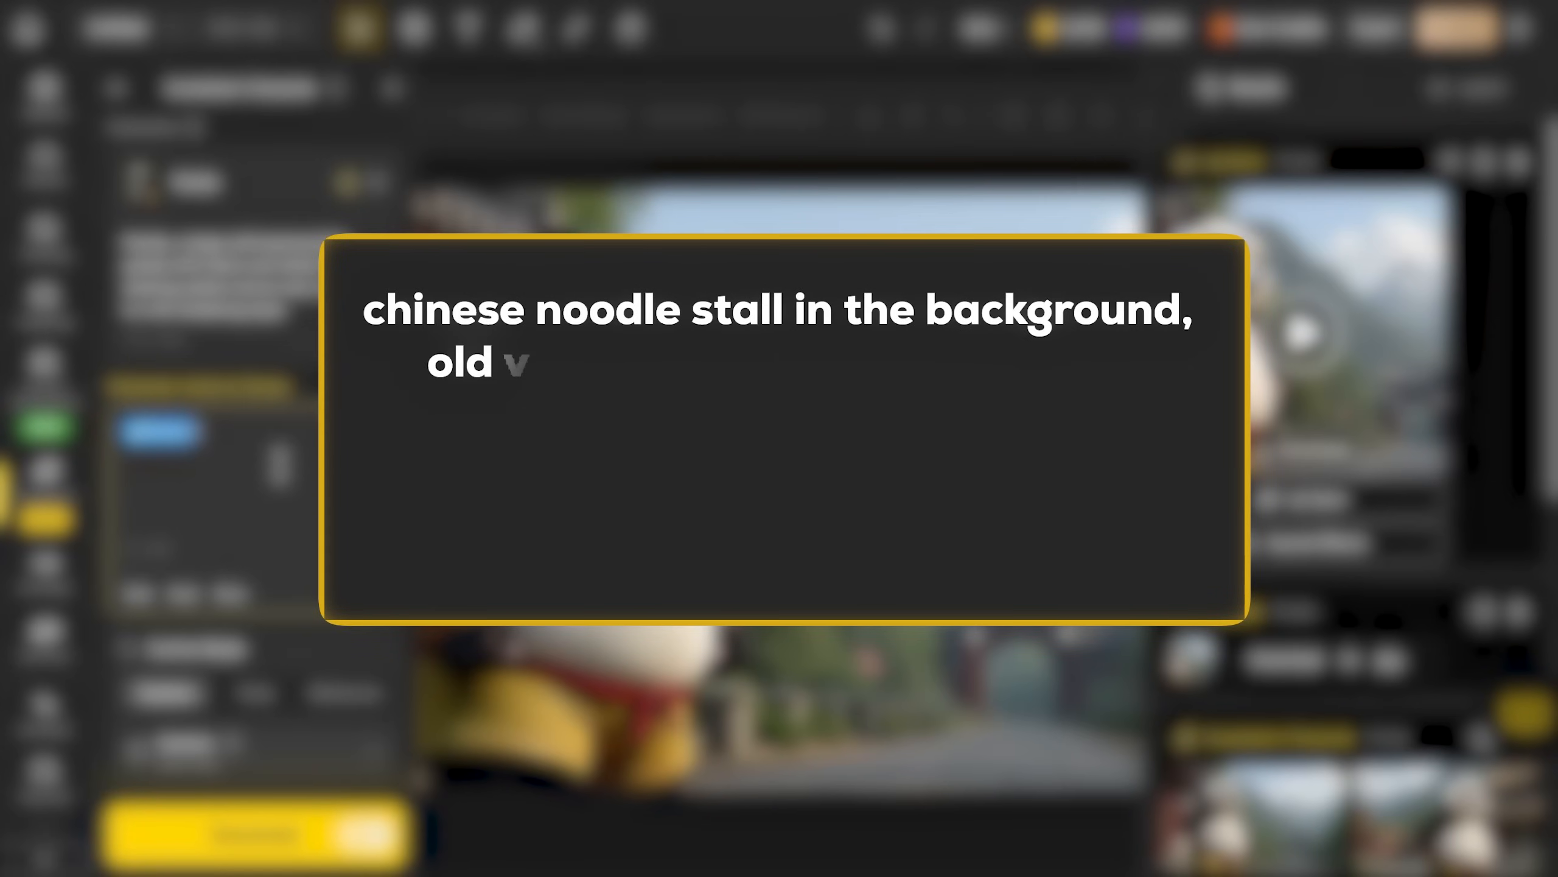
{"action": "type", "text": "chinatown street, happy face"}
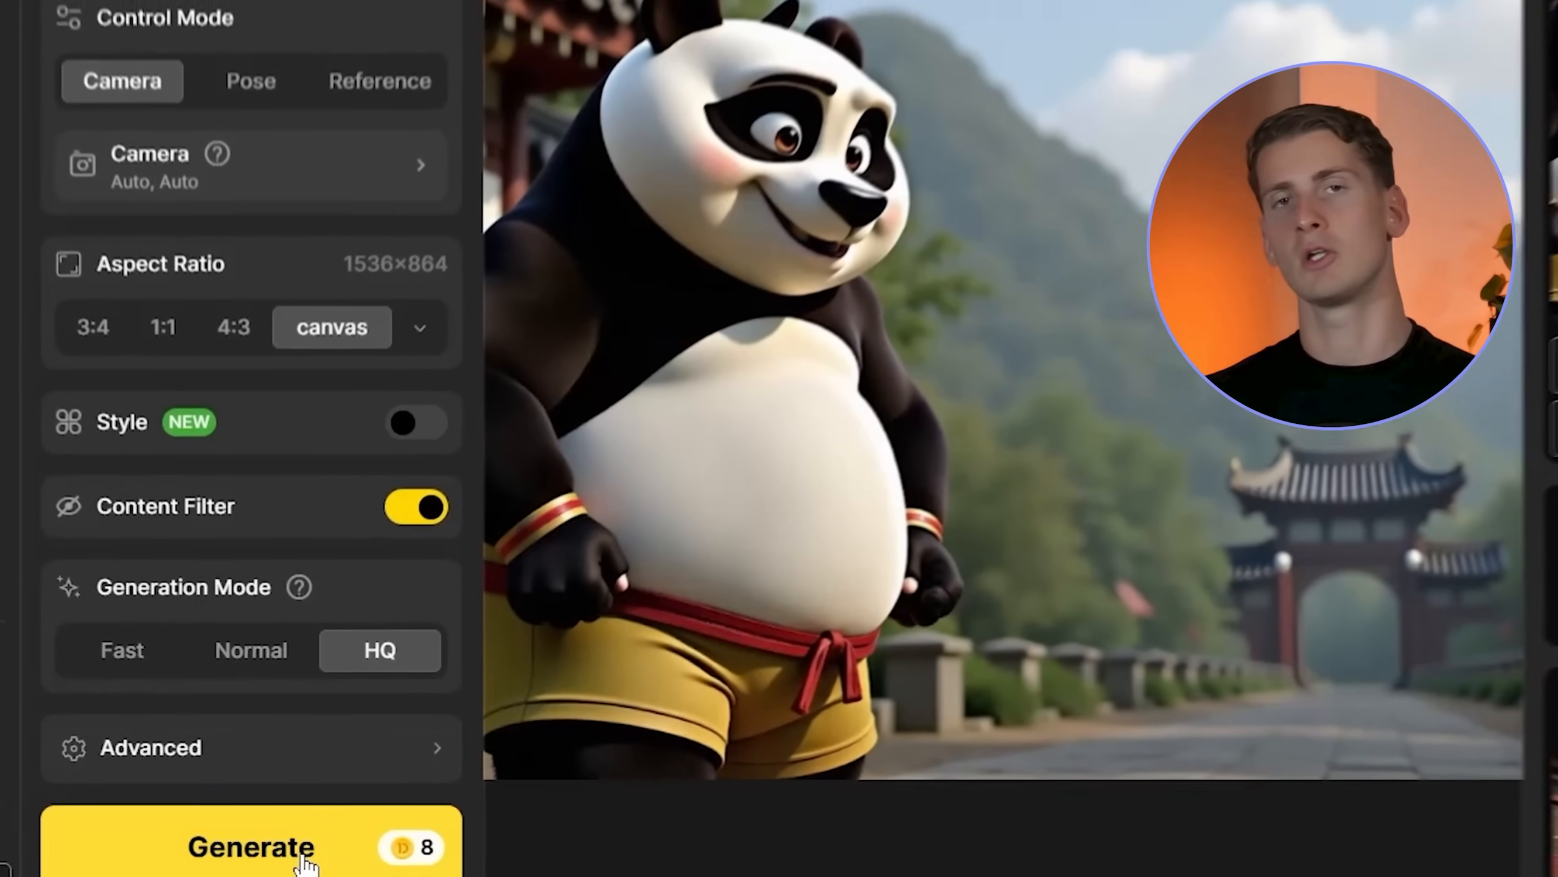
{"action": "left_click", "coordinate": [250, 847]}
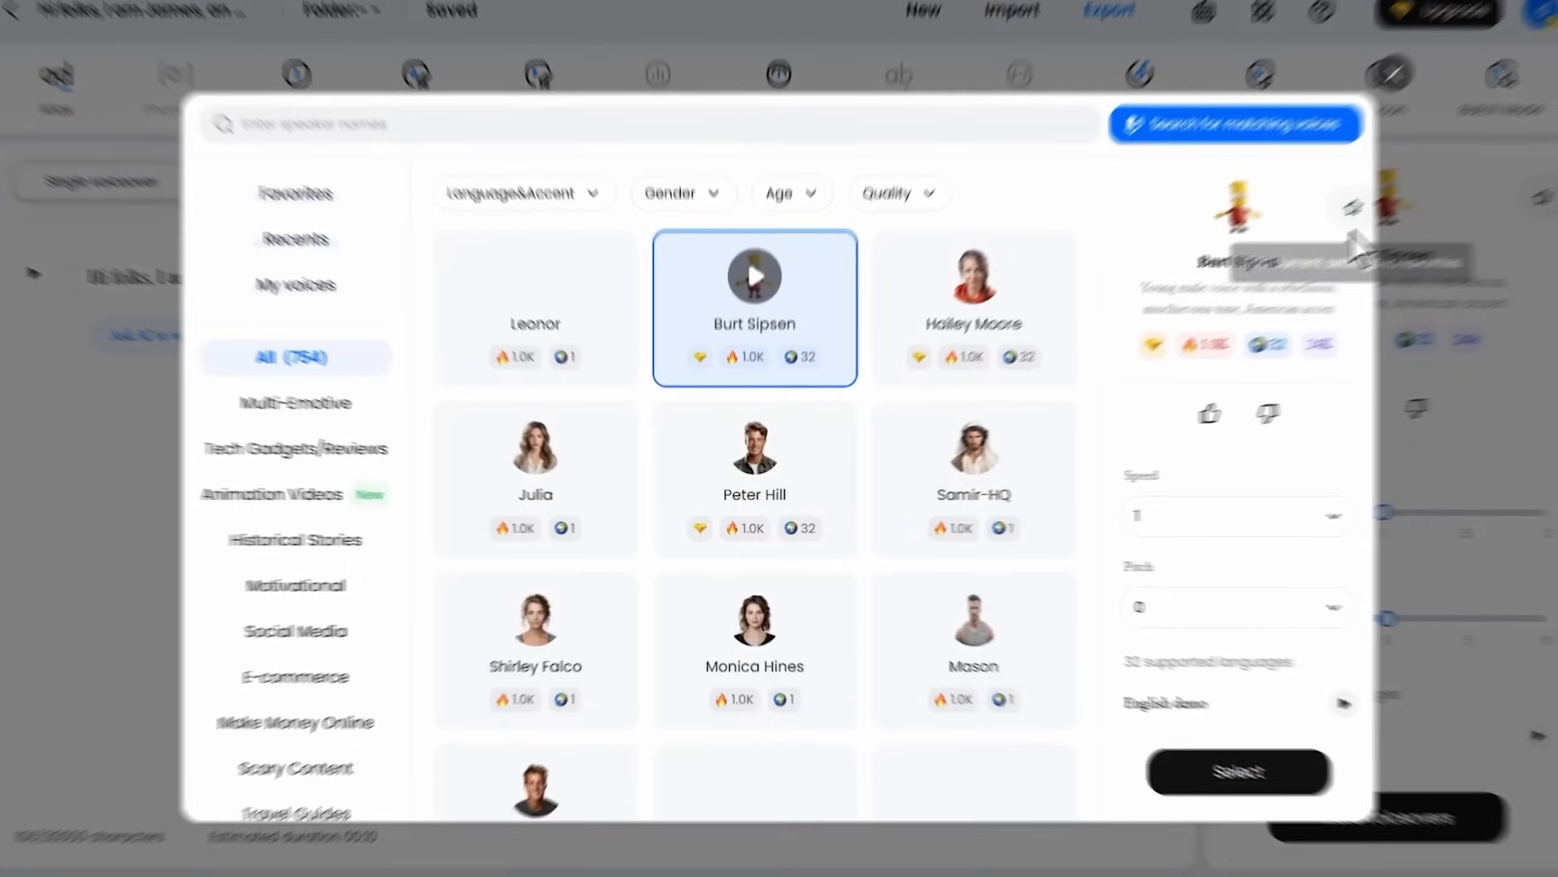
Step: Open the voice quality filter and type the script 'Hi folks, I am James, an AI Character...'
{"action": "left_click", "coordinate": [925, 112]}
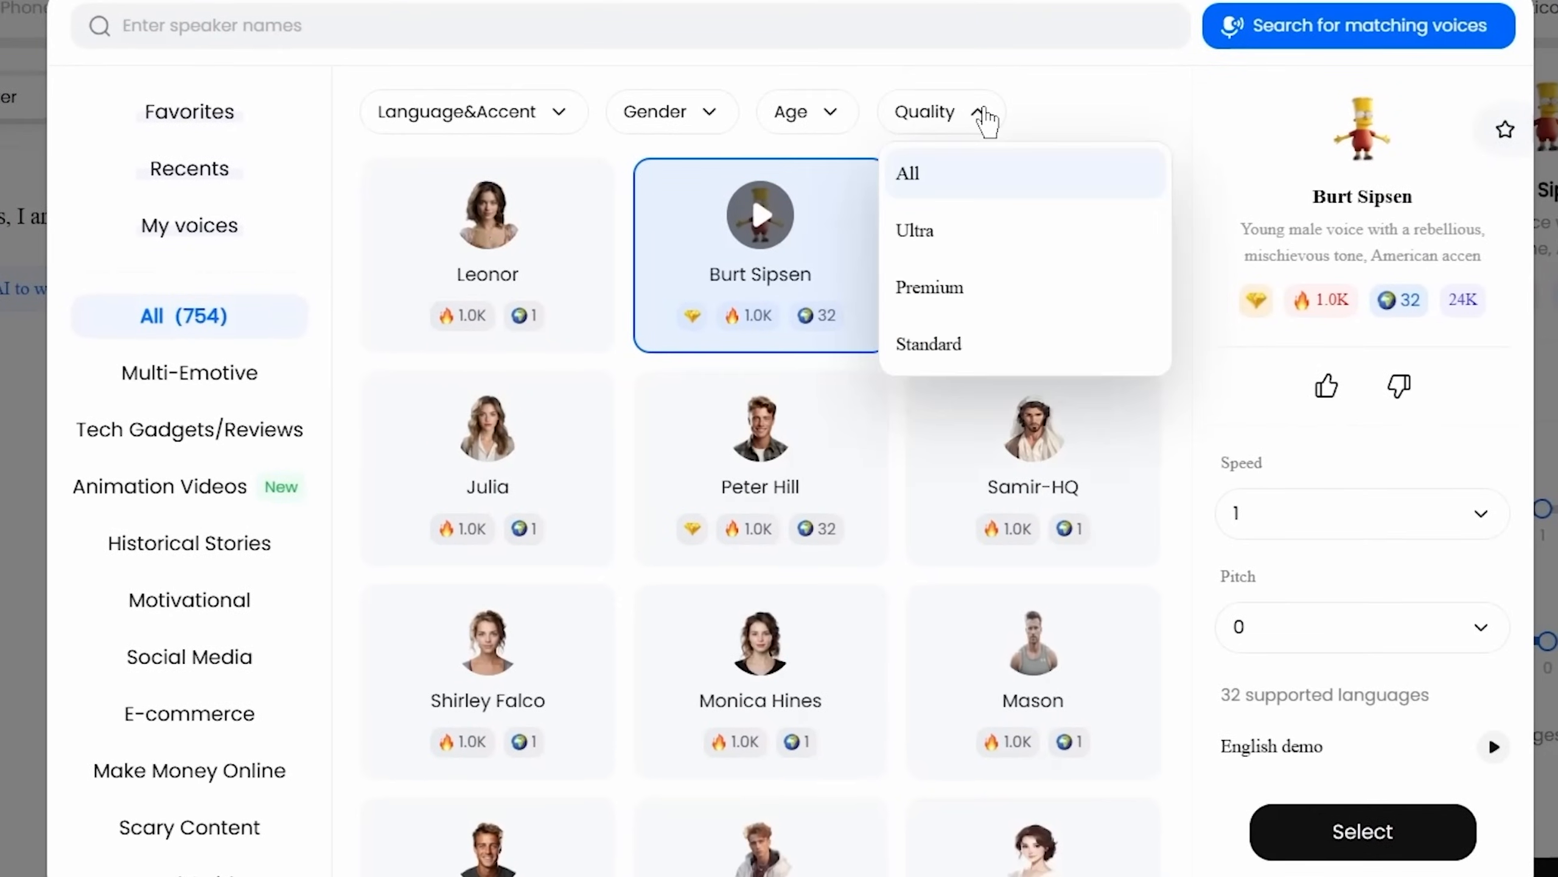
{"action": "left_click", "coordinate": [915, 230]}
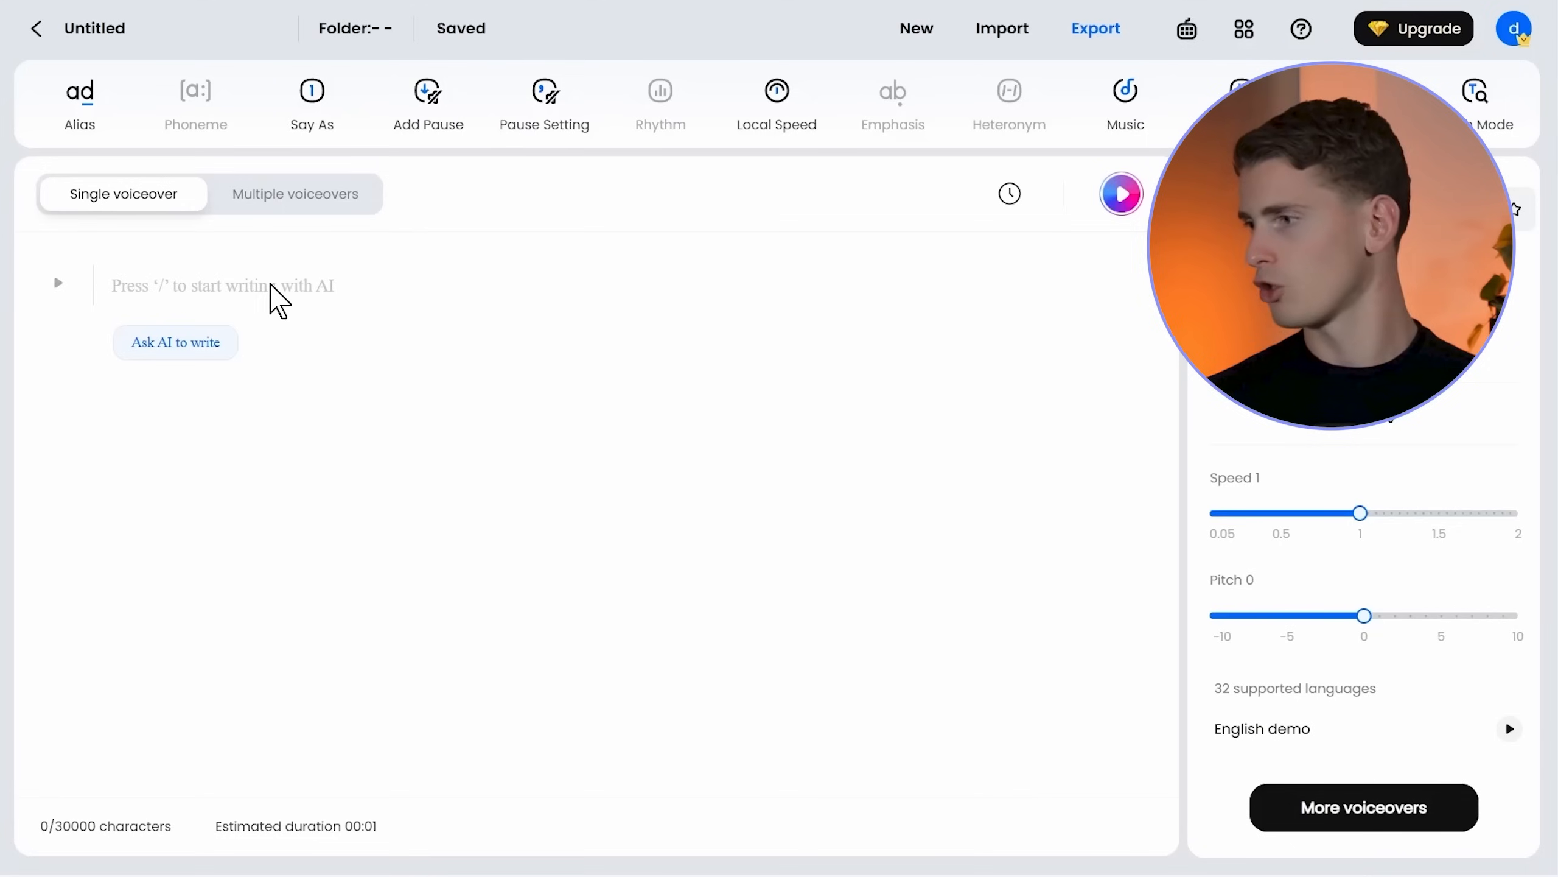
{"action": "type", "text": "Hi folks, I am"}
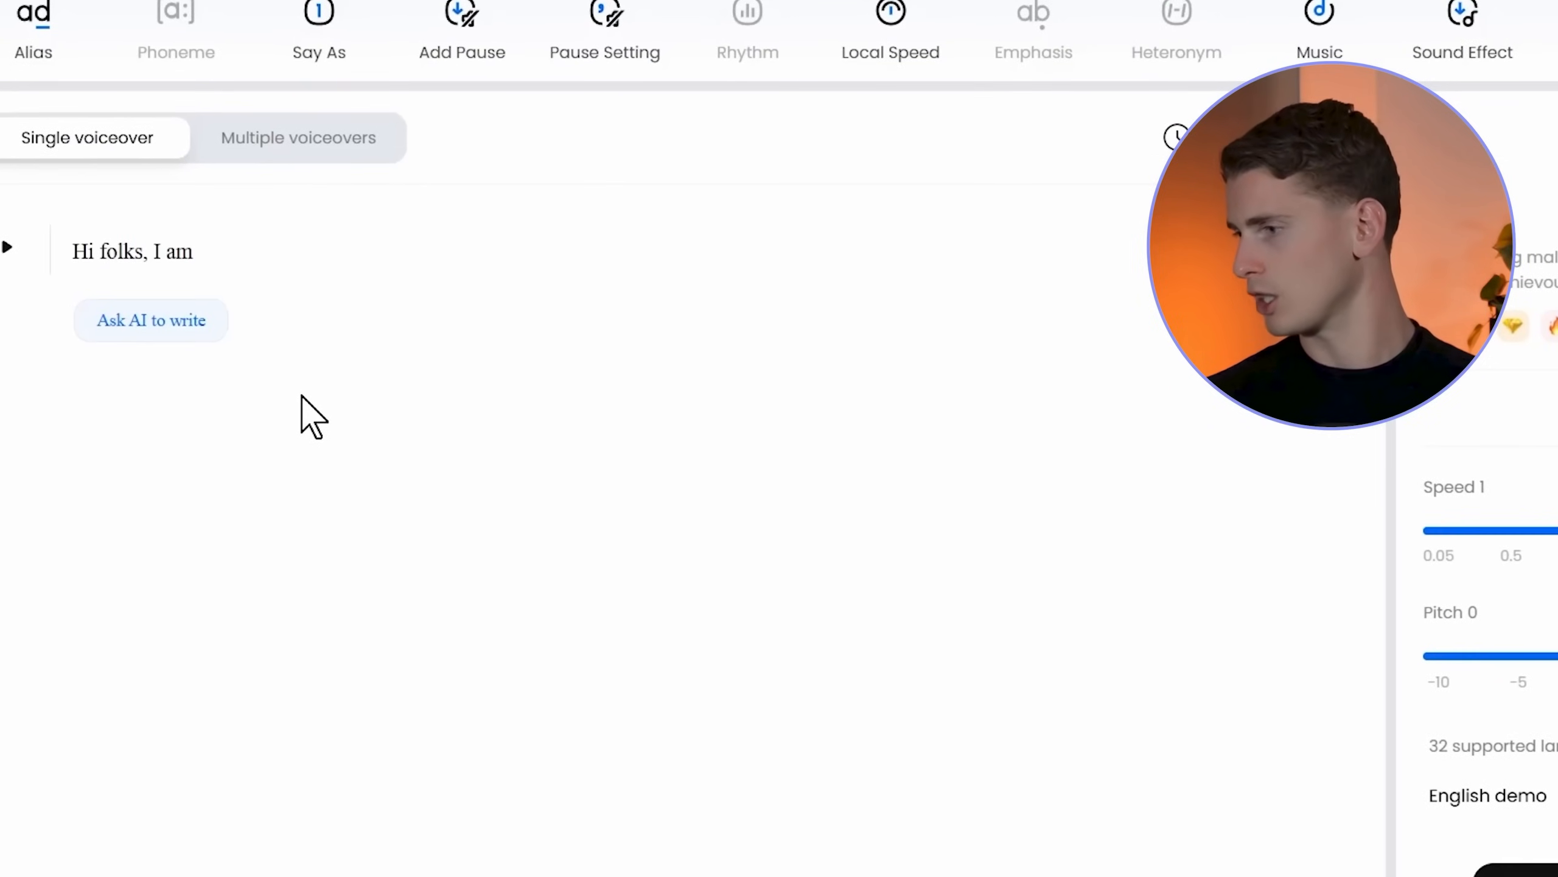
{"action": "type", "text": "James, an AI Character generated us"}
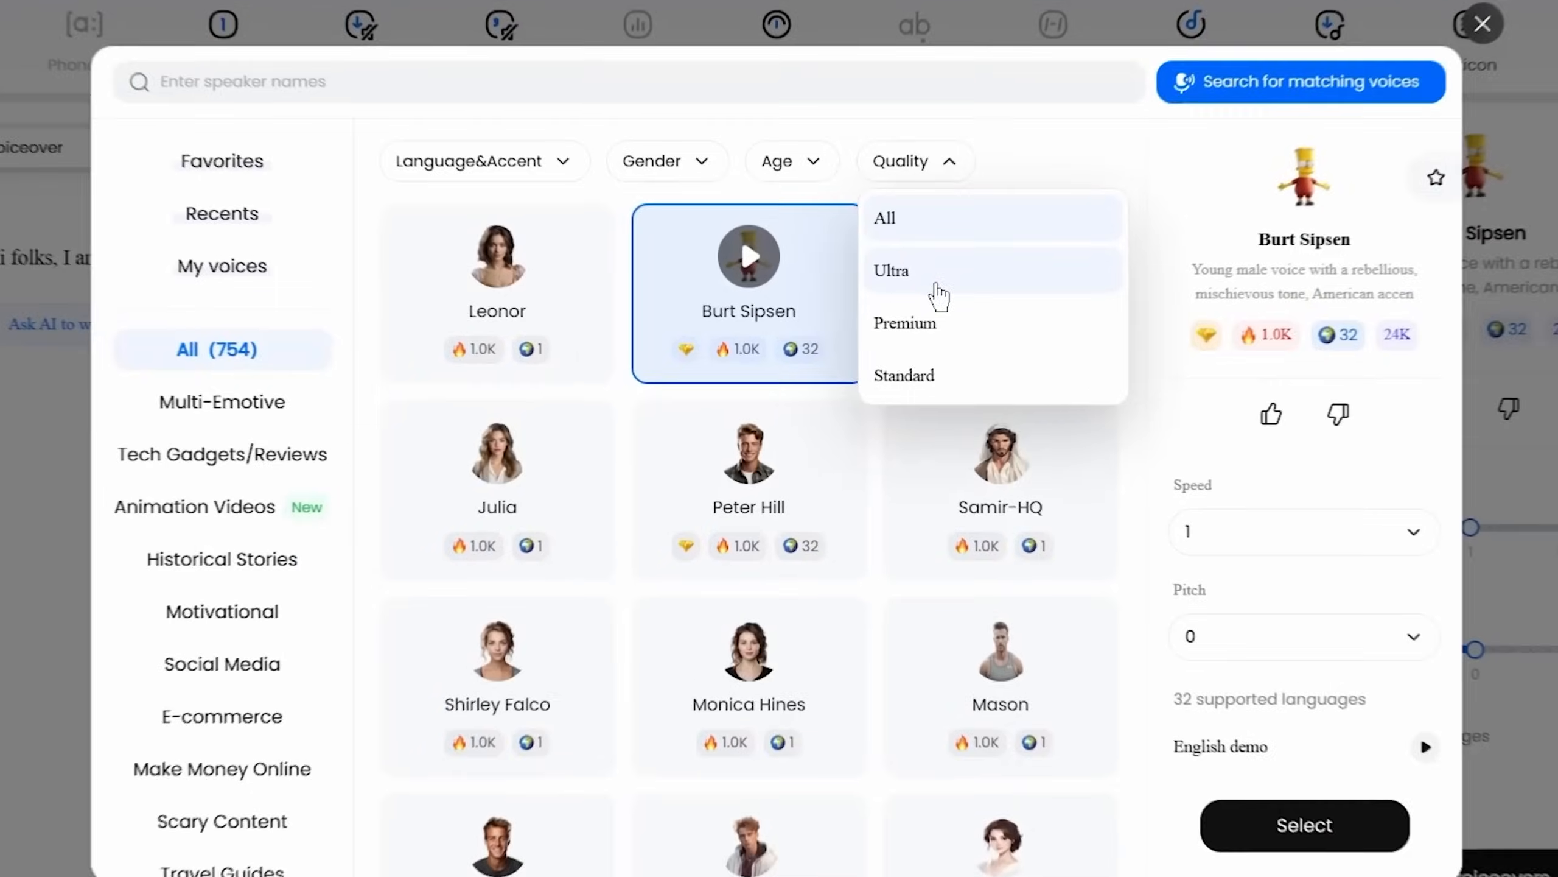
Step: Show only ultra-quality voices and preview the Adam and Antoni voice samples
{"action": "left_click", "coordinate": [891, 271]}
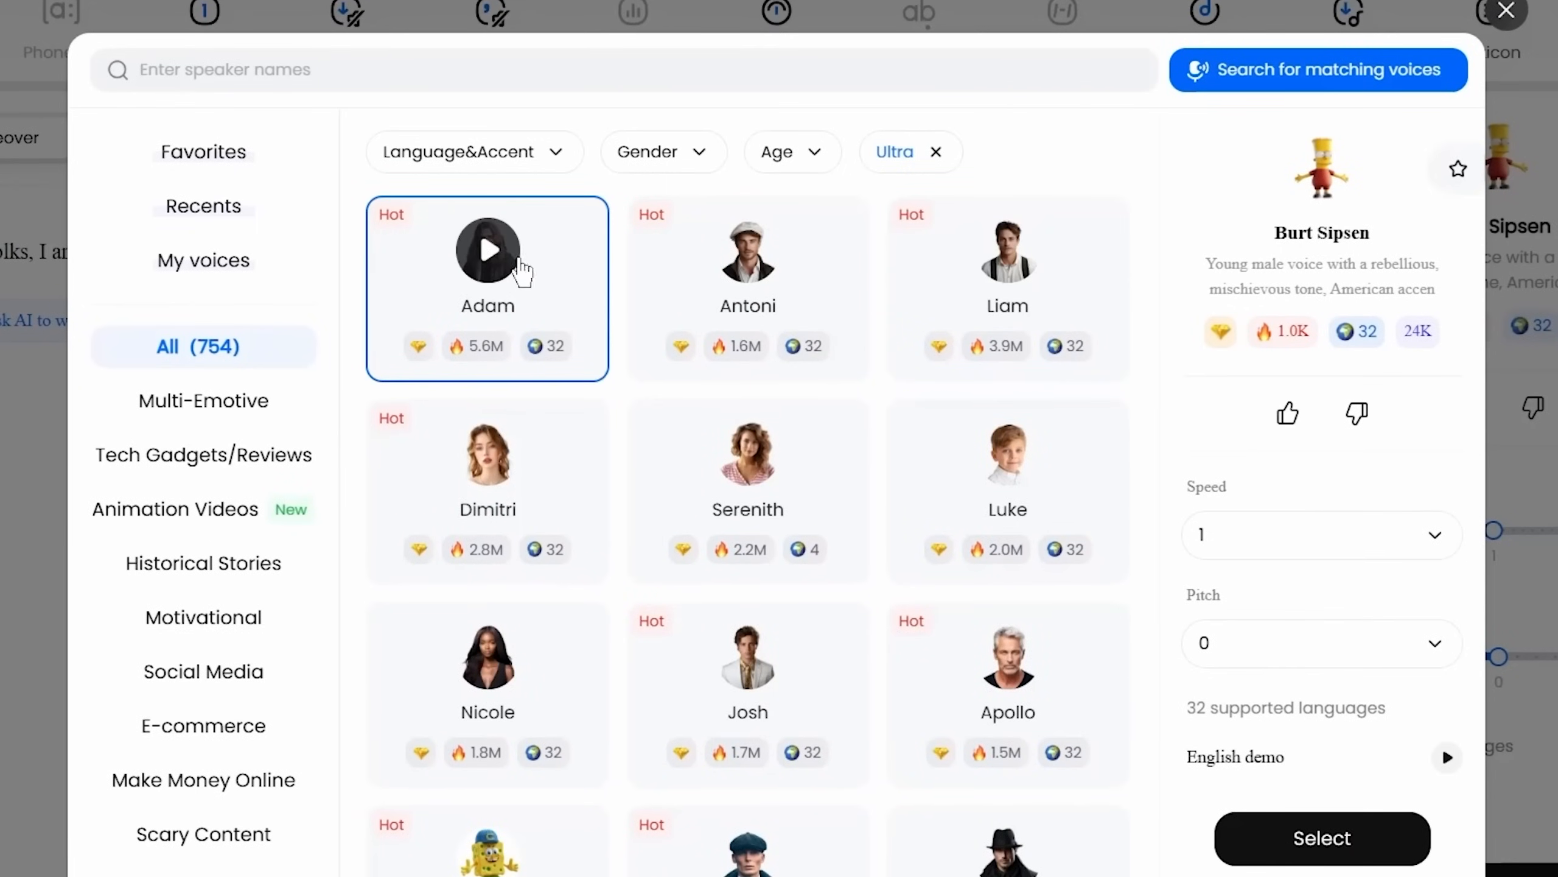
{"action": "left_click", "coordinate": [489, 252]}
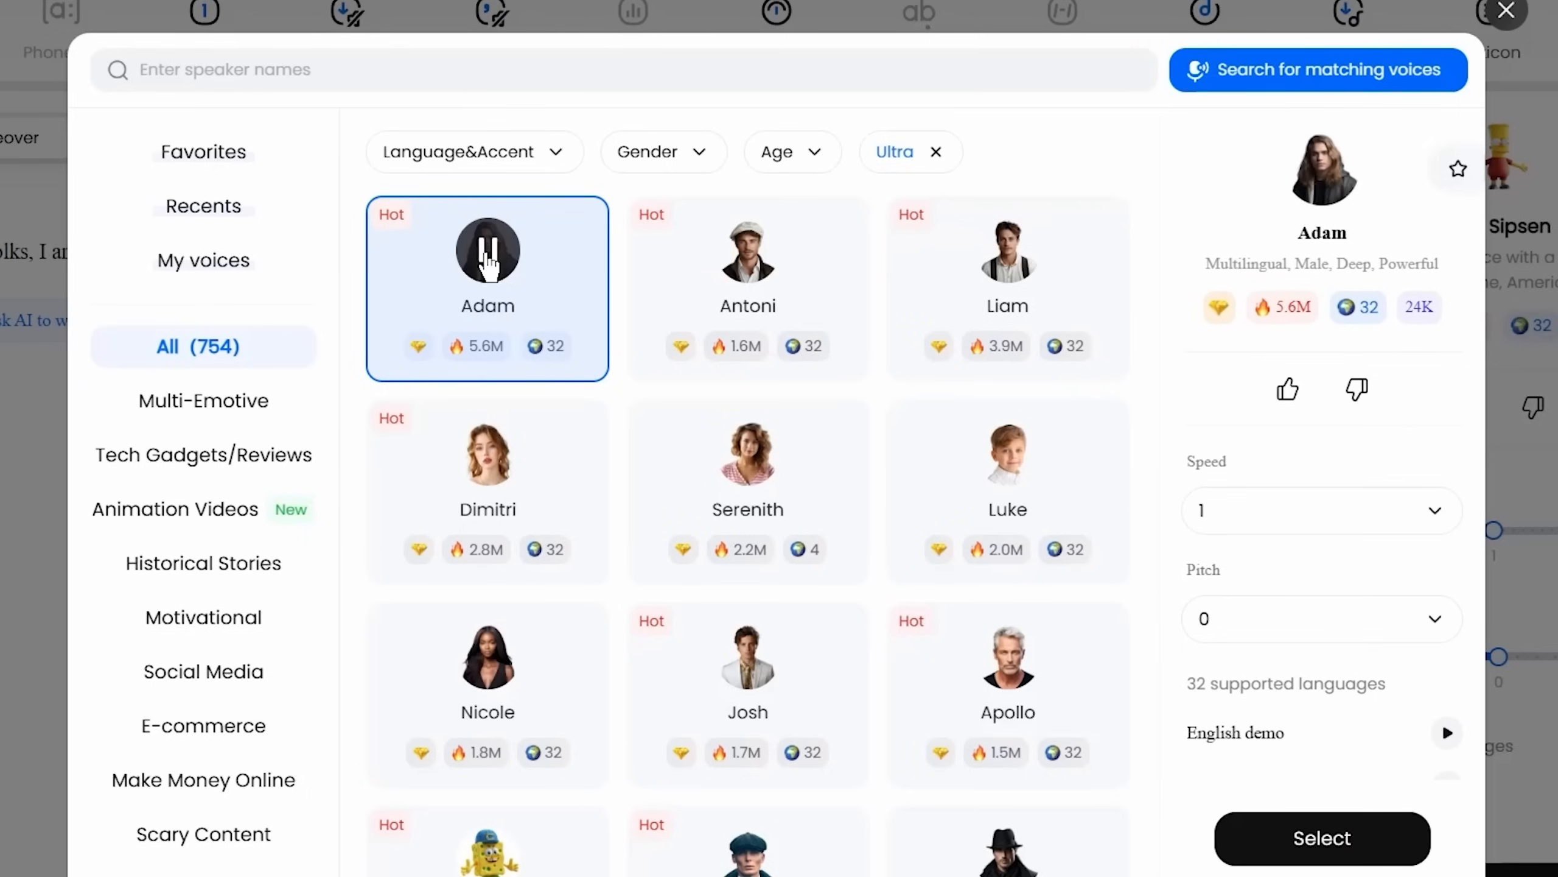
{"action": "left_click", "coordinate": [748, 253]}
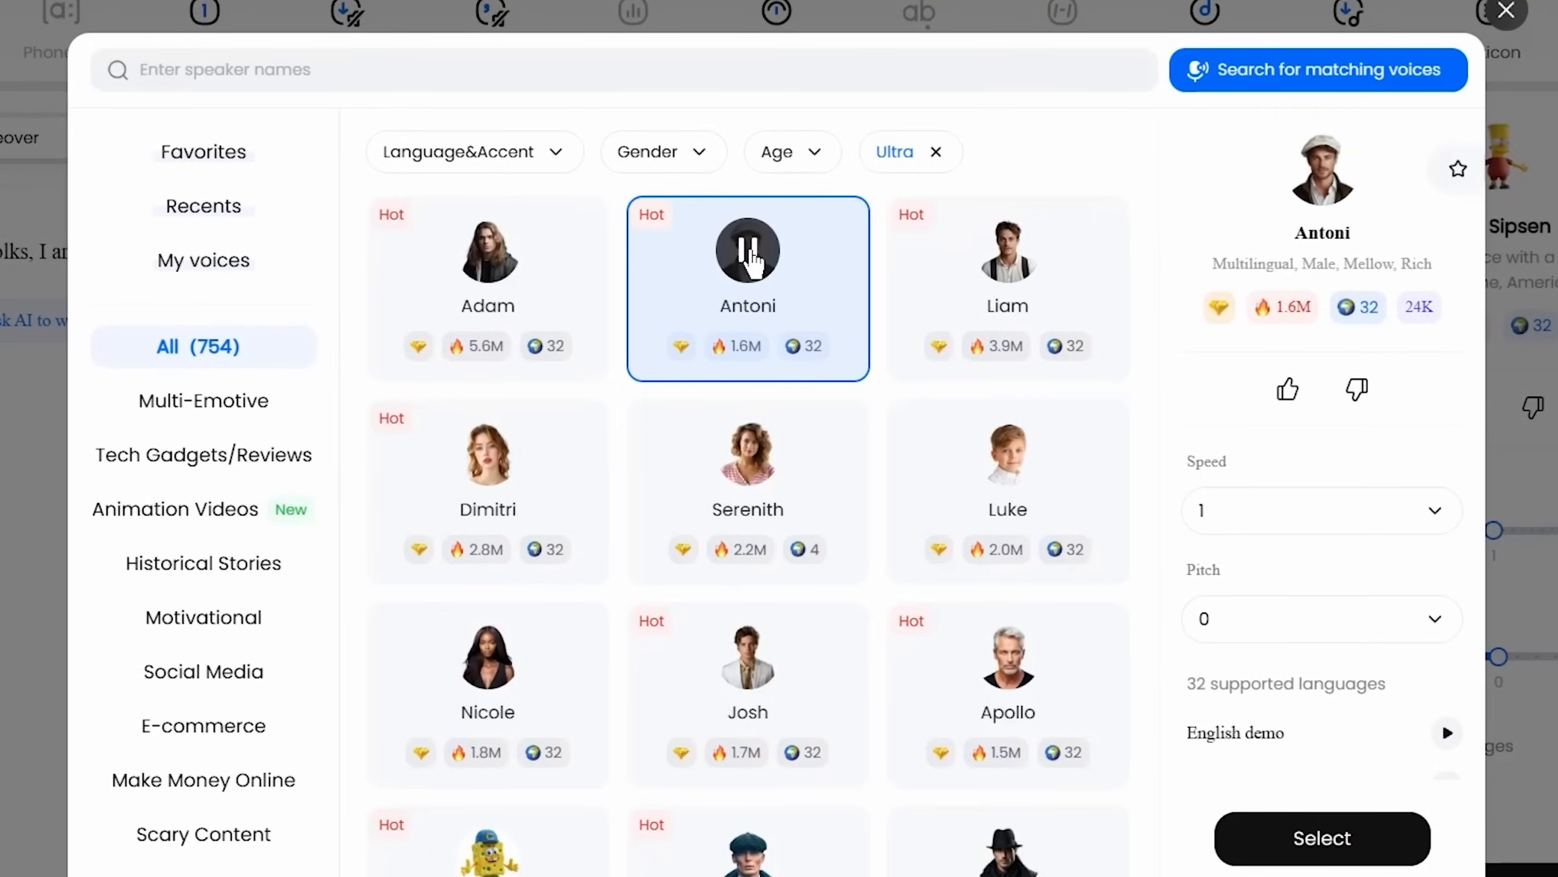
{"action": "left_click", "coordinate": [1007, 252]}
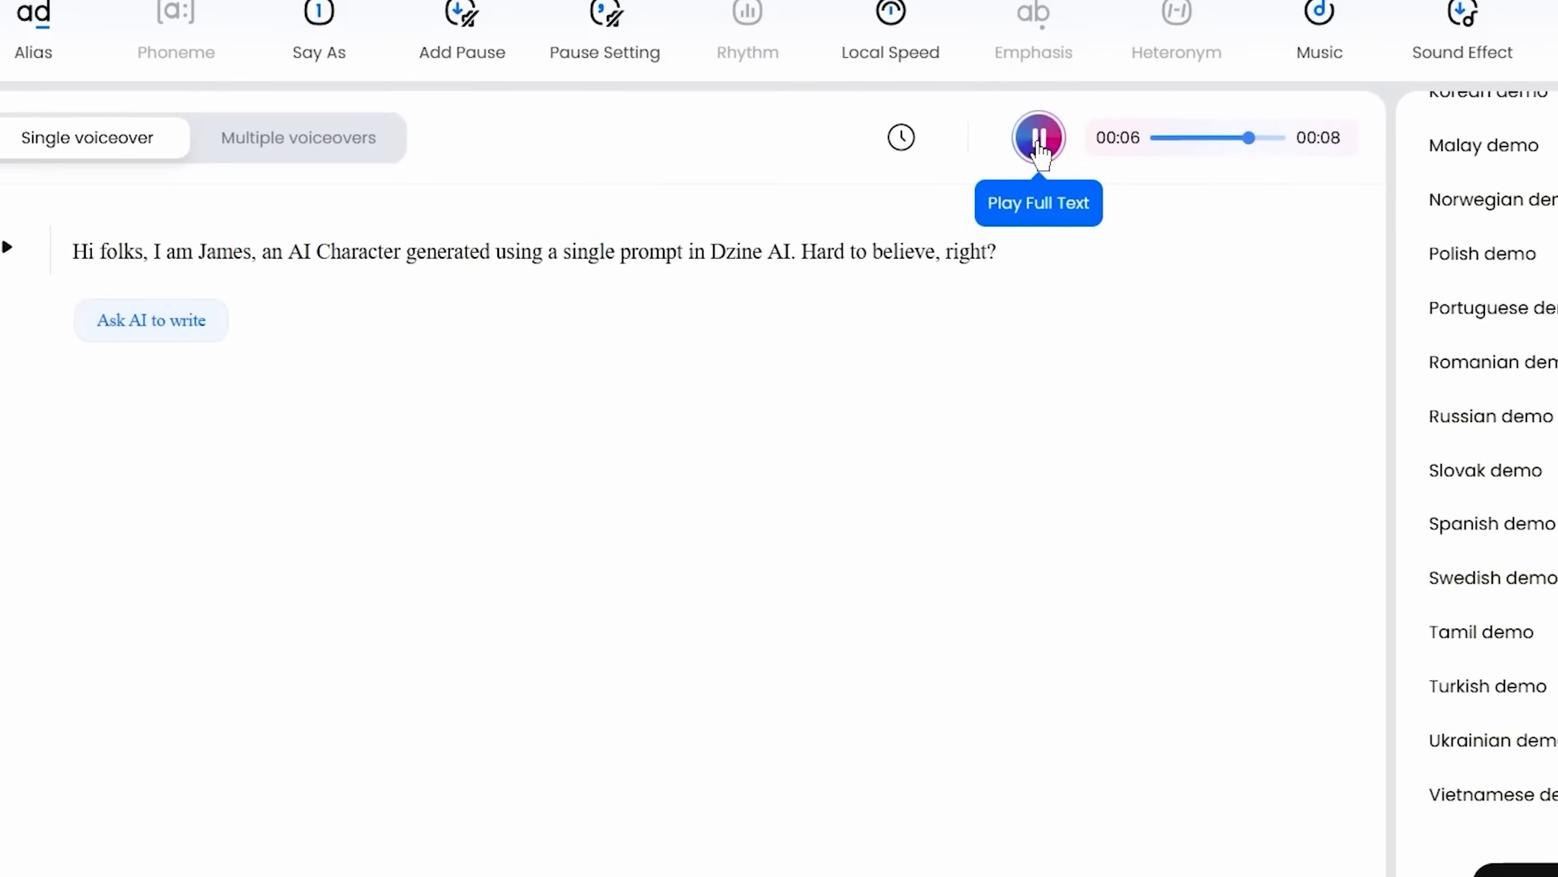
Step: Stop playback and export the James voiceover as a WAV file
{"action": "left_click", "coordinate": [1096, 28]}
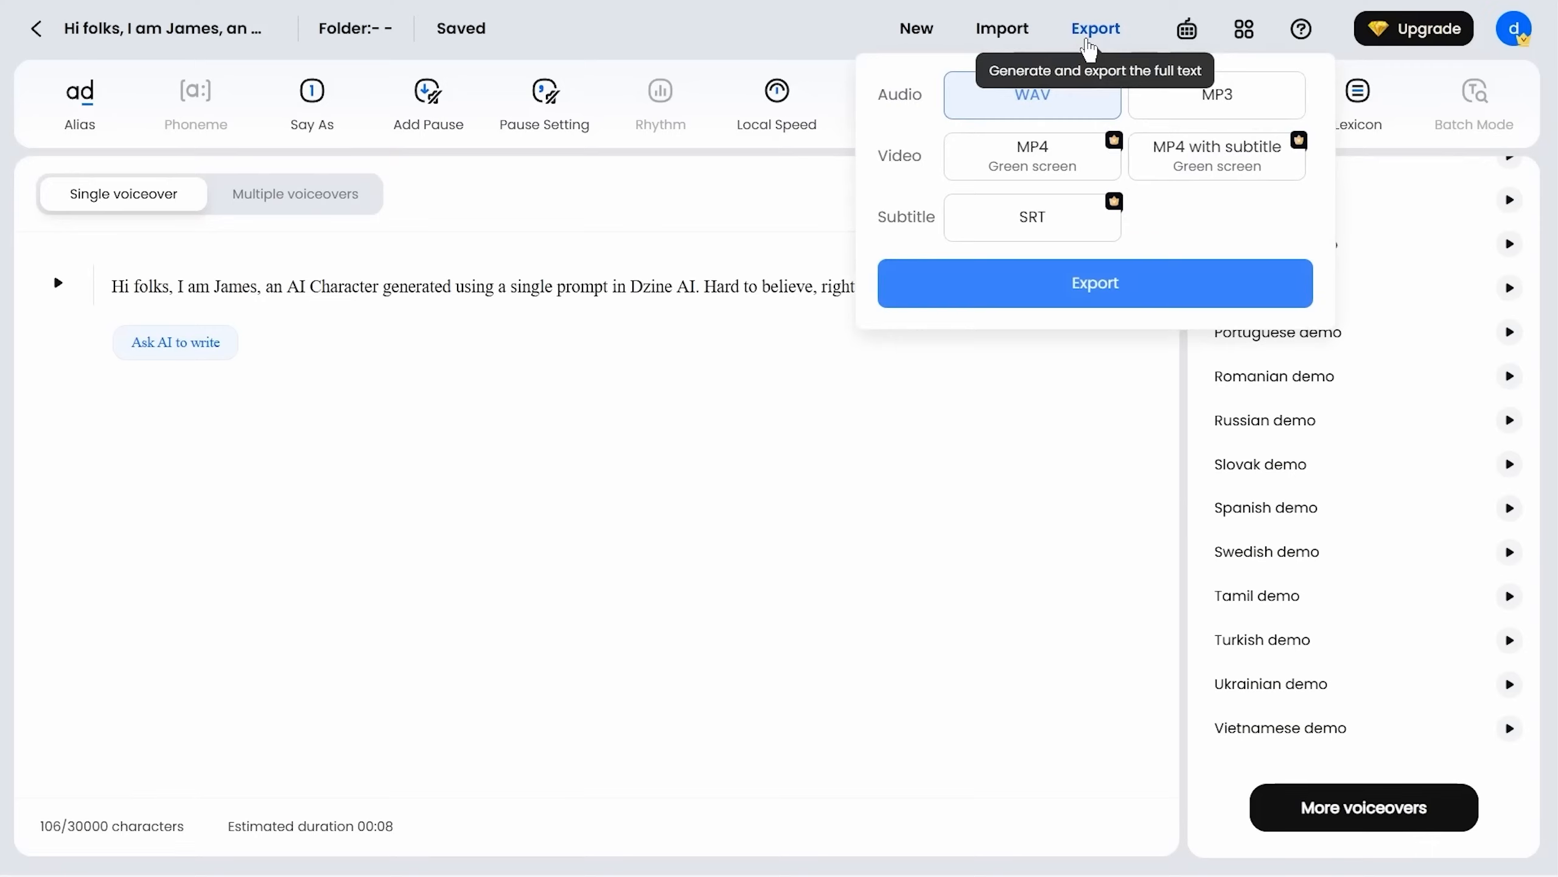
{"action": "left_click", "coordinate": [1095, 283]}
{"action": "type", "text": "Hi guys, I am Ben an AI model that can help"}
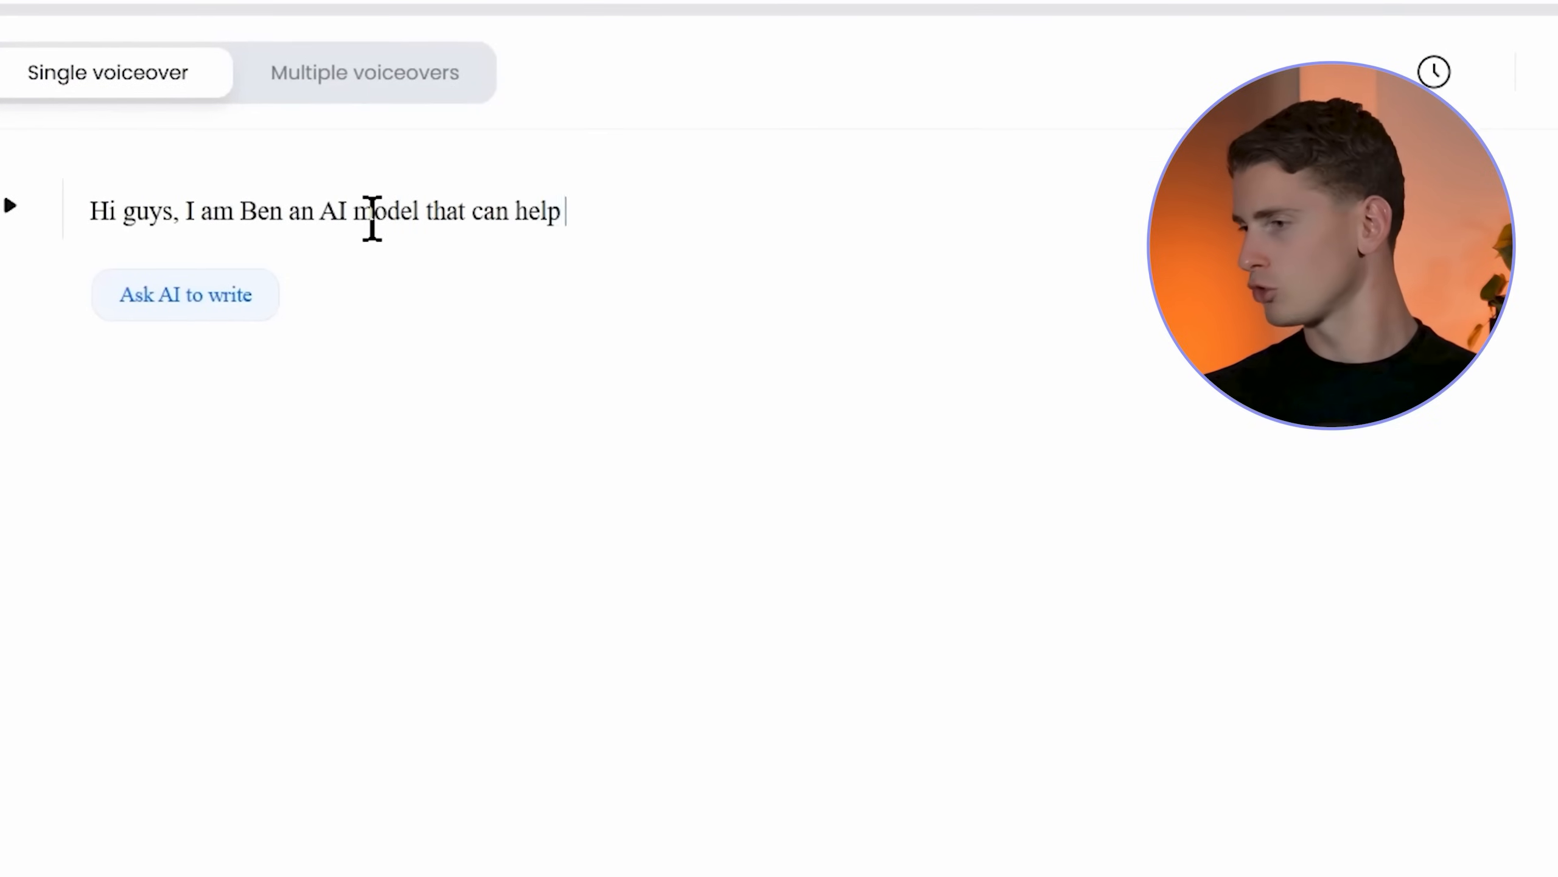
Step: Finish the Ben line 'you to avoid attending boring meetings' and add a 150ms pause after 'Hi guys'
{"action": "type", "text": "you to avoid attending boring meetings, no one would be a"}
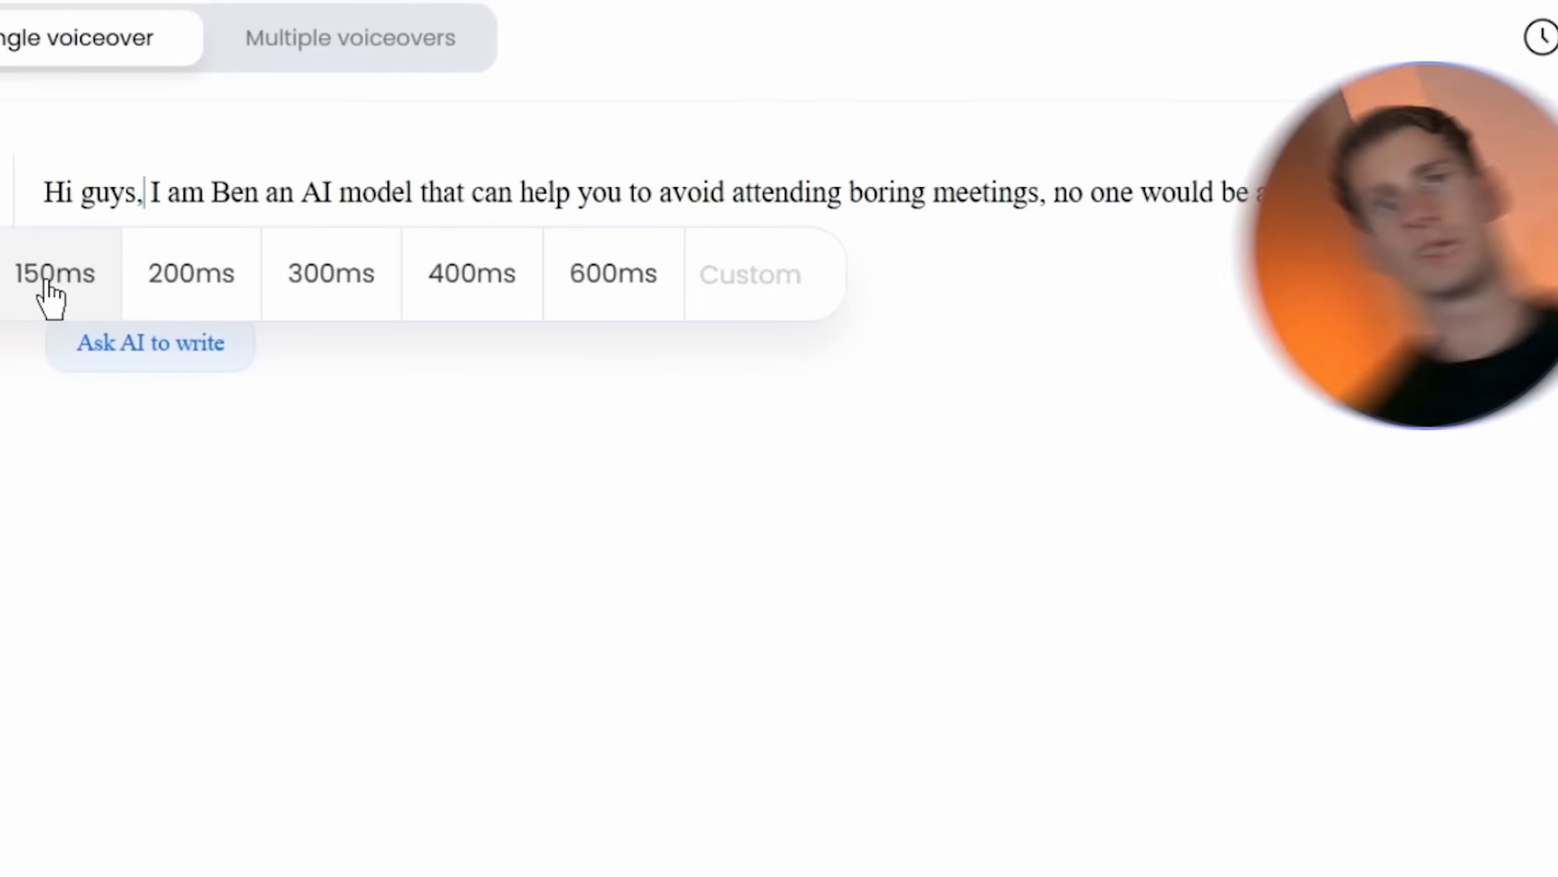
{"action": "left_click", "coordinate": [53, 274]}
{"action": "type", "text": "I am the dragon warrior"}
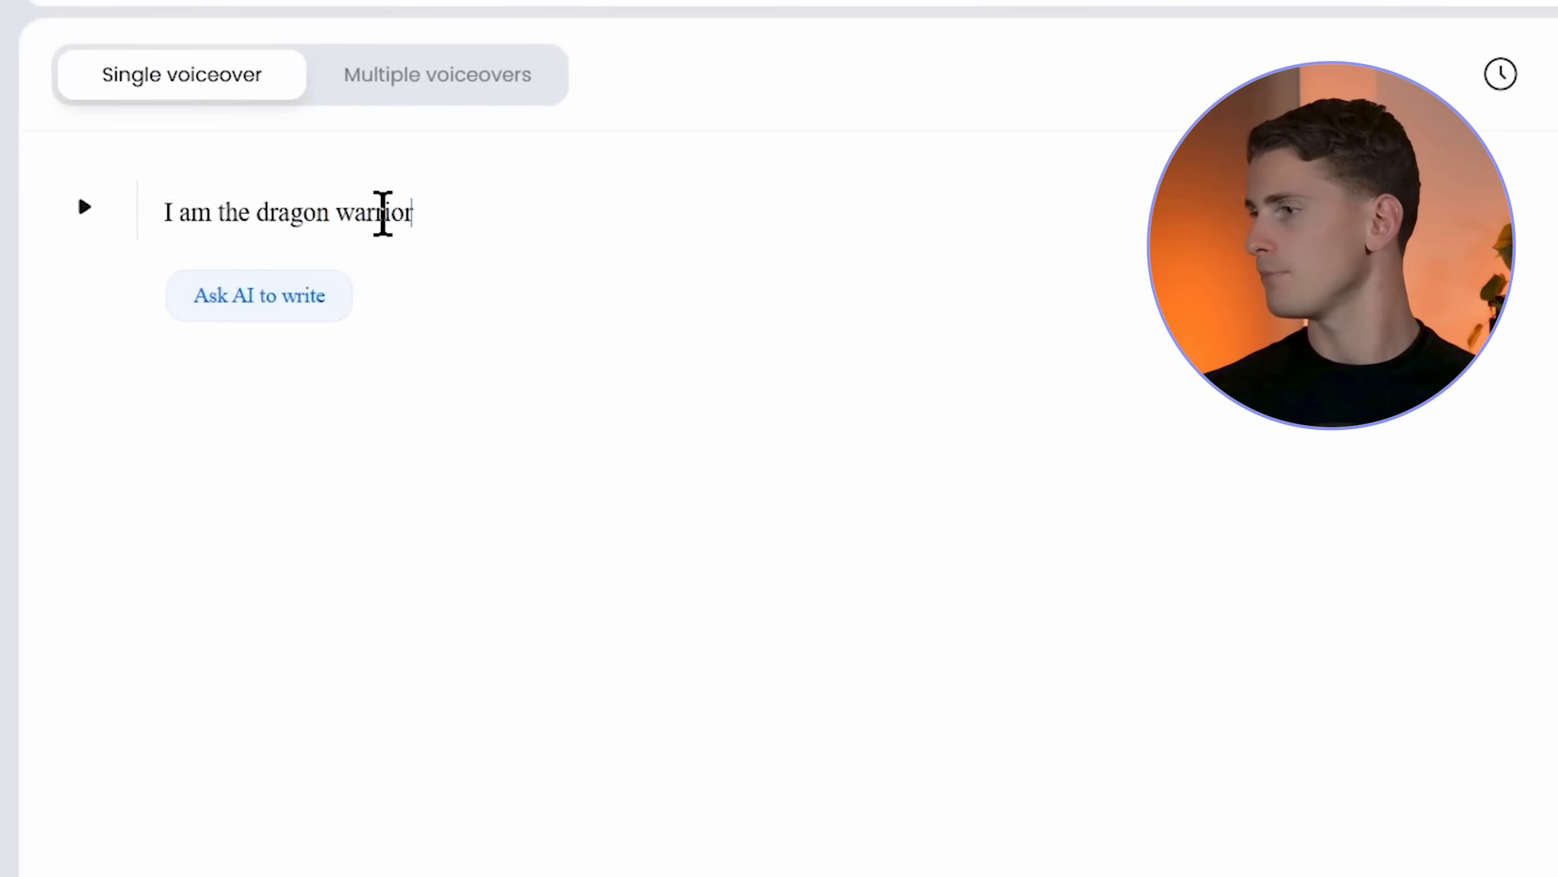
Step: Type the dragon warrior script about master SI and HIFU, and select the Panda Warrior voice
{"action": "type", "text": "and master SI"}
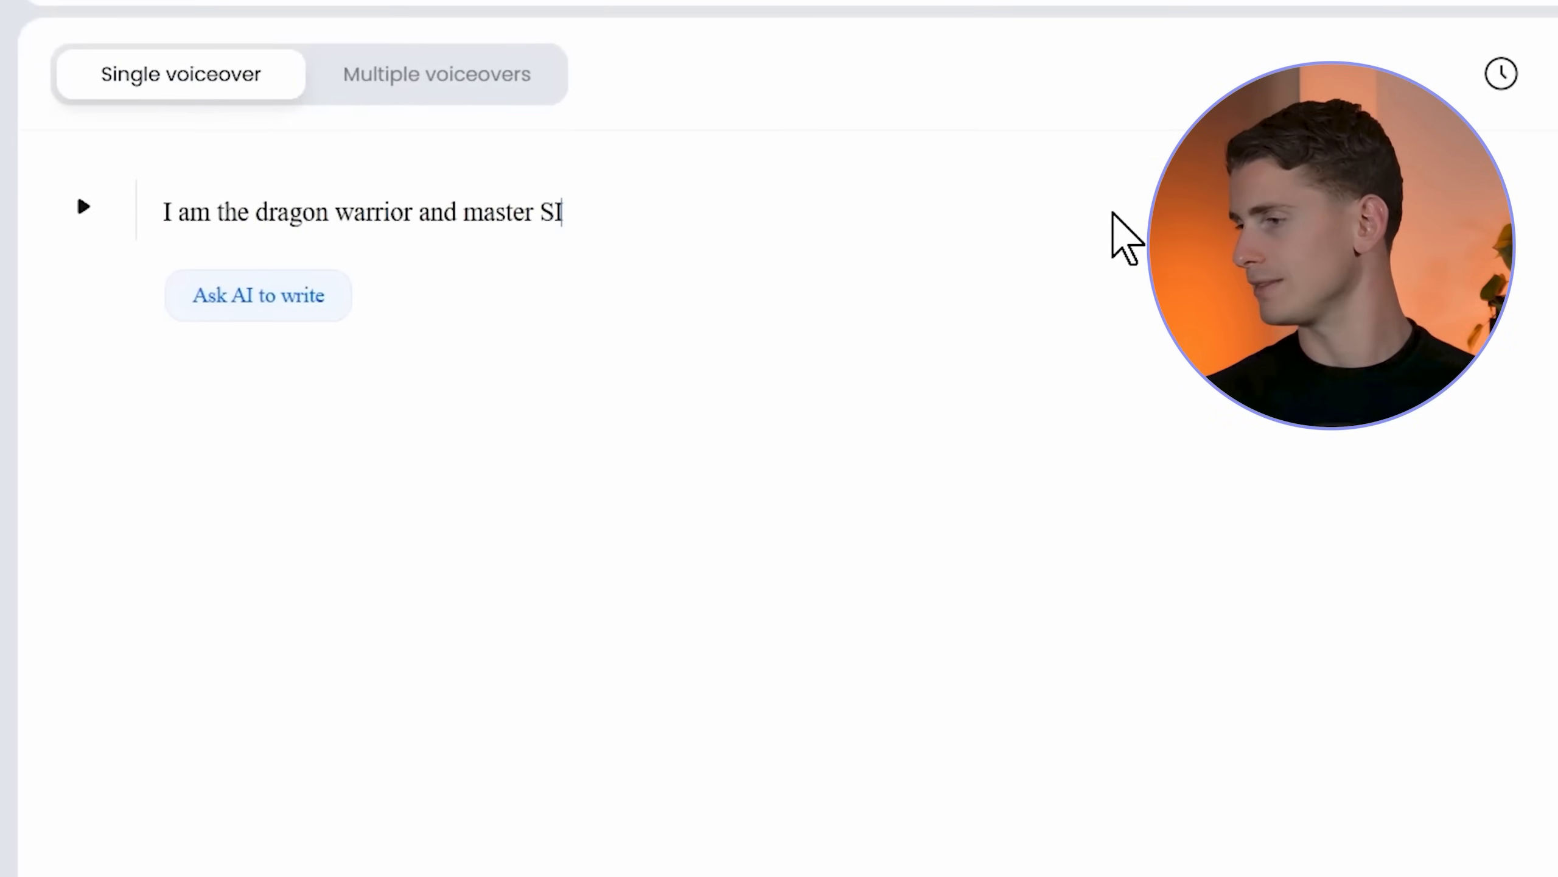
{"action": "type", "text": "HIFU has sent me to train you to become the AI"}
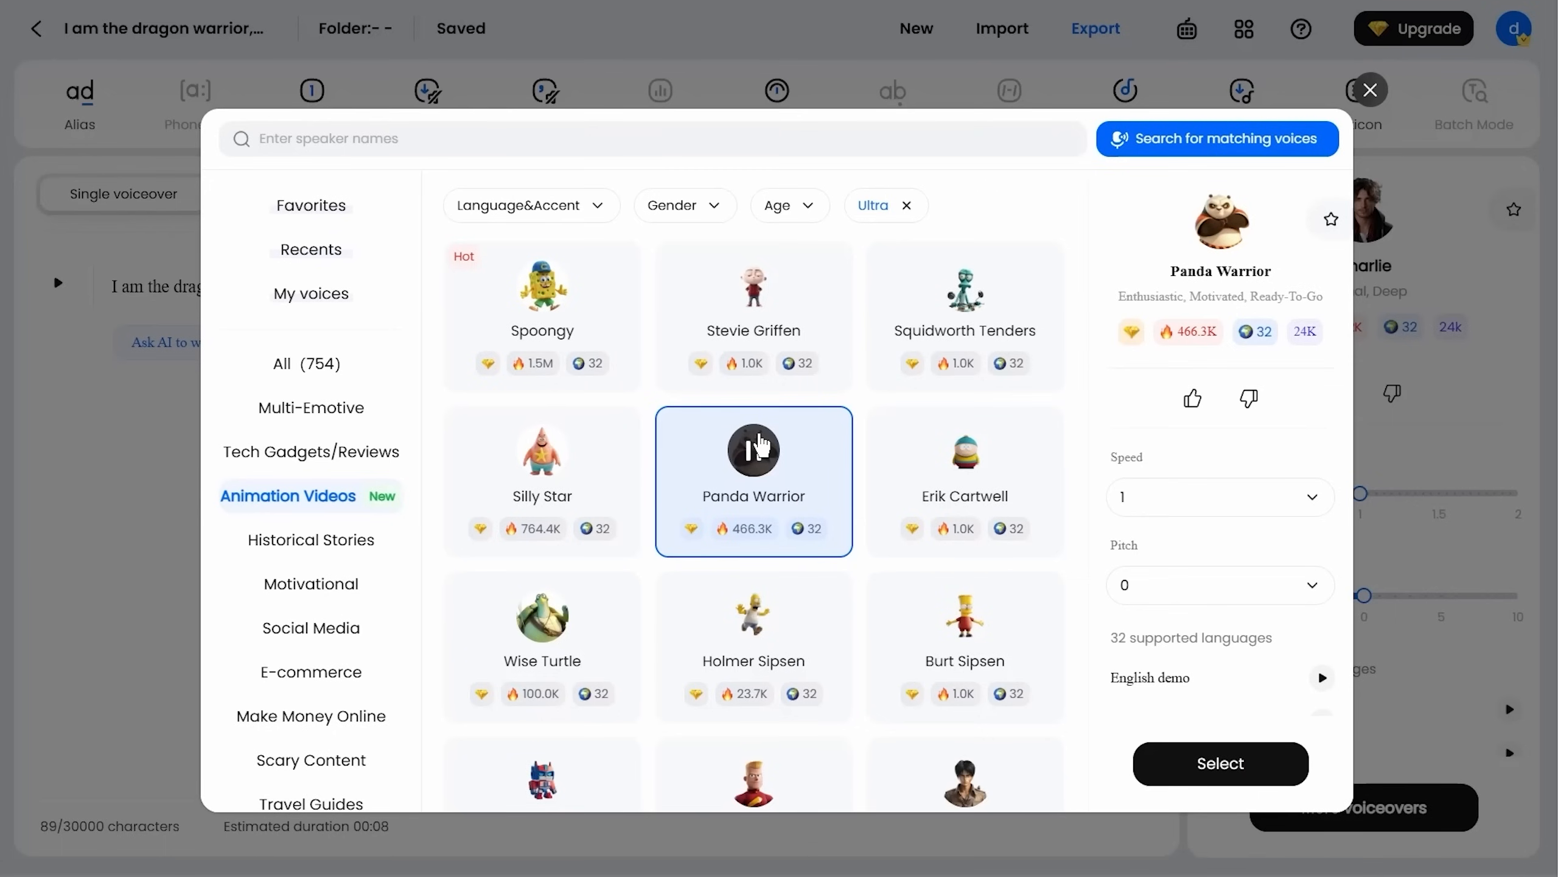
{"action": "left_click", "coordinate": [754, 452]}
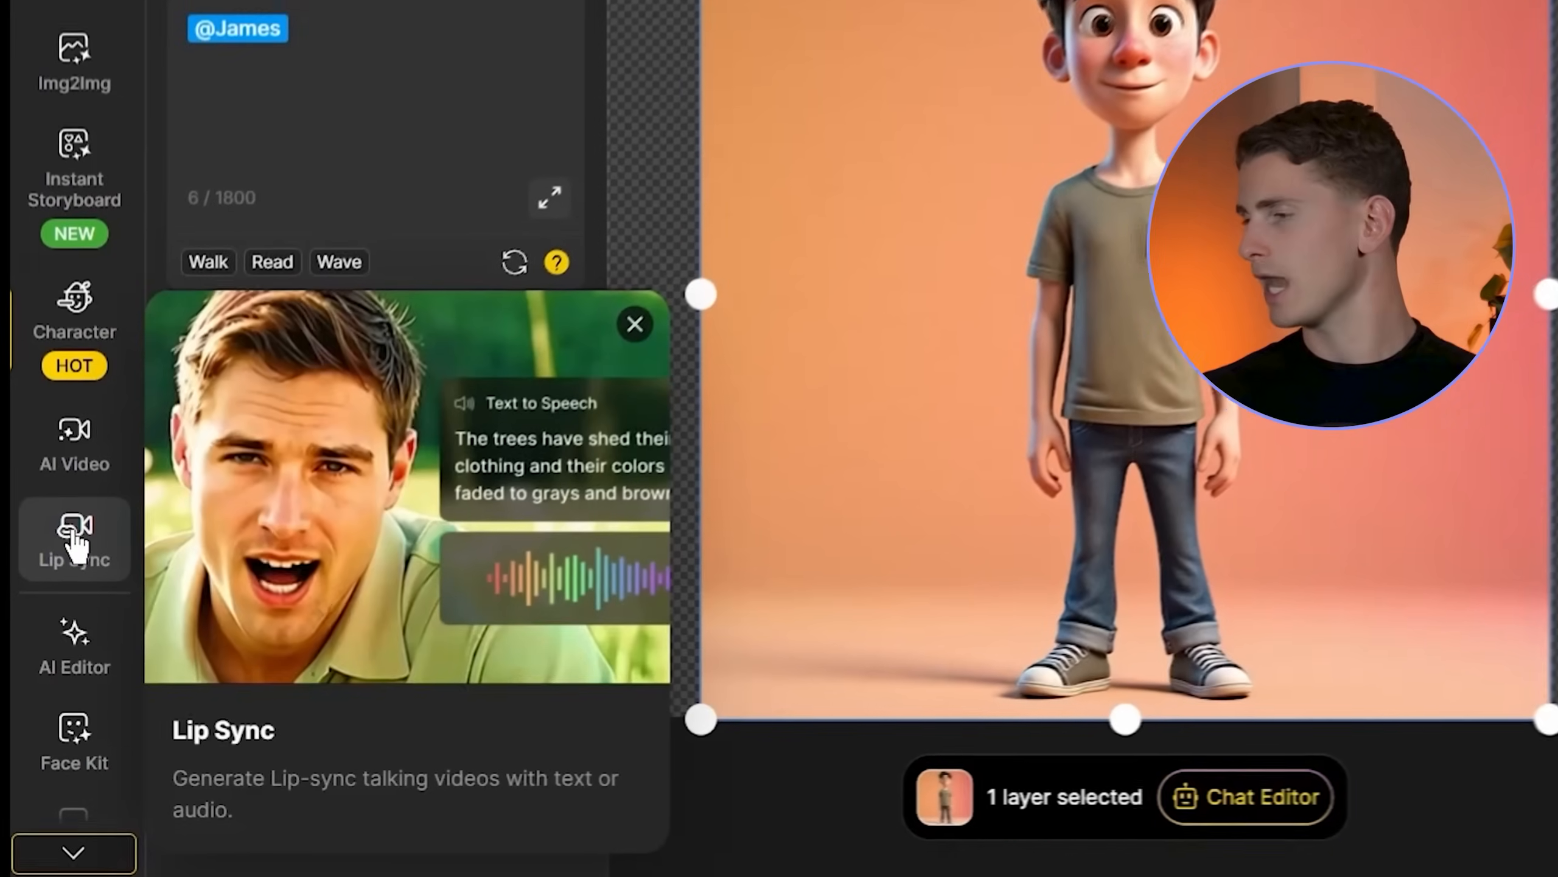
Step: Open Lip Sync and select the cartoon James character's detected face
{"action": "left_click", "coordinate": [73, 527]}
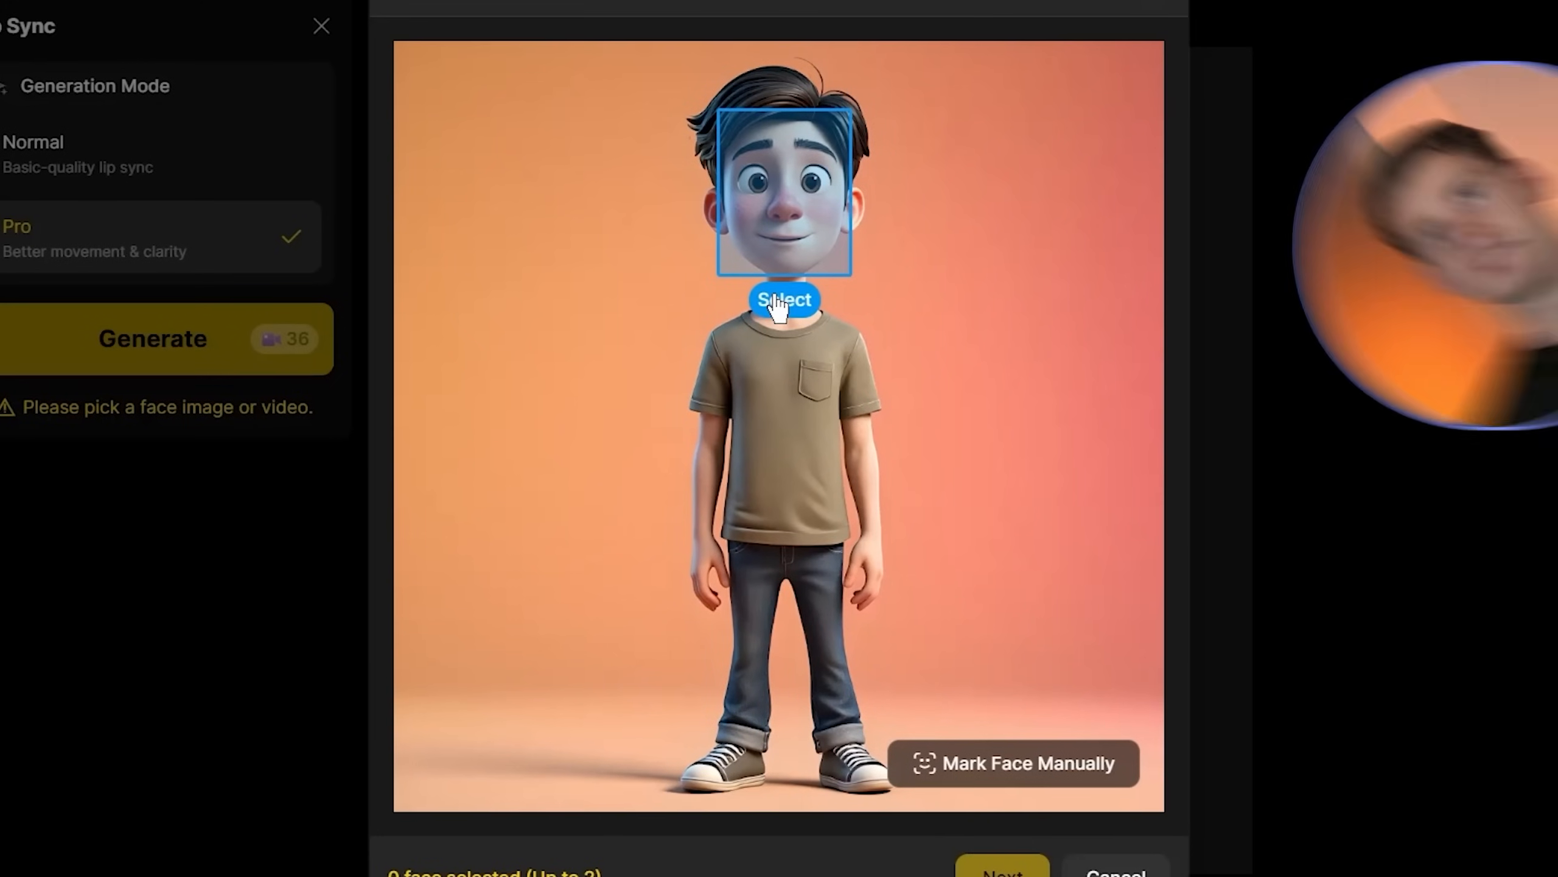
{"action": "left_click", "coordinate": [783, 299]}
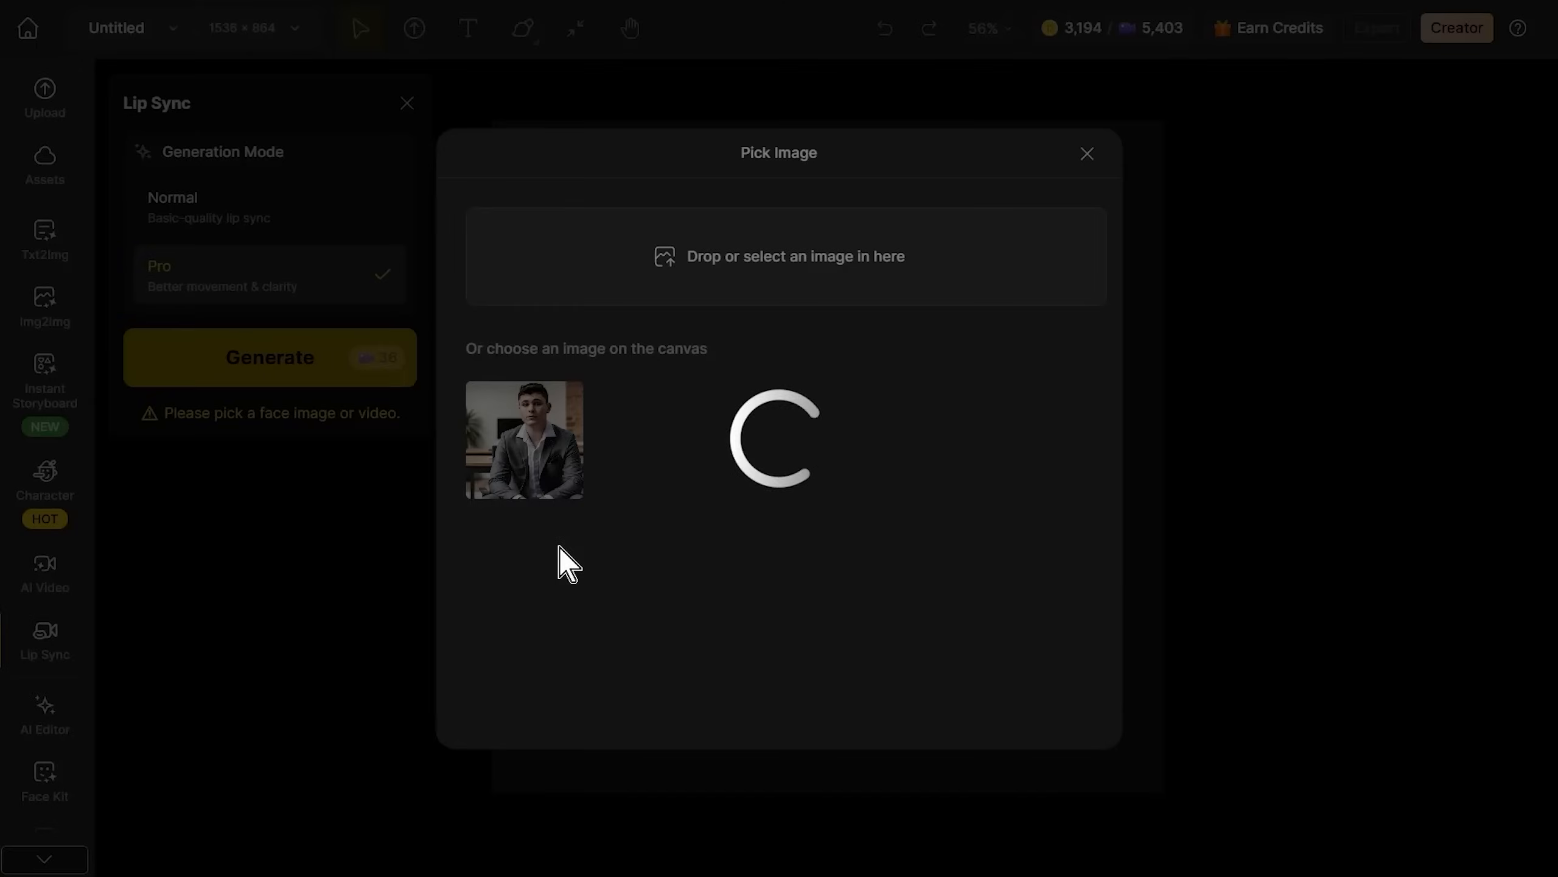
Step: Choose the grey-suited man image as the face and generate the Pro lip sync video
{"action": "left_click", "coordinate": [524, 439]}
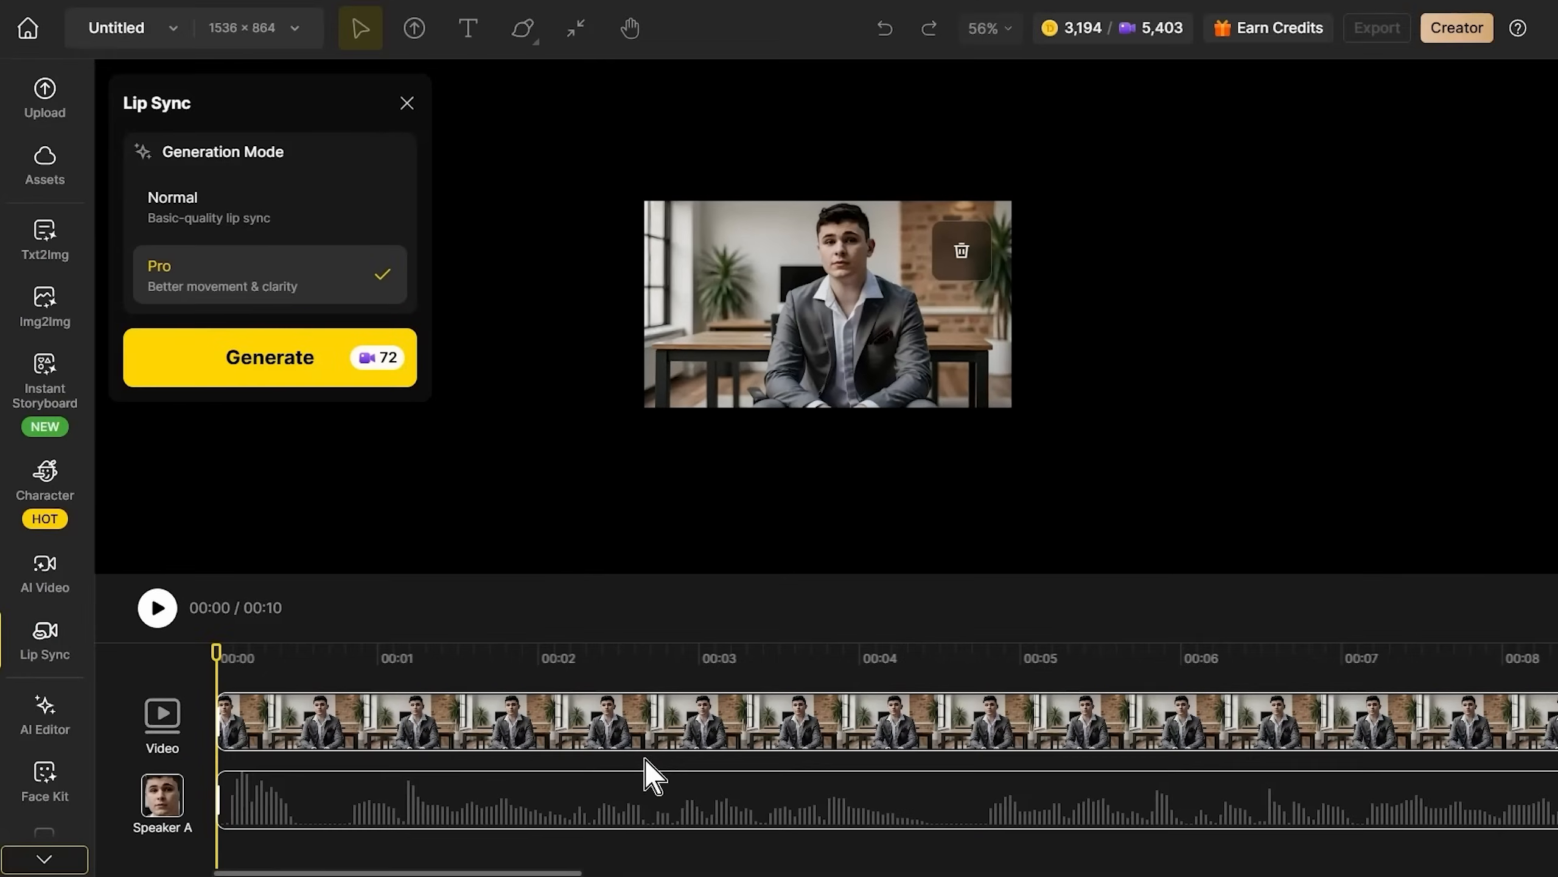
{"action": "left_click", "coordinate": [158, 608]}
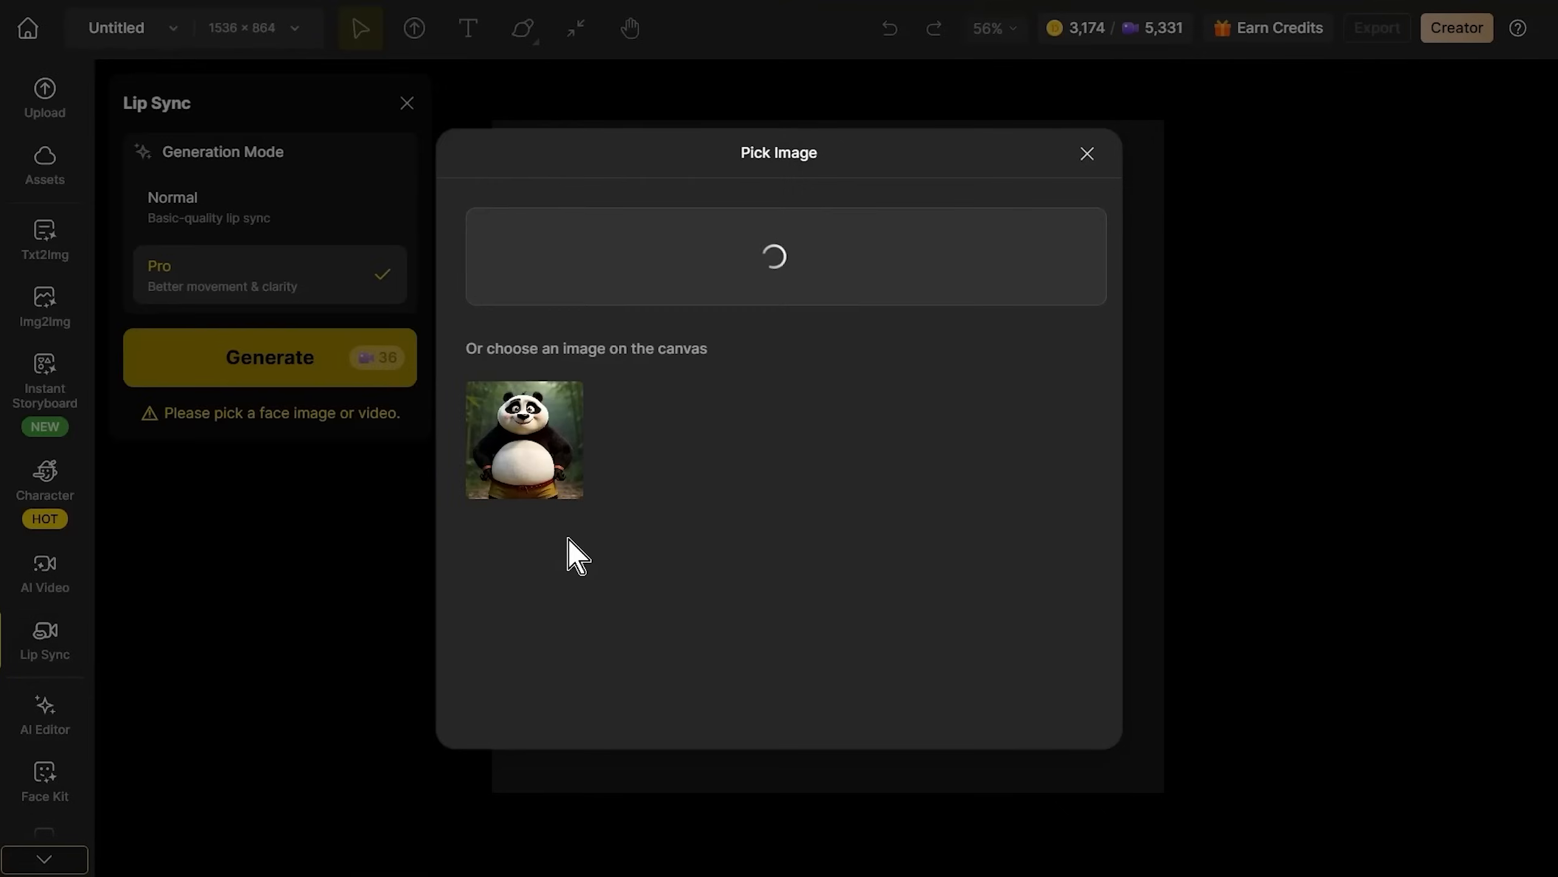
Step: Choose the panda image as the face and upload the voiceover audio file
{"action": "left_click", "coordinate": [521, 439]}
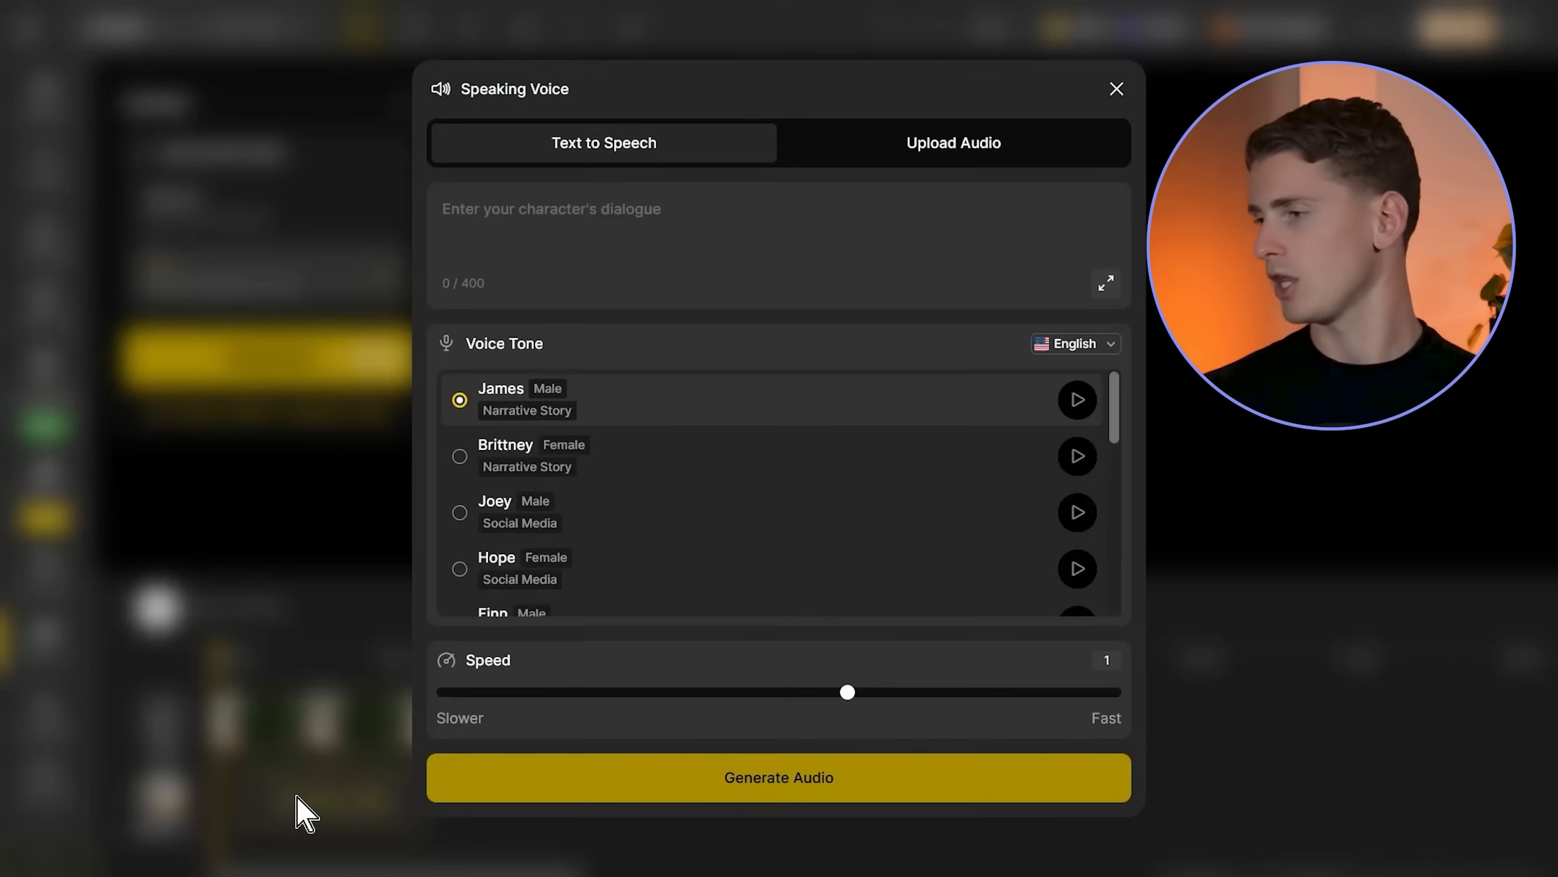
{"action": "left_click", "coordinate": [954, 143]}
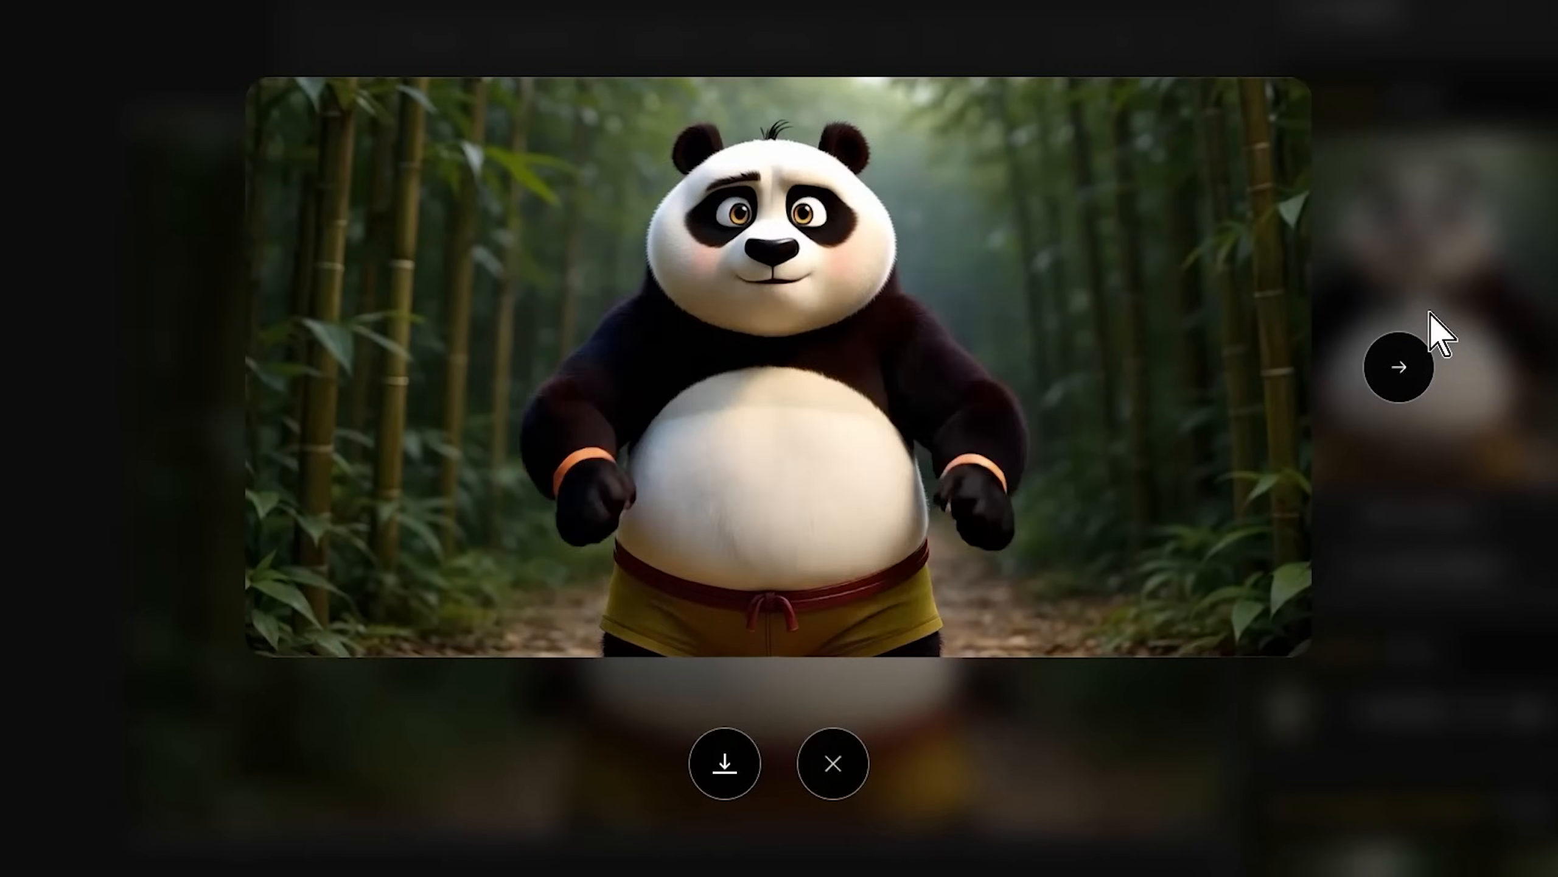
Step: Play the generated bamboo-forest panda lip-sync video preview
{"action": "left_click", "coordinate": [1401, 368]}
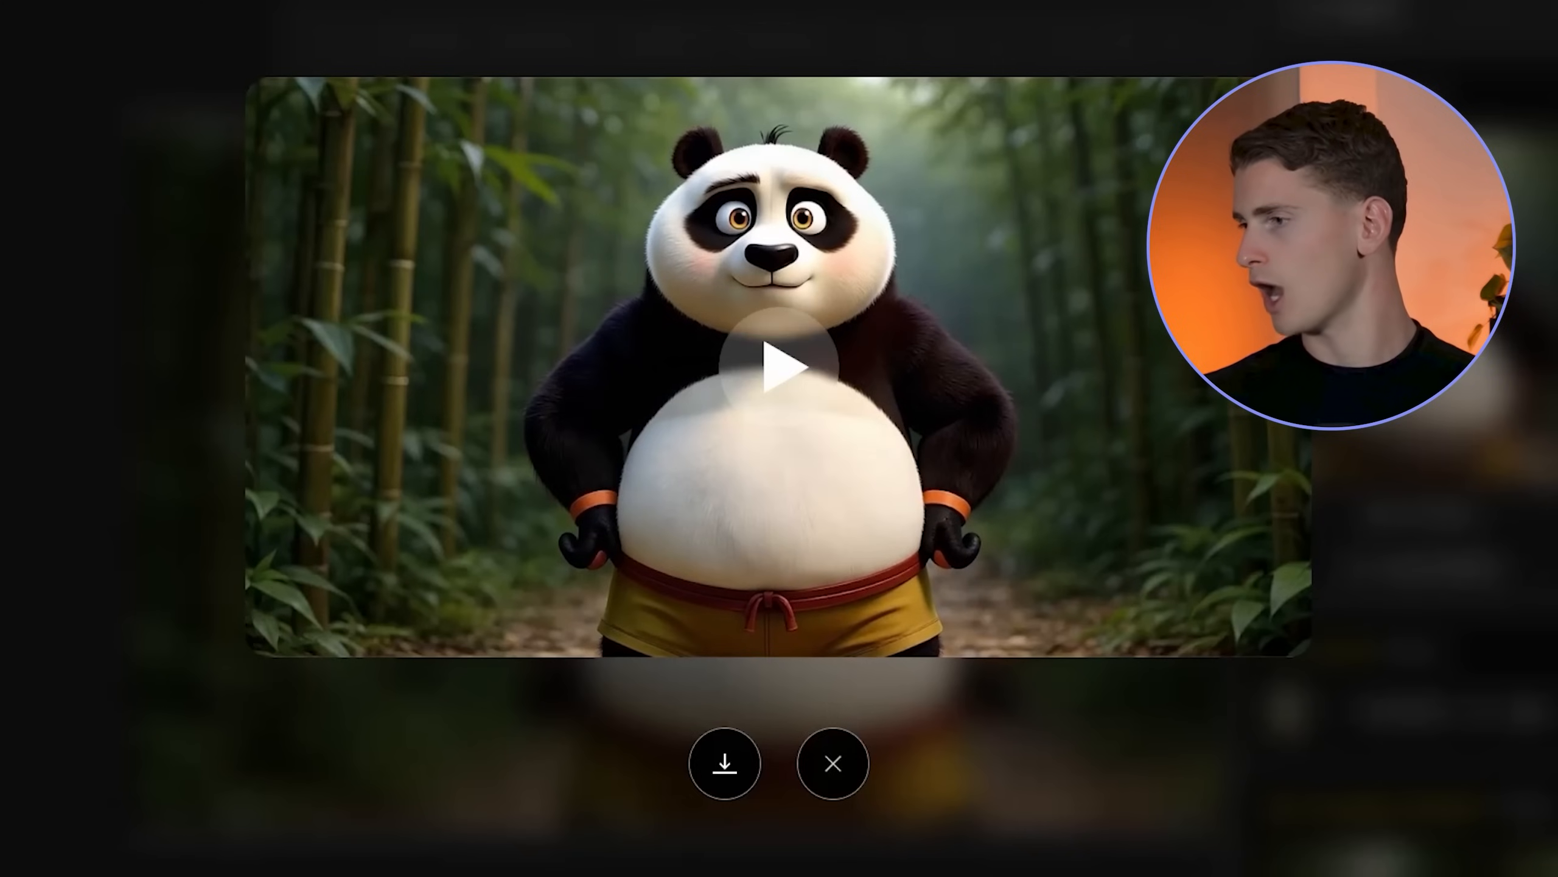
{"action": "mouse_move", "coordinate": [724, 763]}
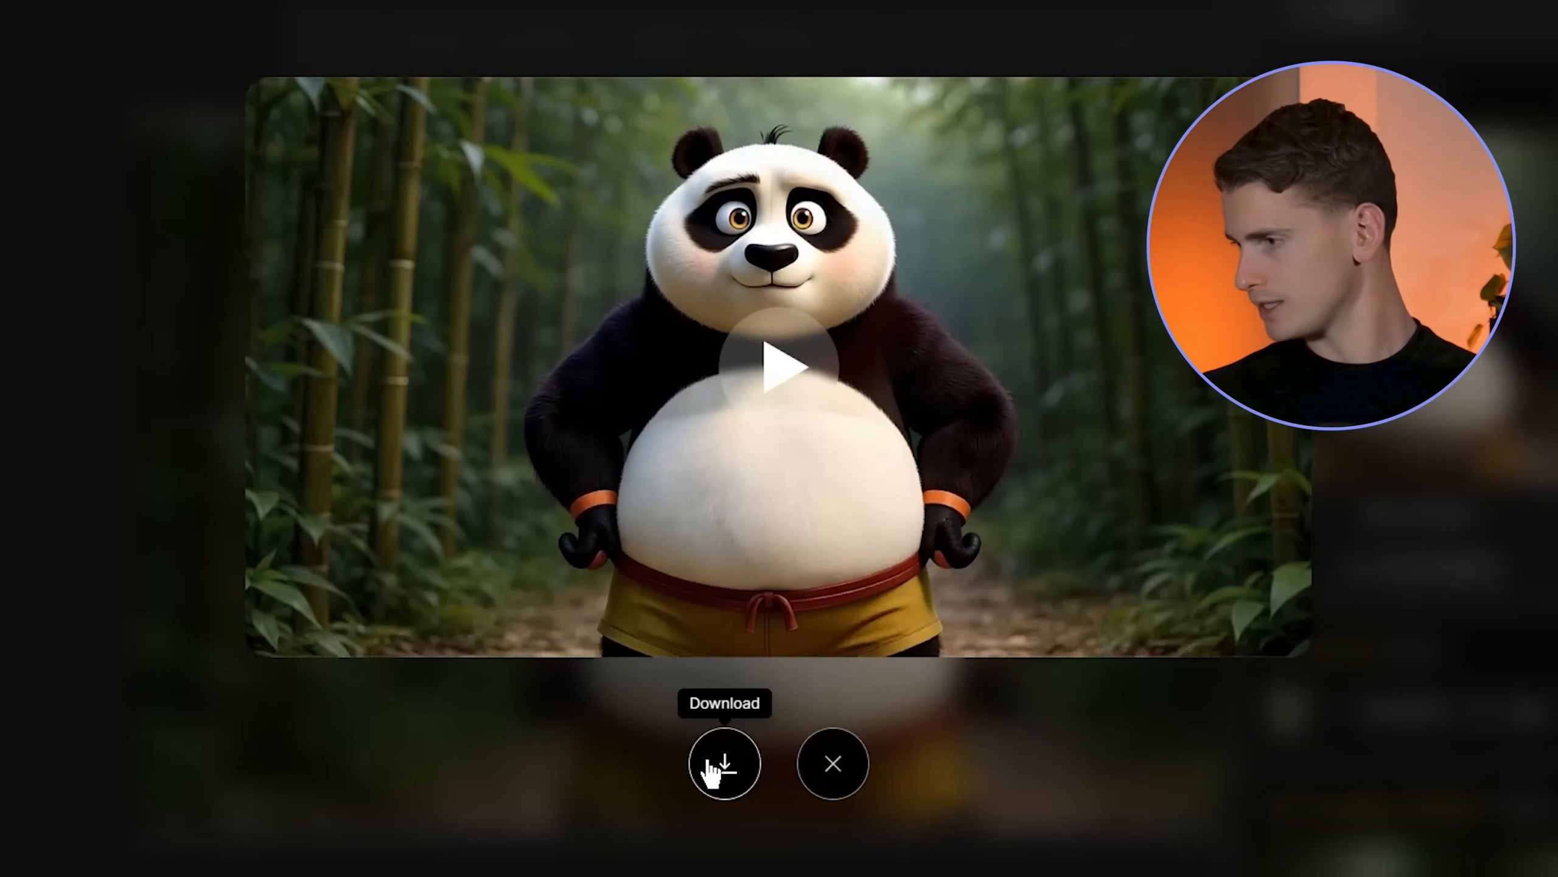